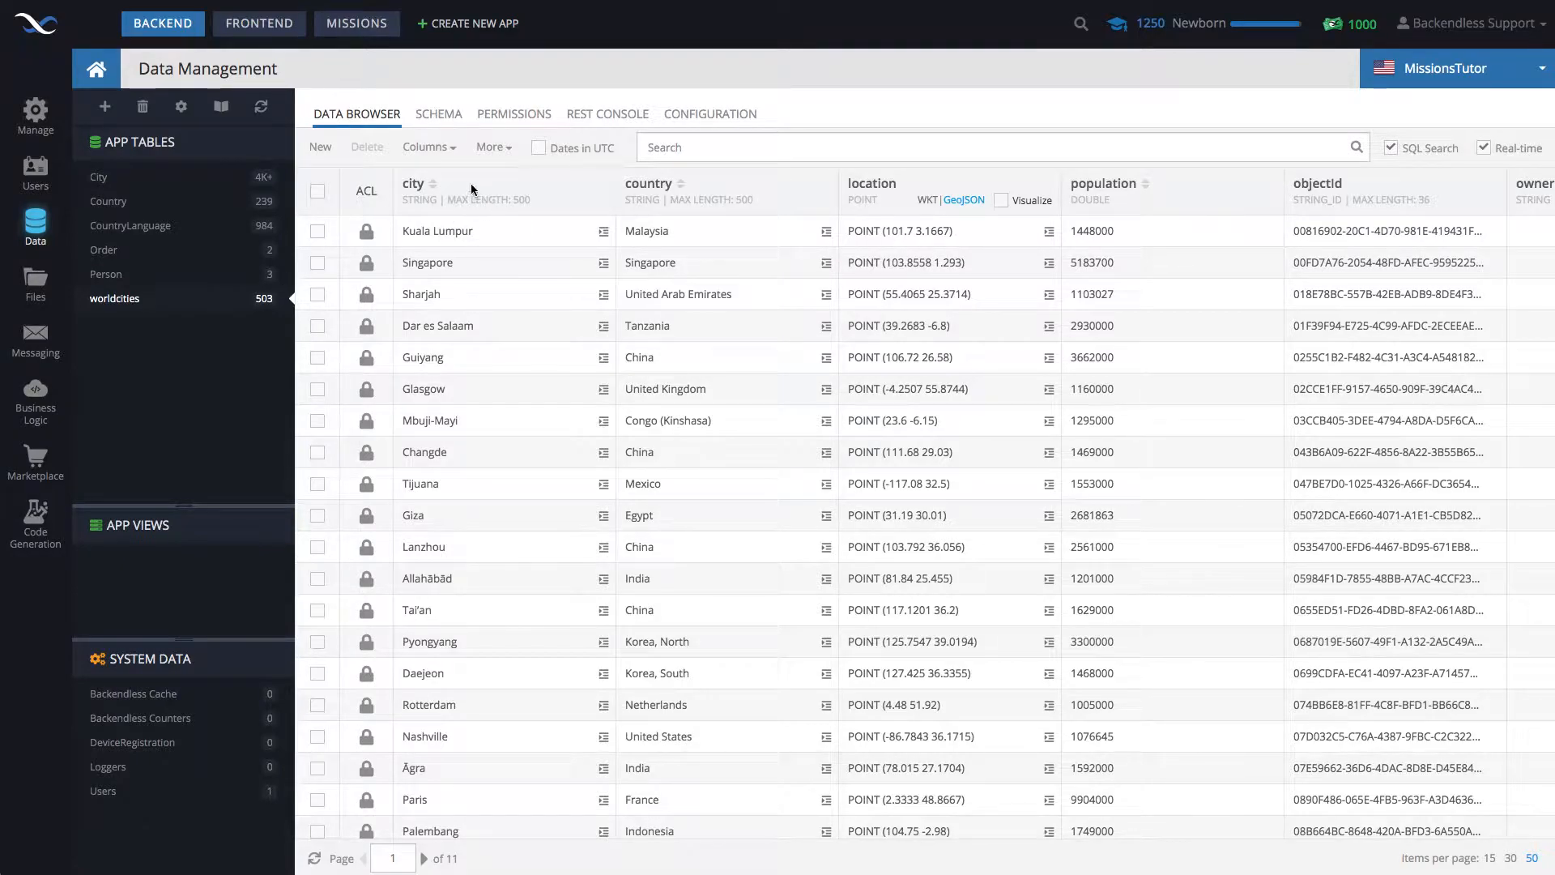
mouse_move(441, 111)
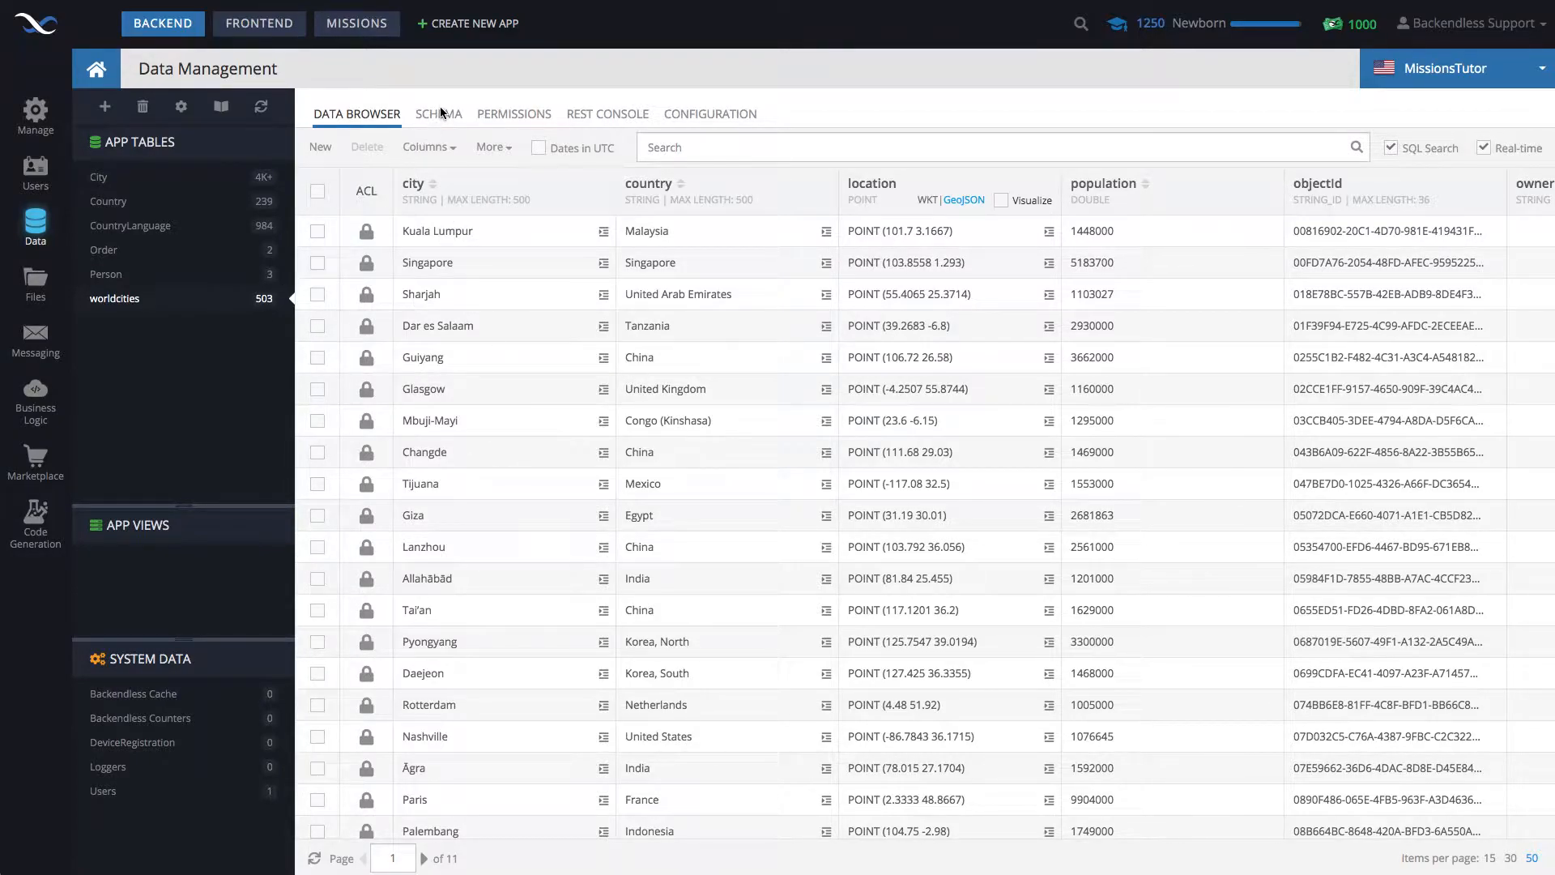
Step: Review the worldcities table's column types and briefly toggle map visualization of its locations
click(439, 114)
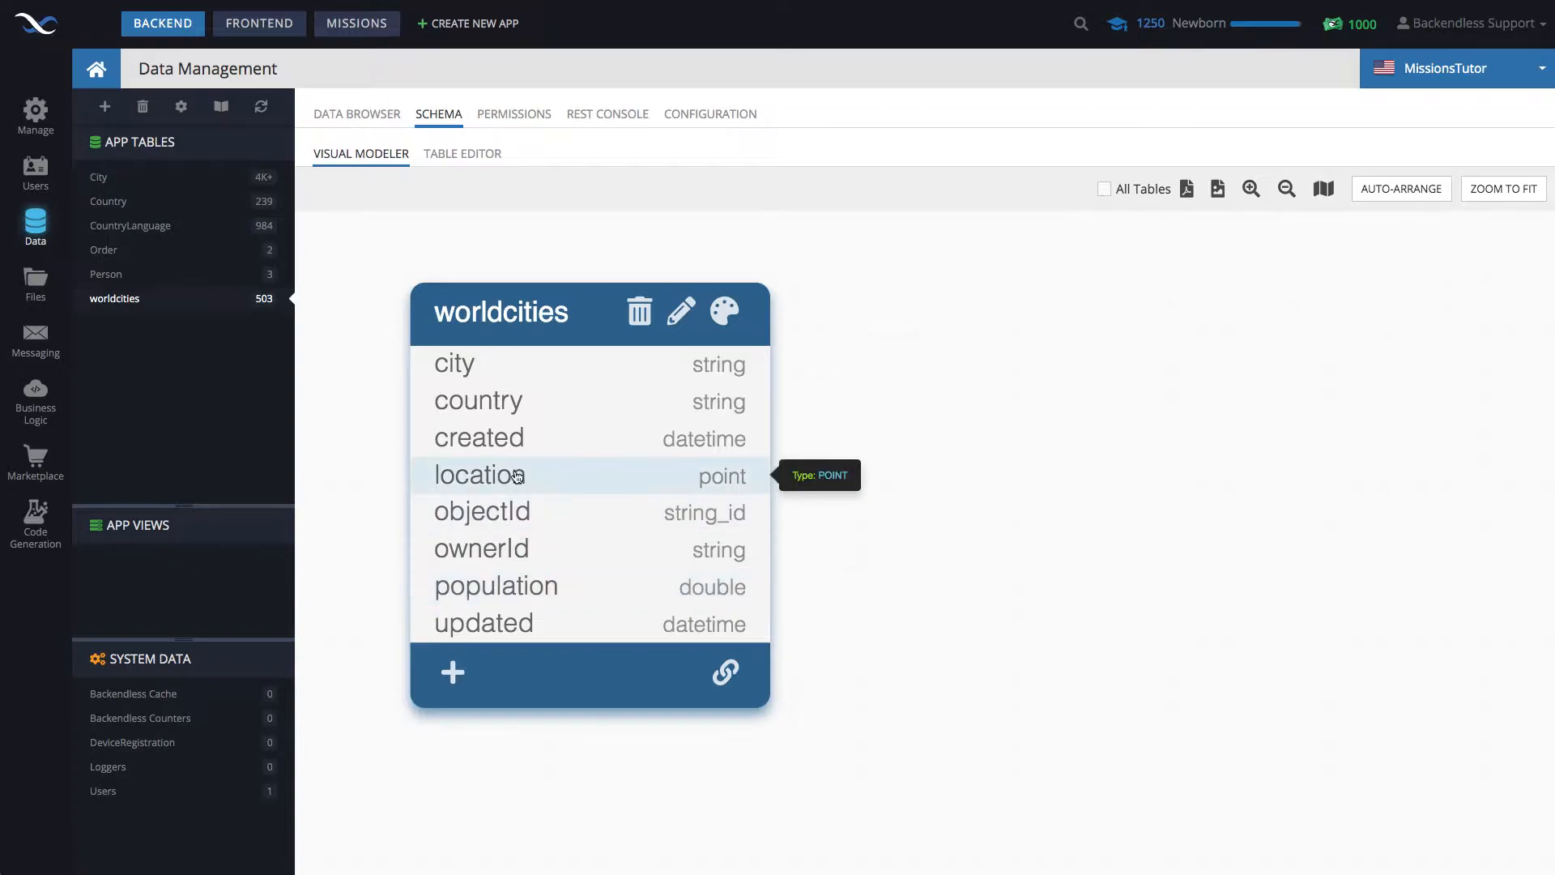
mouse_move(619, 483)
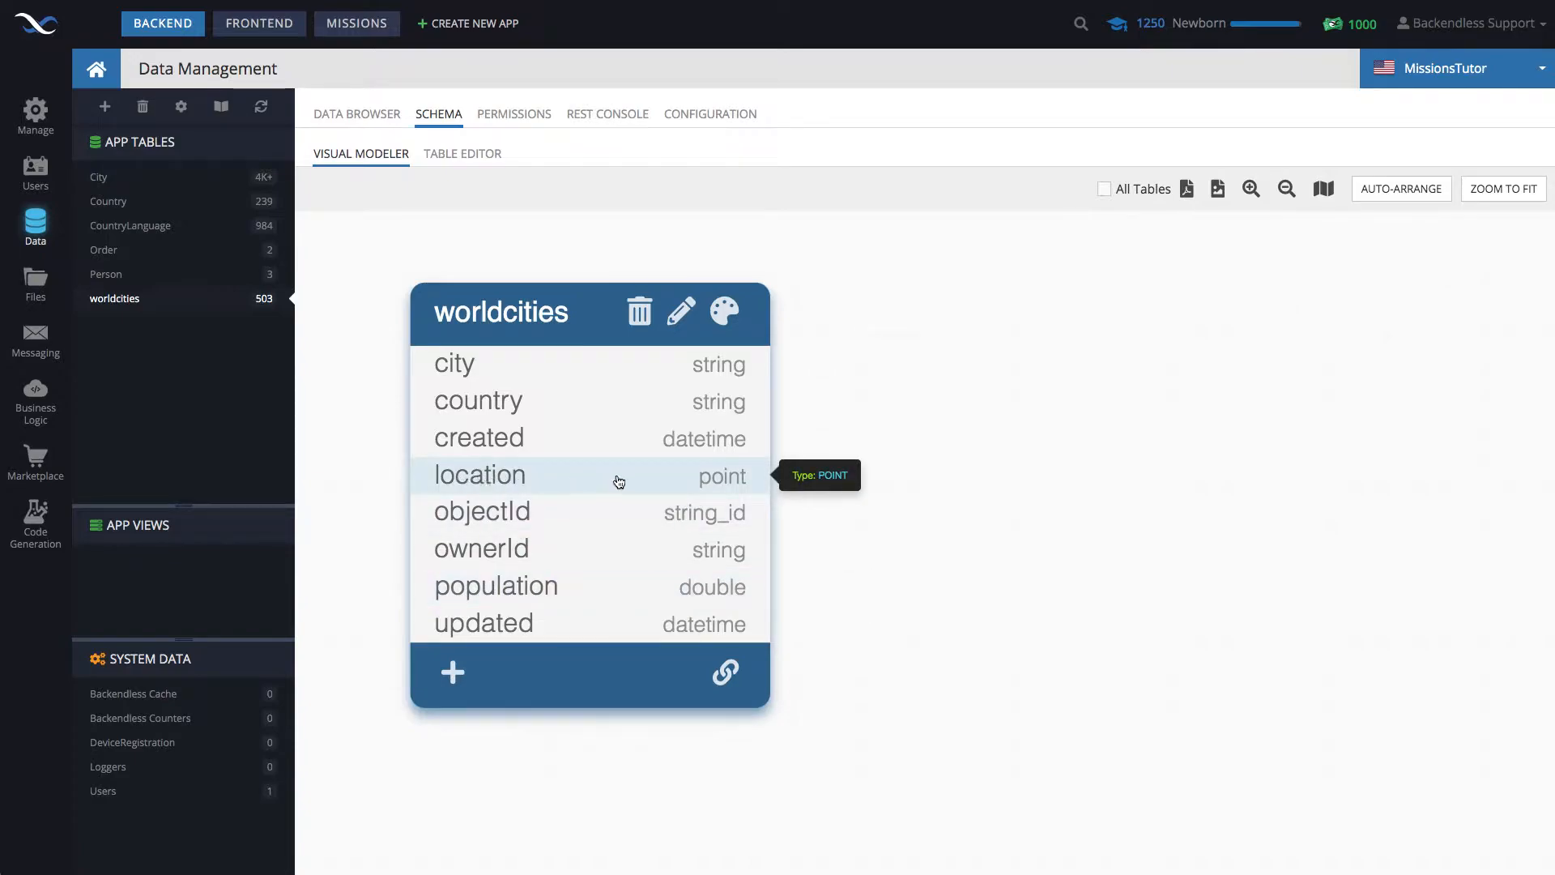
mouse_move(651, 475)
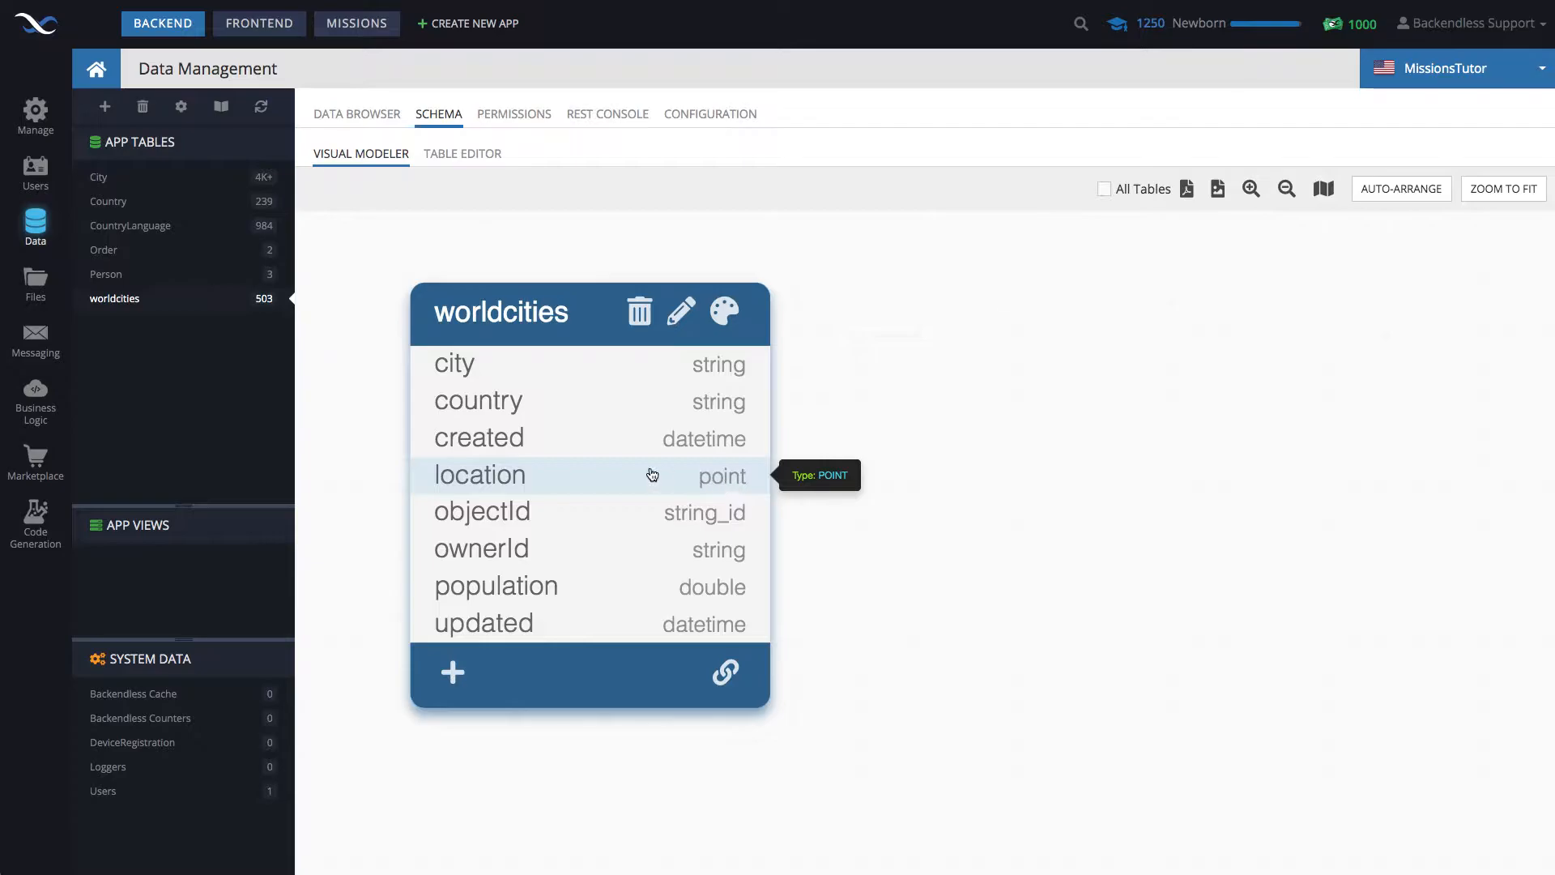
click(356, 113)
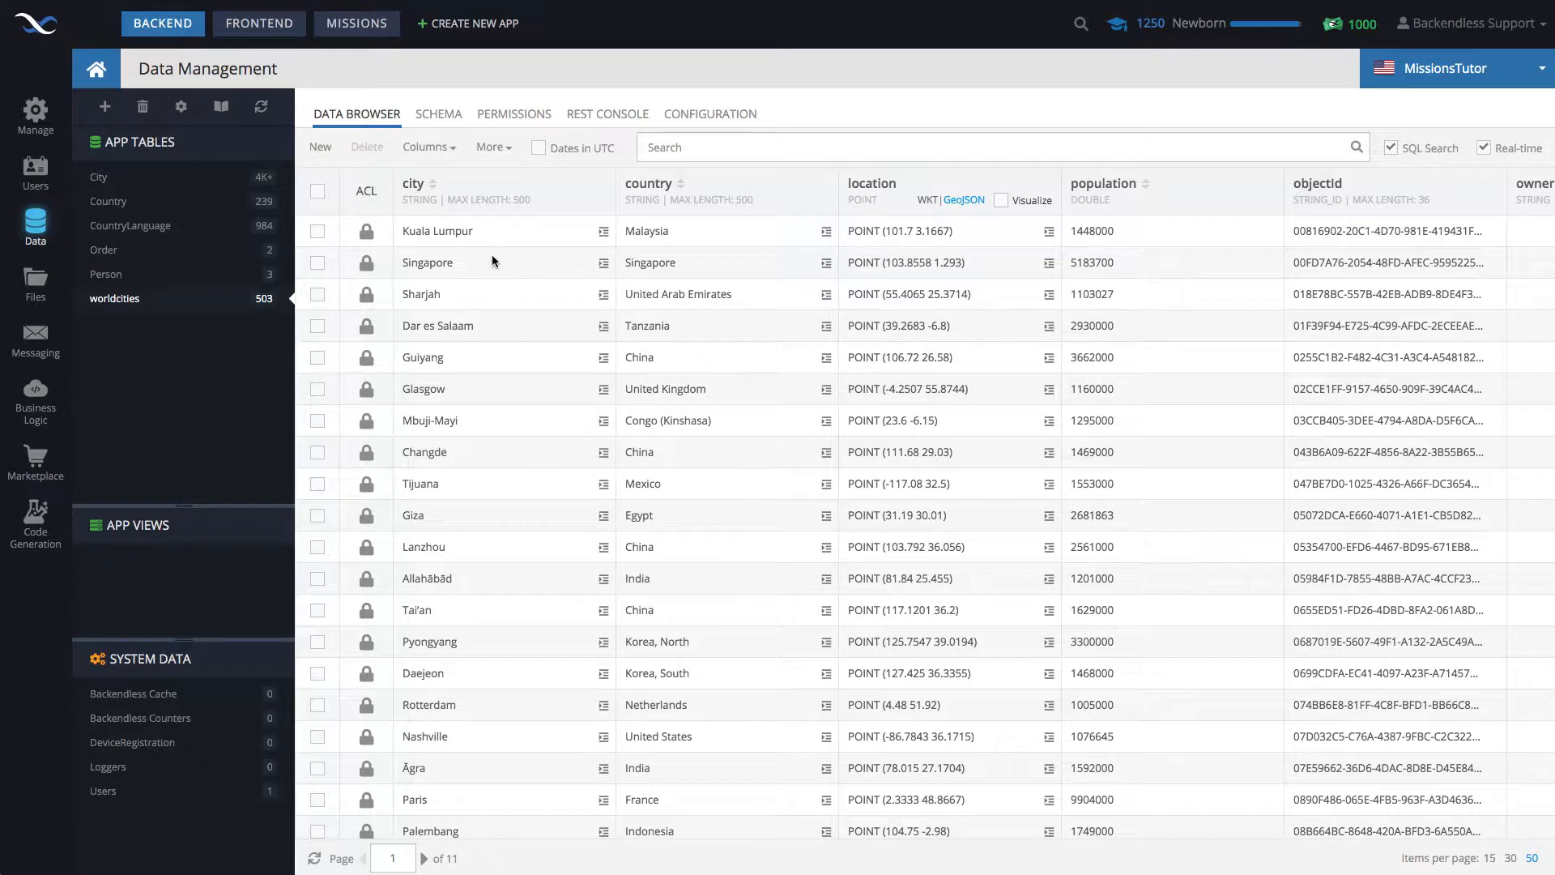
mouse_move(951, 283)
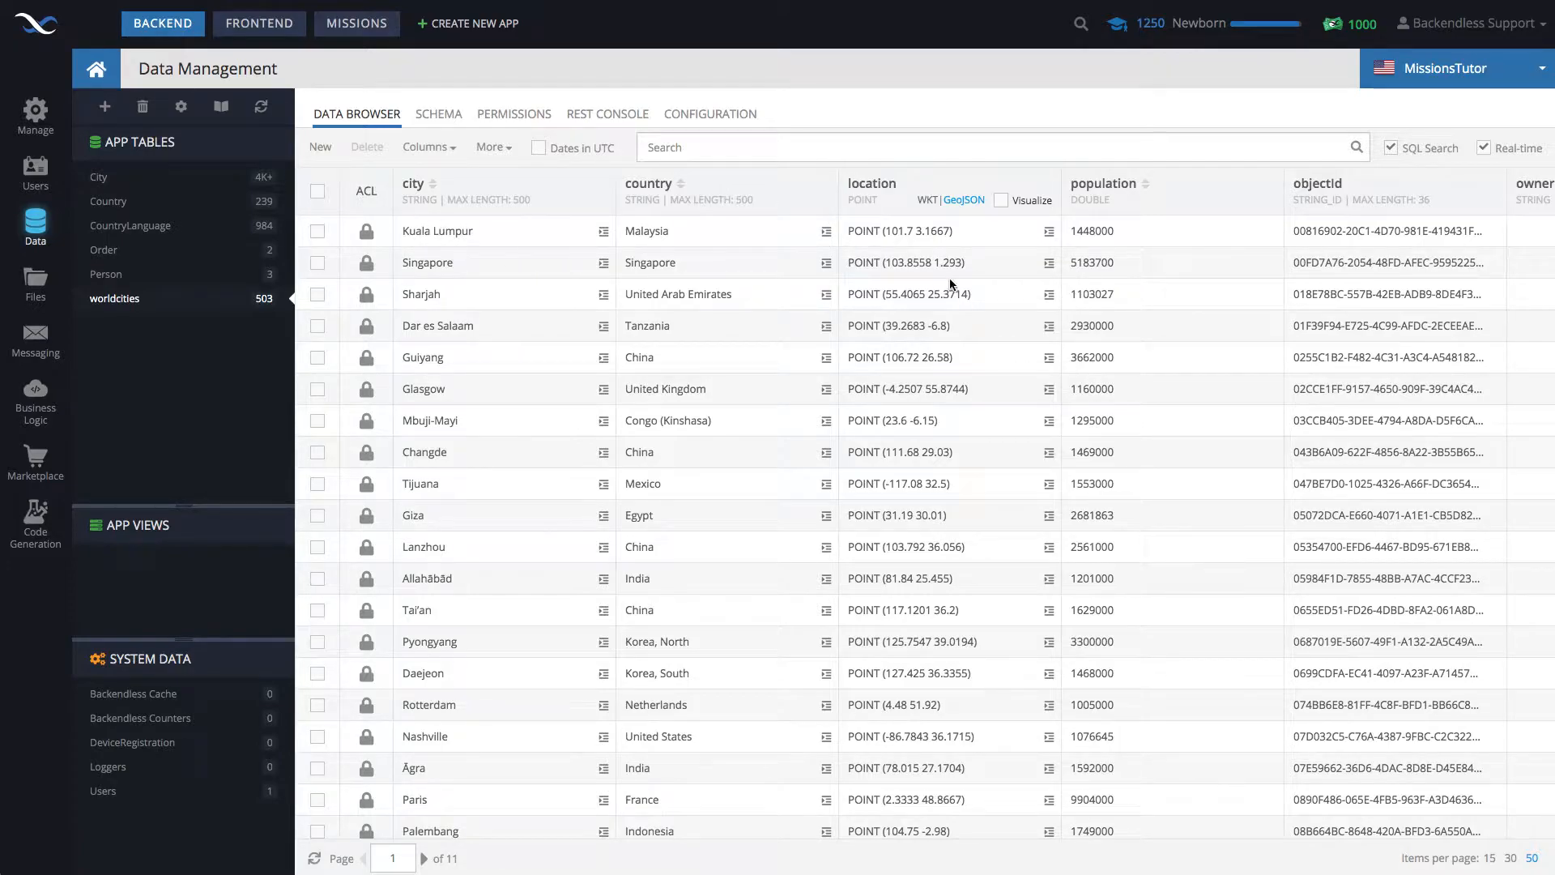
click(1001, 200)
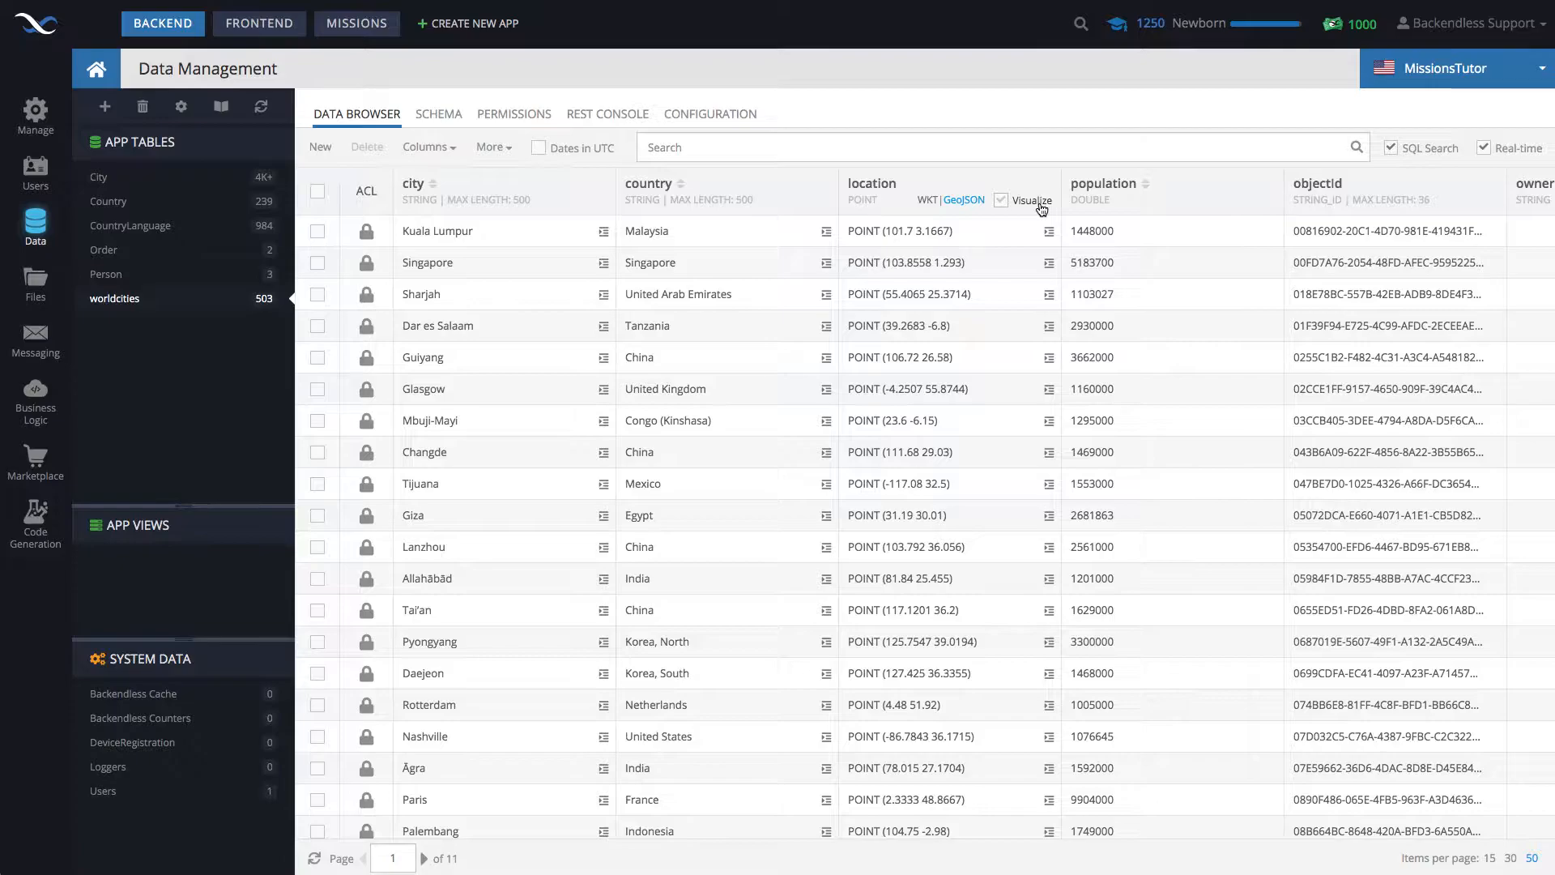
click(1002, 200)
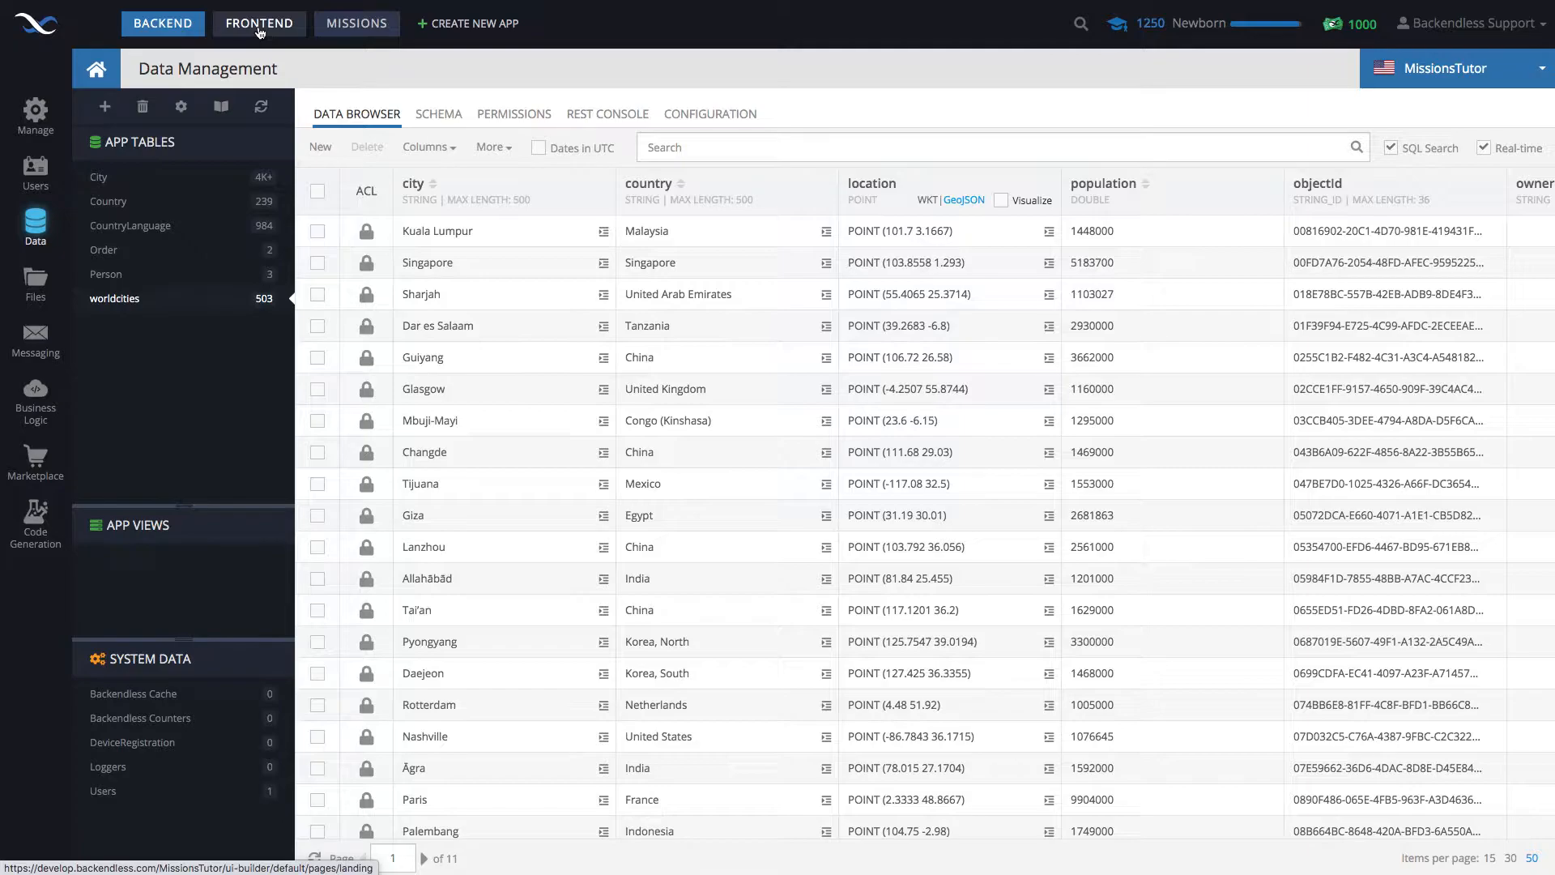
Step: In the frontend designer, add City Name and Country inputs, the latter with id countryInput
click(260, 23)
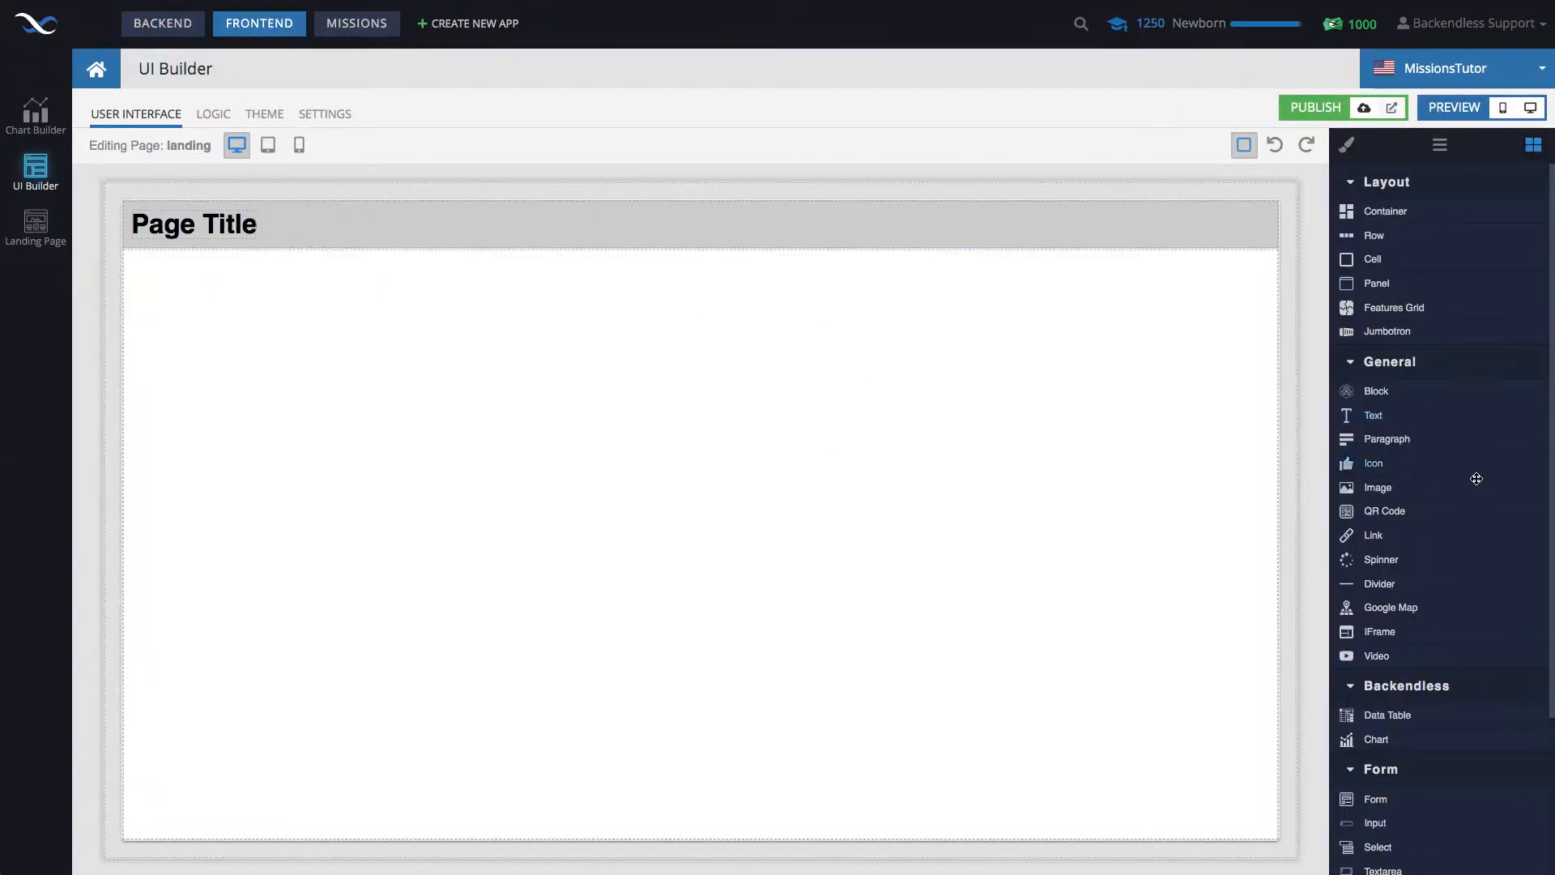
scroll(down, 3)
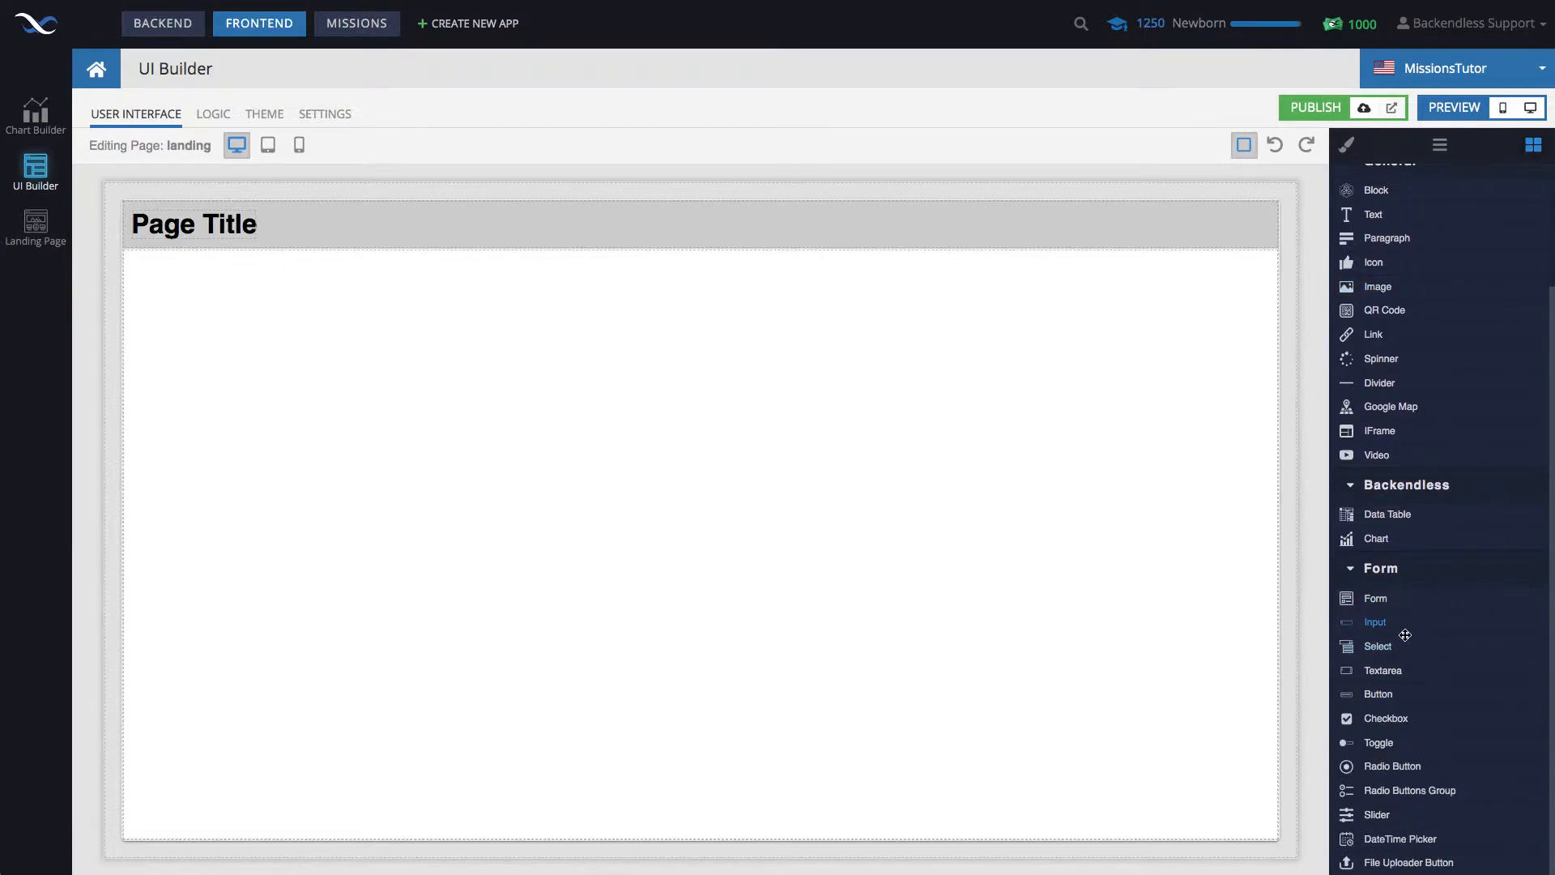
mouse_move(1403, 626)
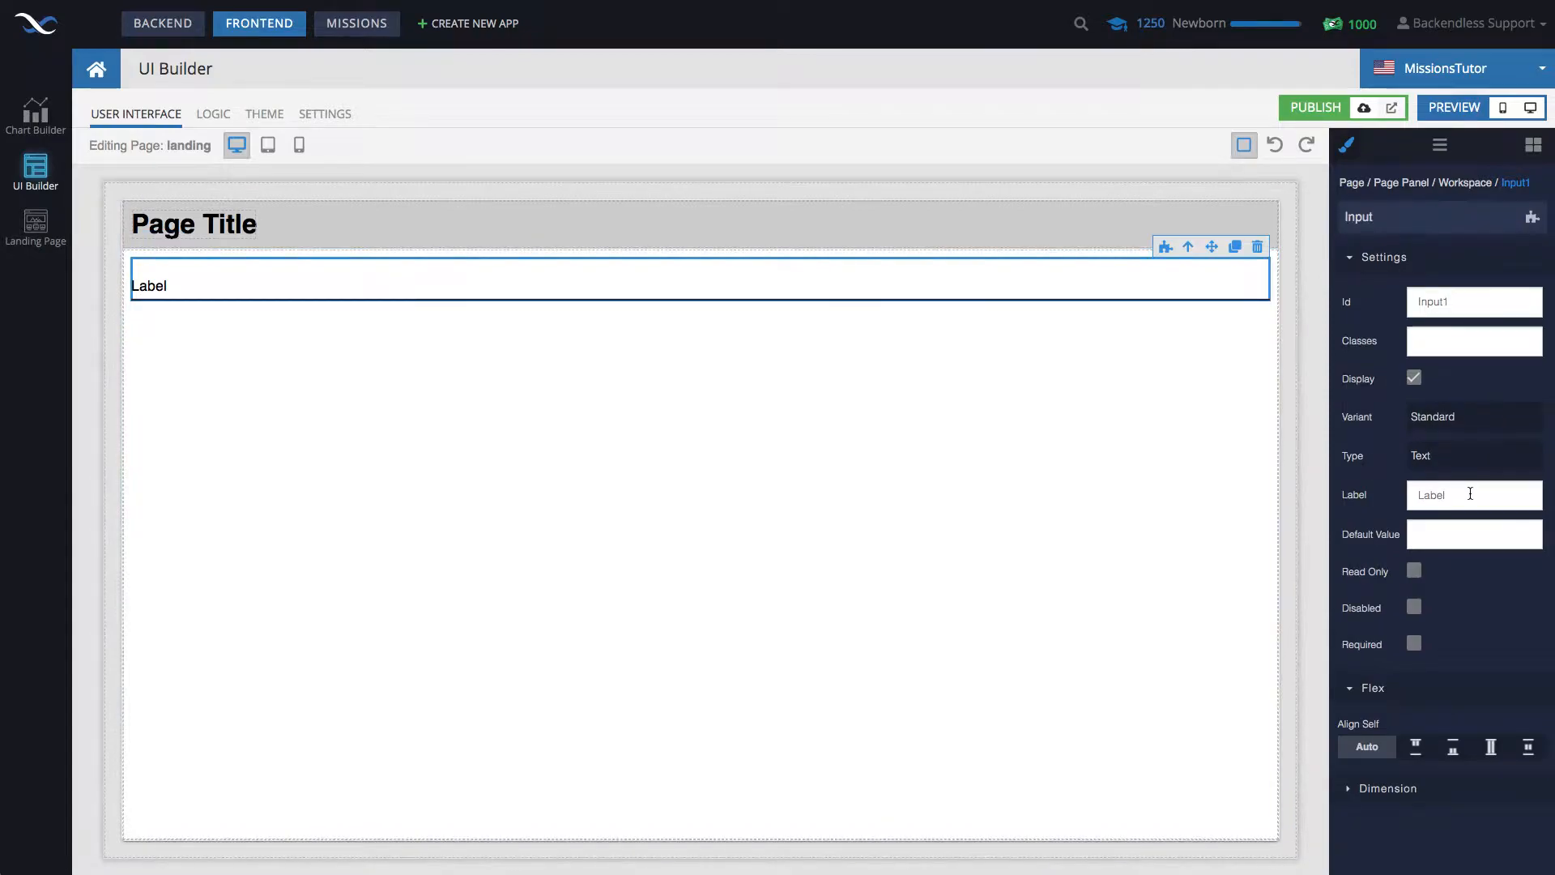
text(City Name)
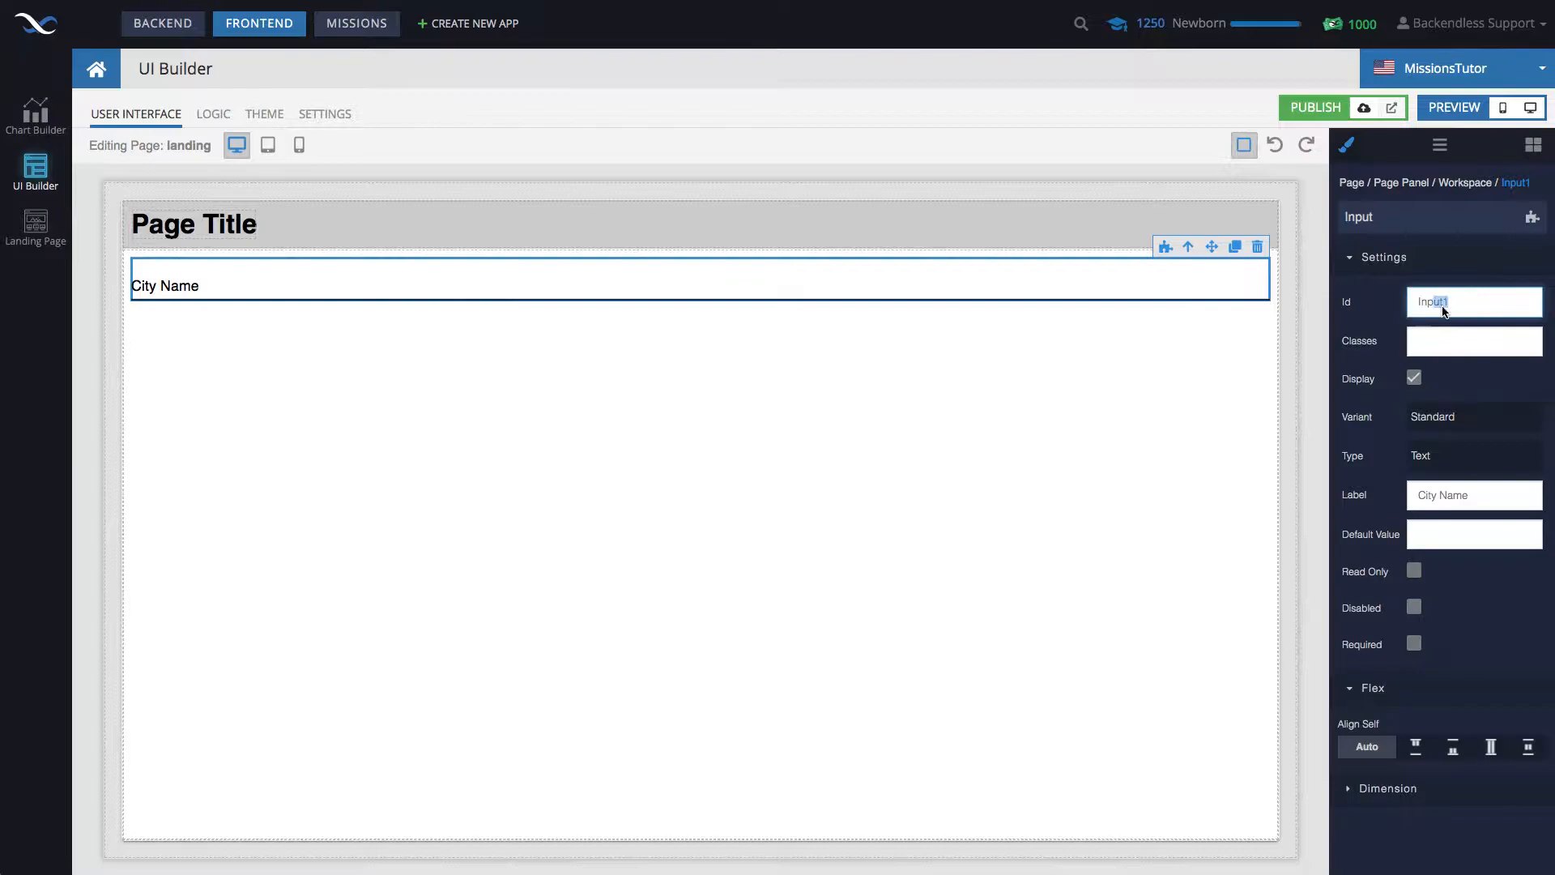
text(city)
text(countryInput)
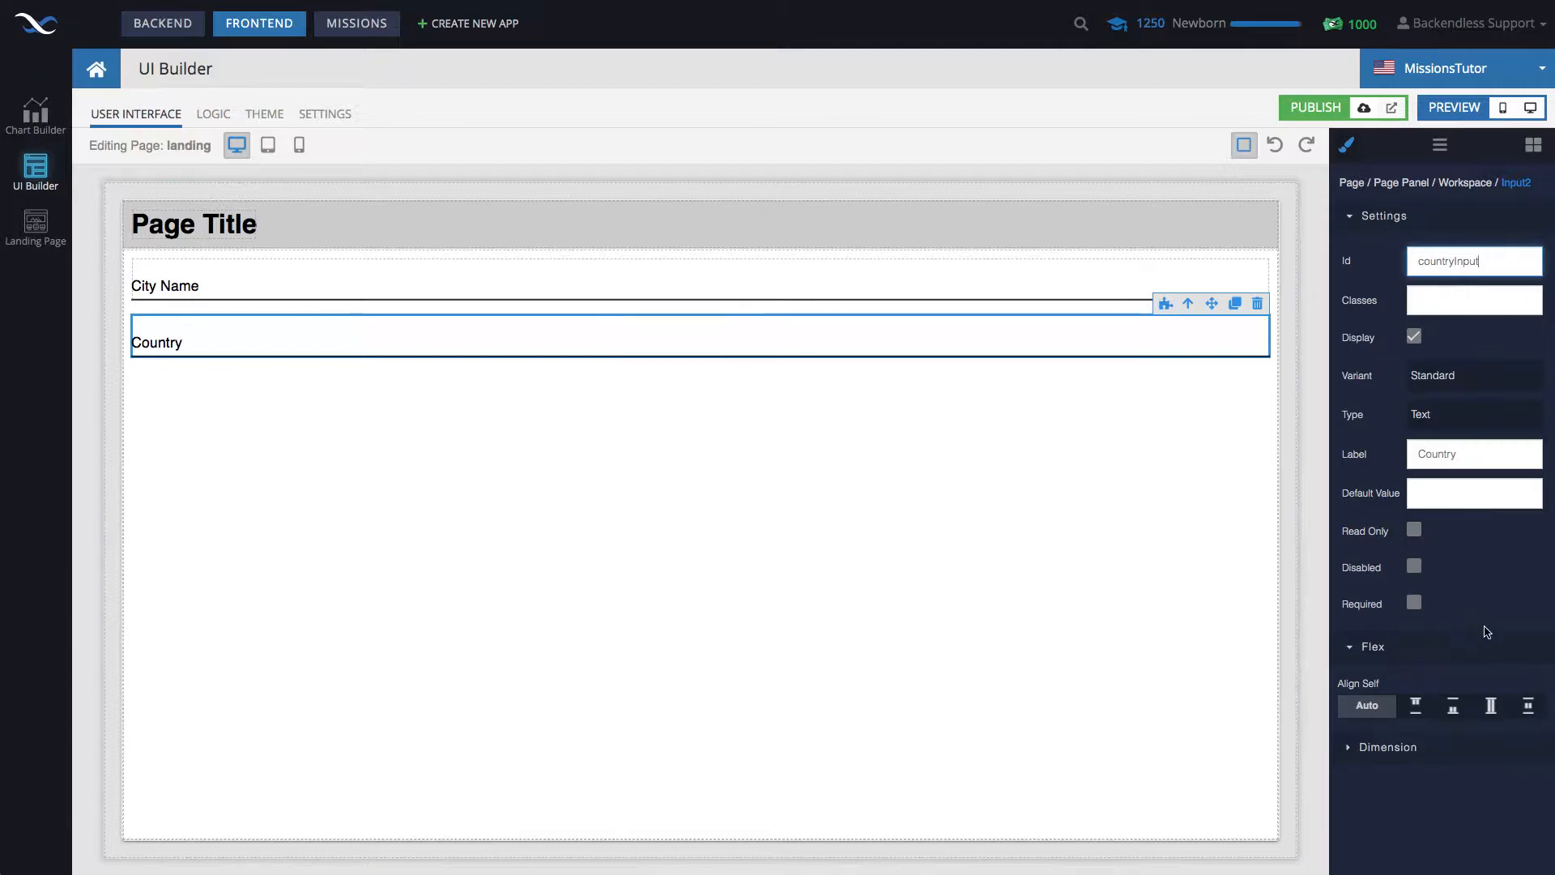
Step: Add a Population input with id populationInput, and start another blank input beneath it
click(1532, 144)
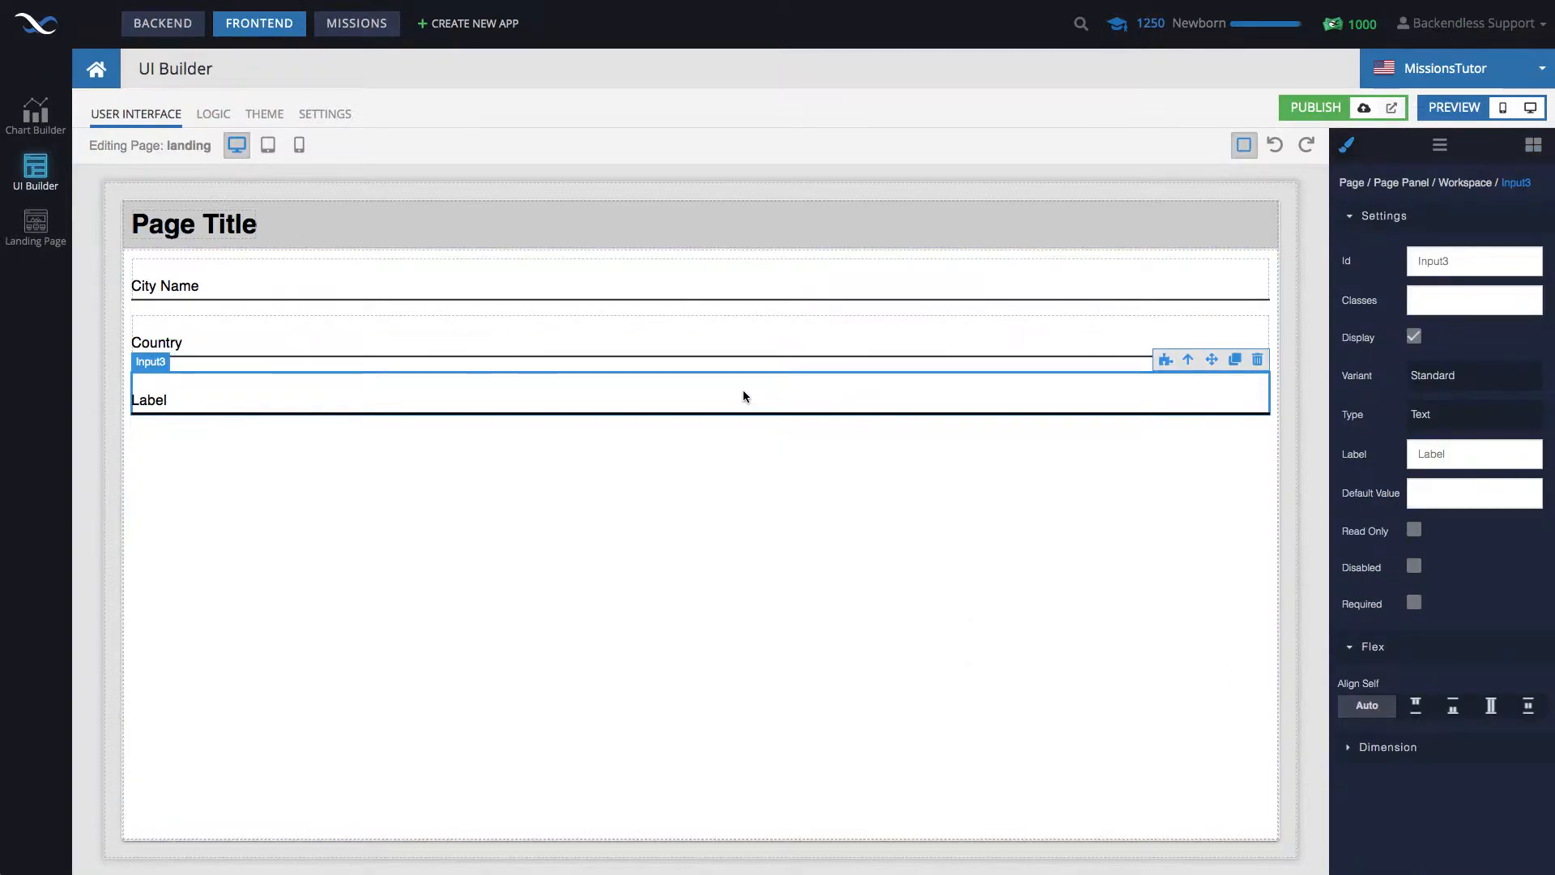
text(Population)
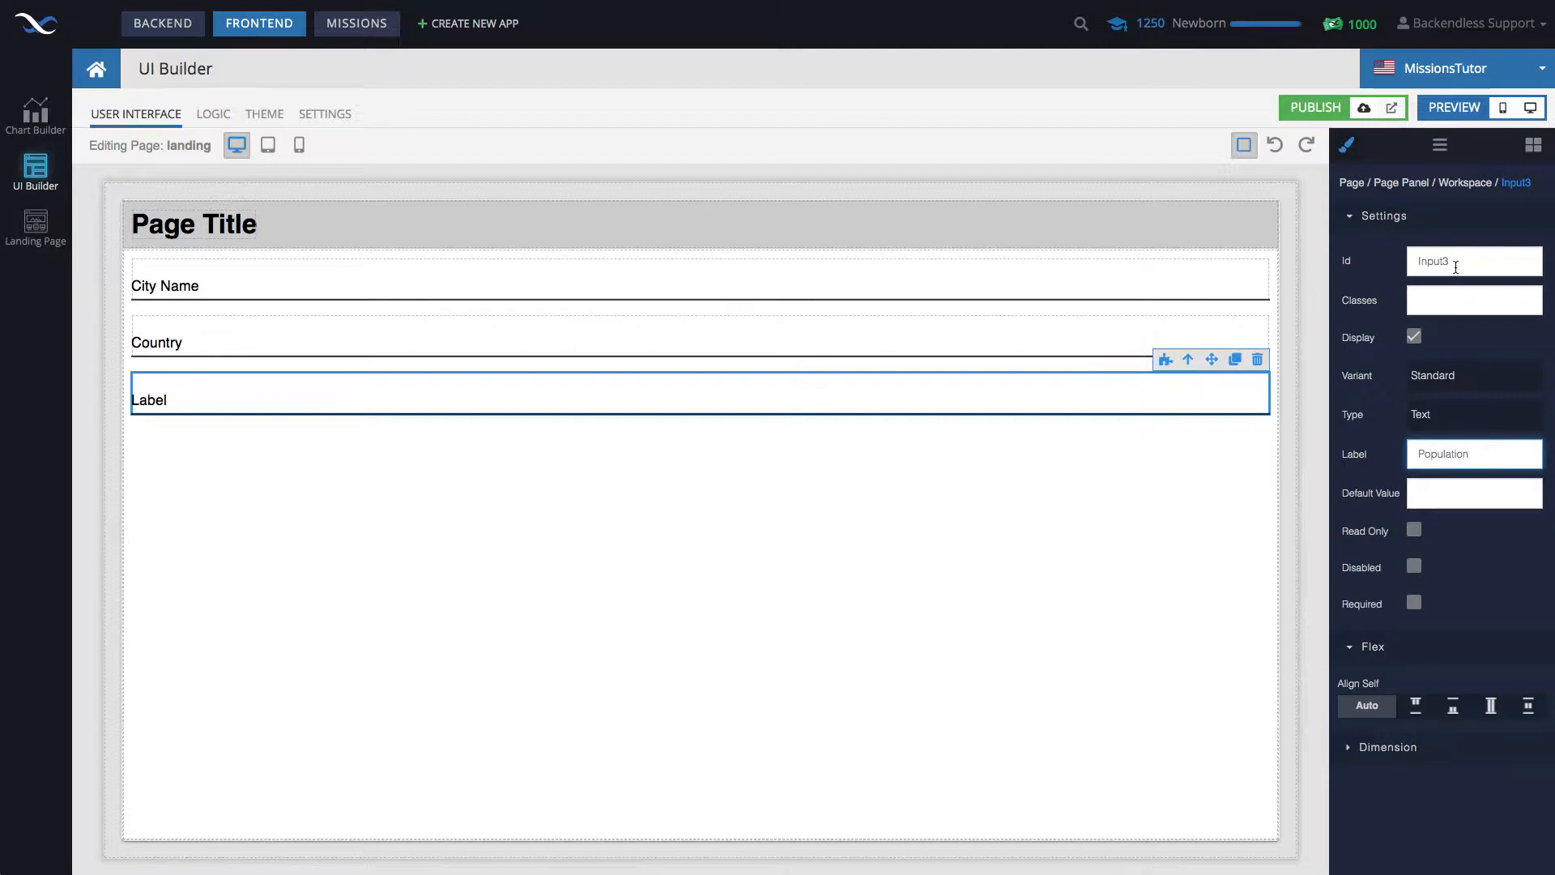
text(population)
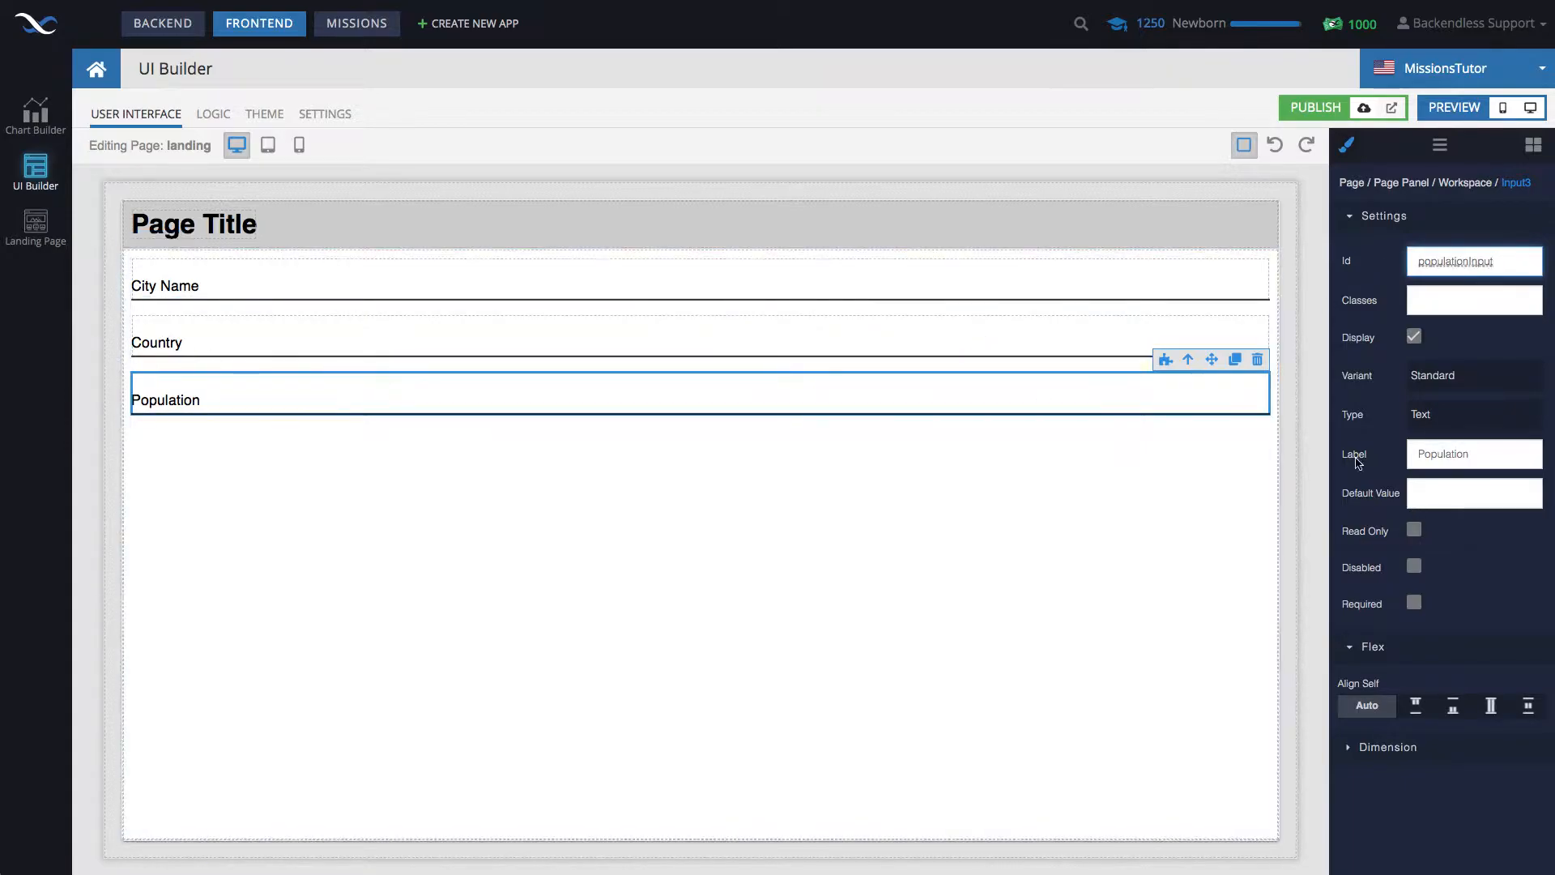
click(1472, 414)
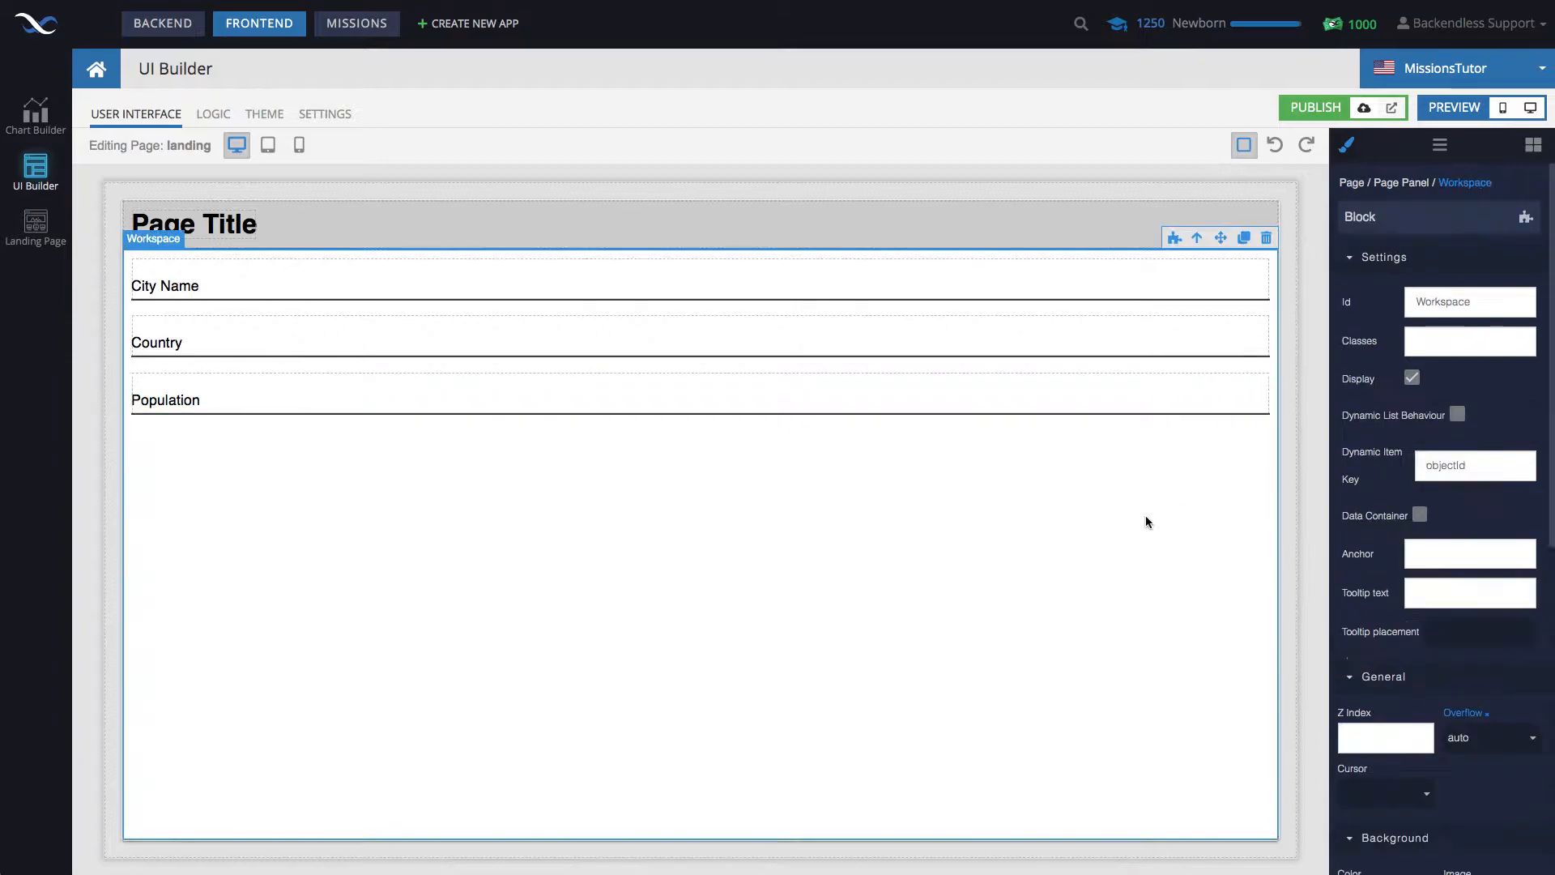
mouse_move(796, 496)
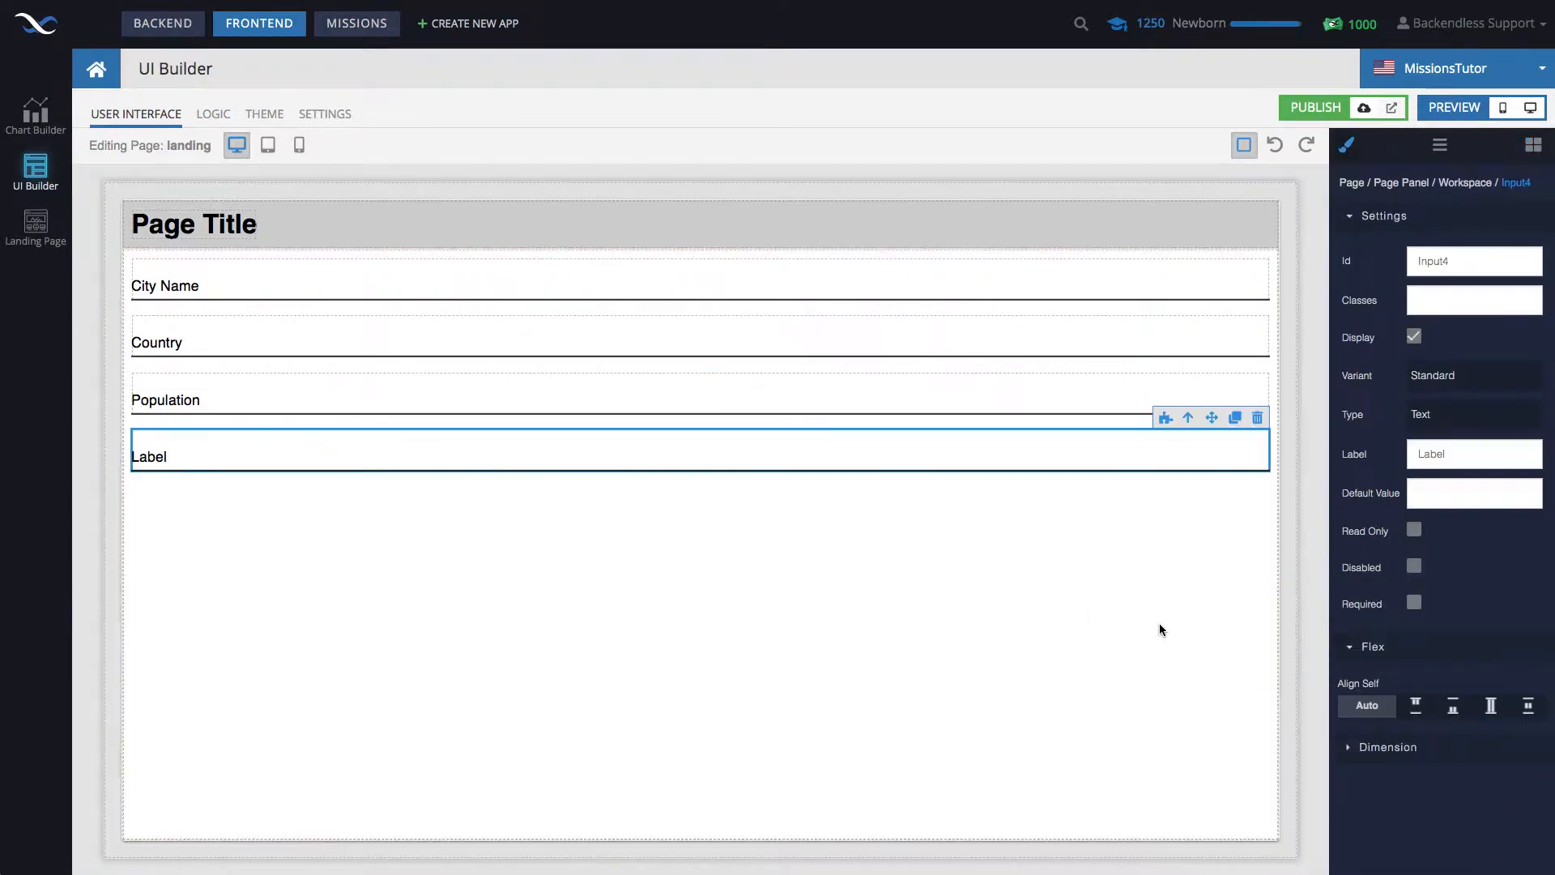
Step: Label the new inputs Latitude and Longtitude, giving Longtitude id lonInput and the Number type
click(1531, 144)
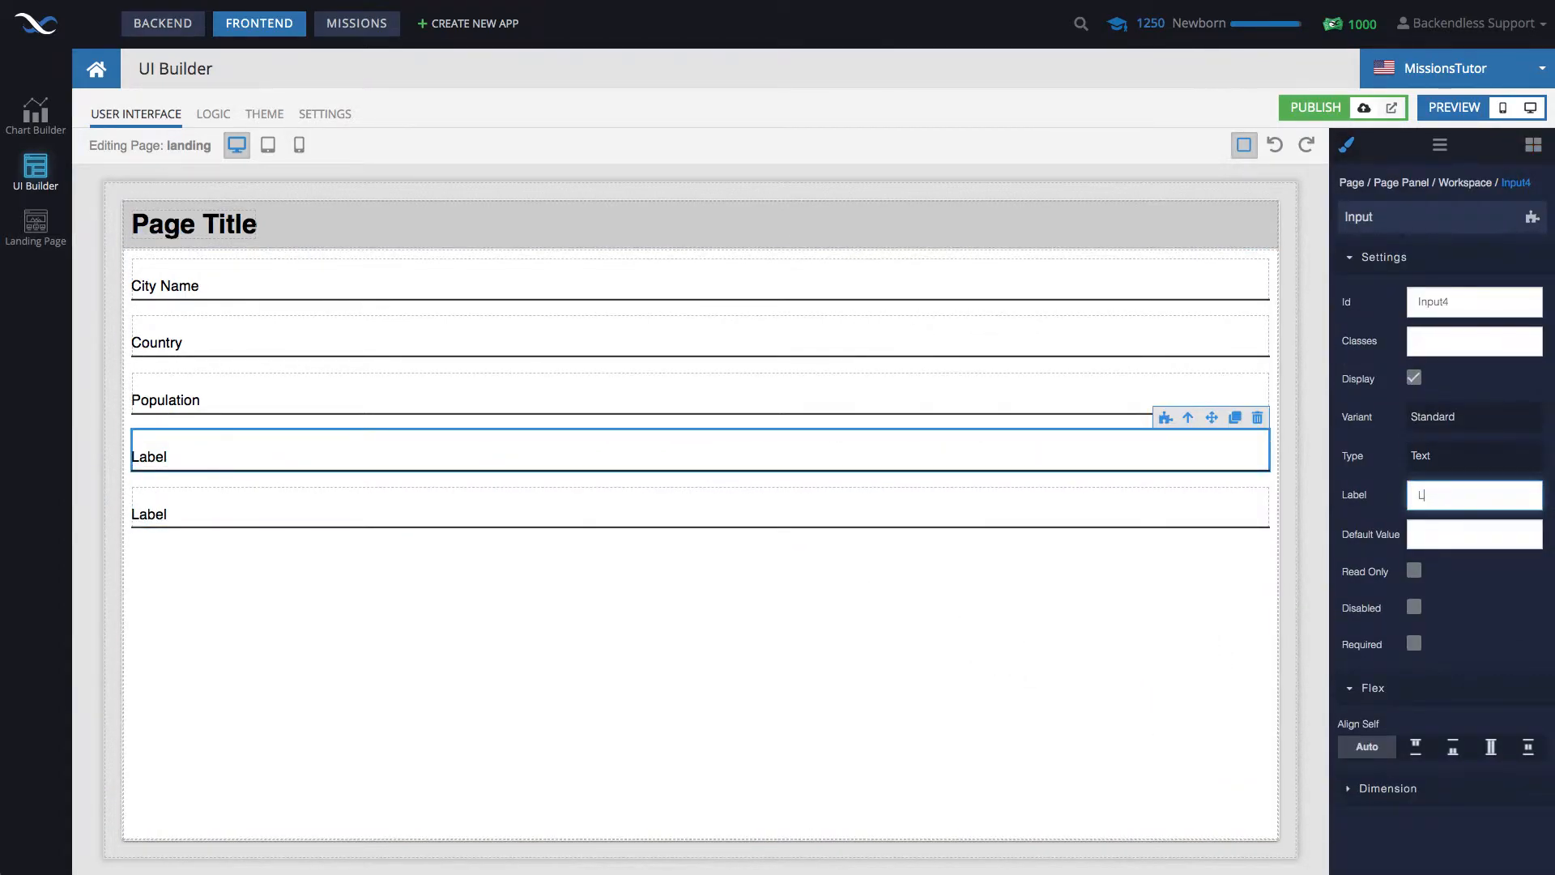
text(Latitude)
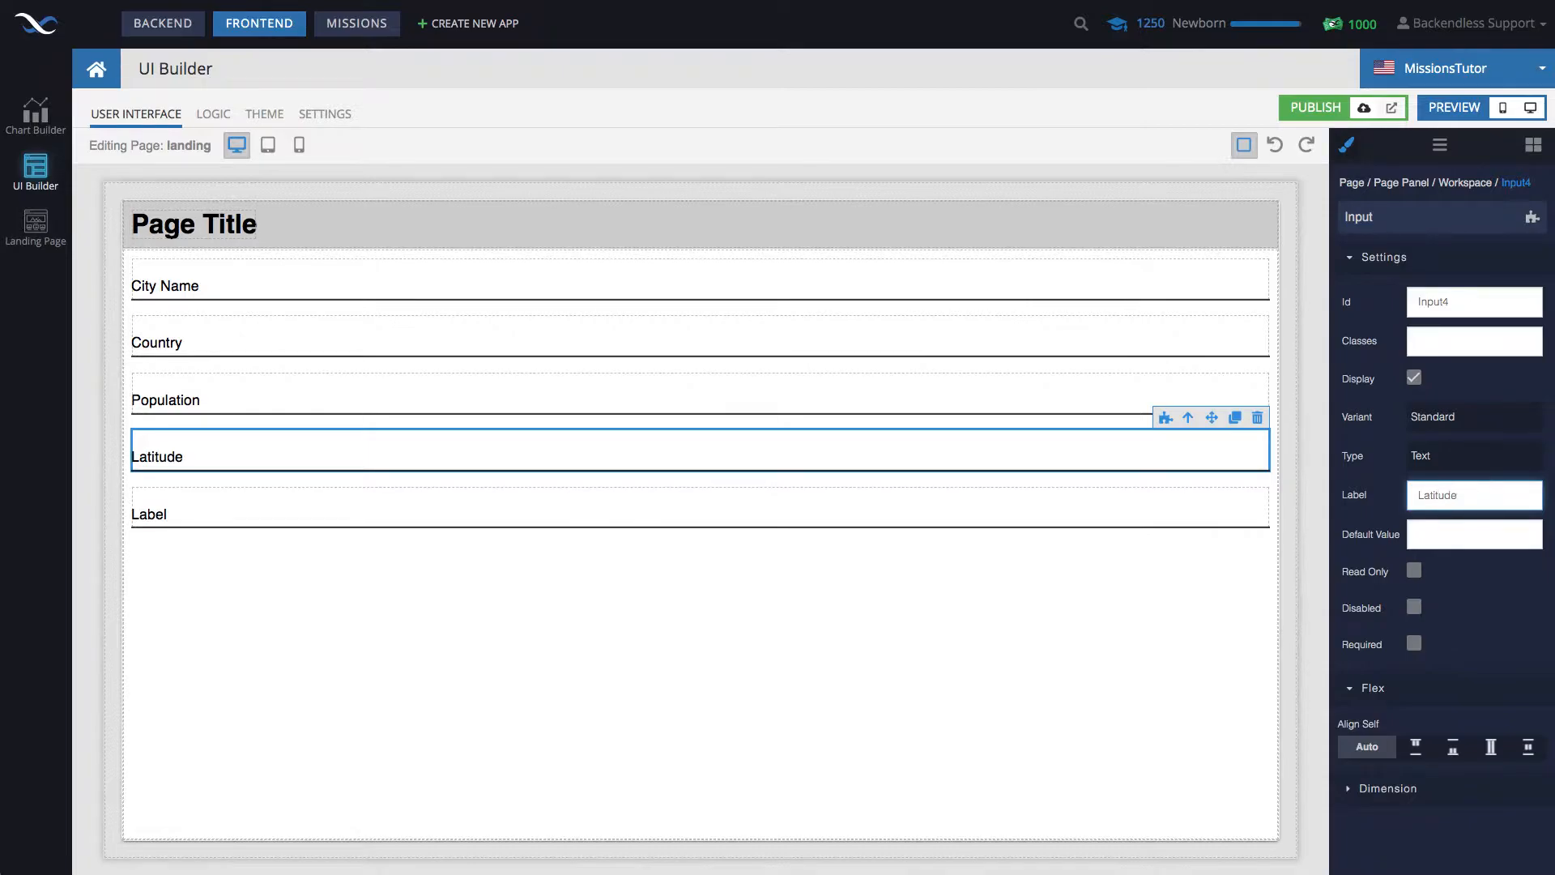
text(la)
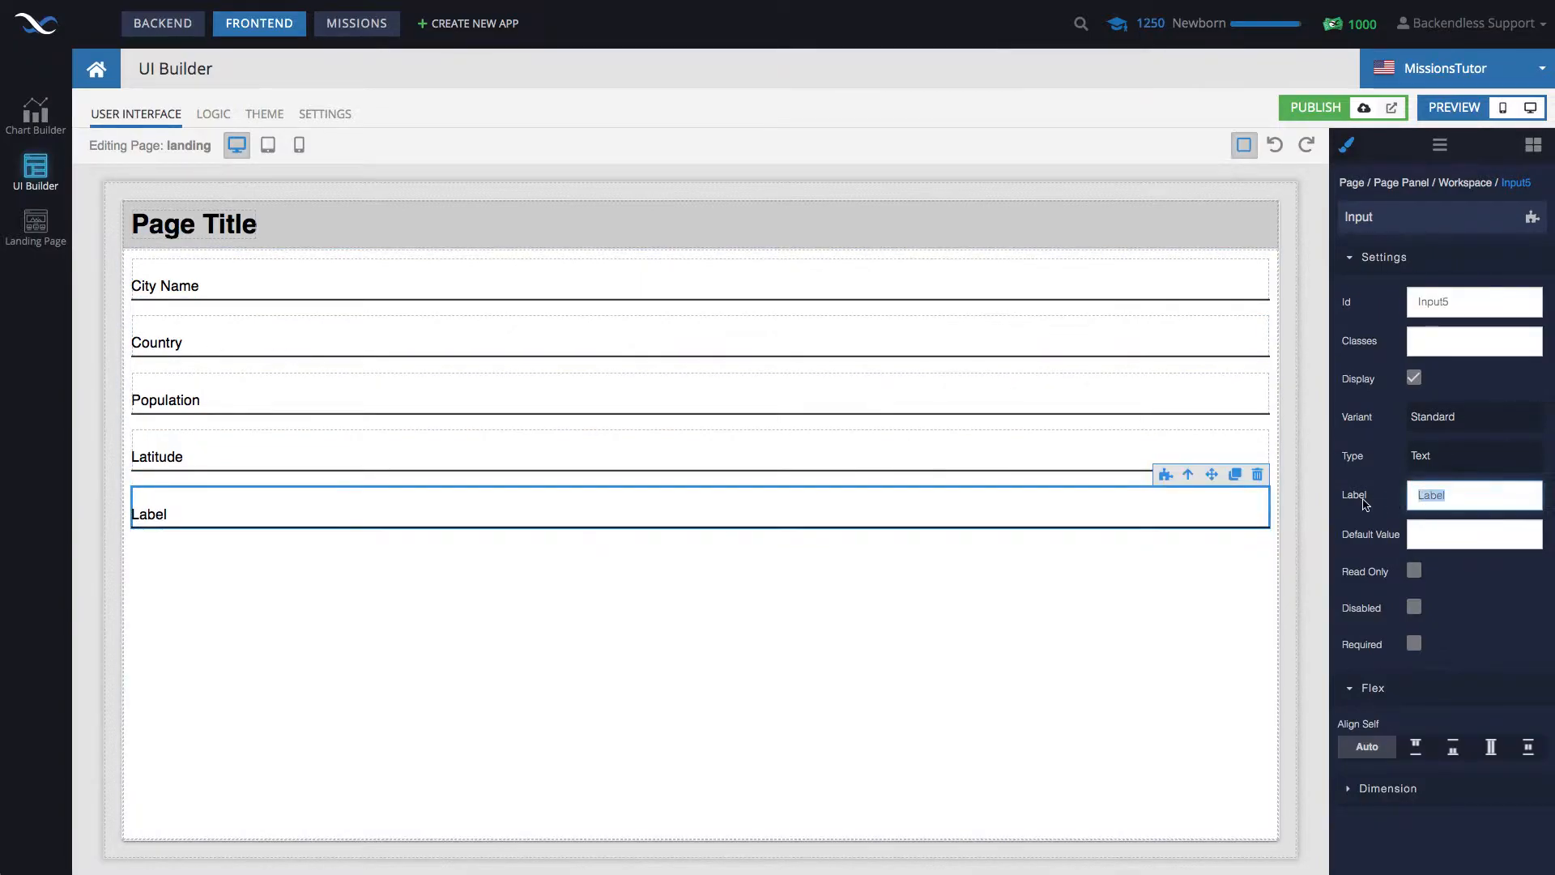
text(Longt)
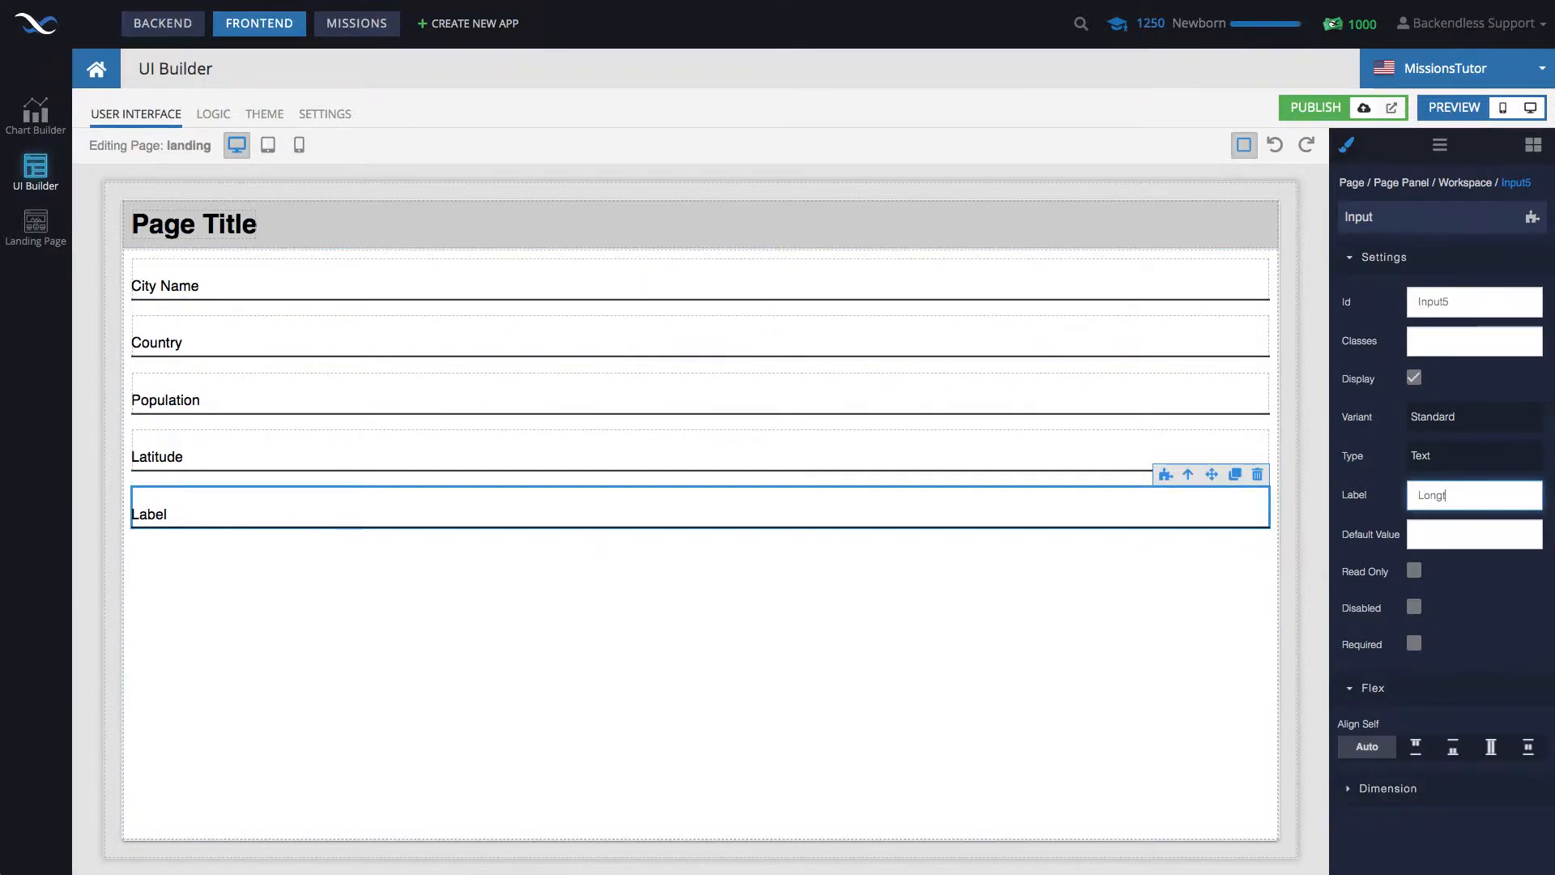
text(itude)
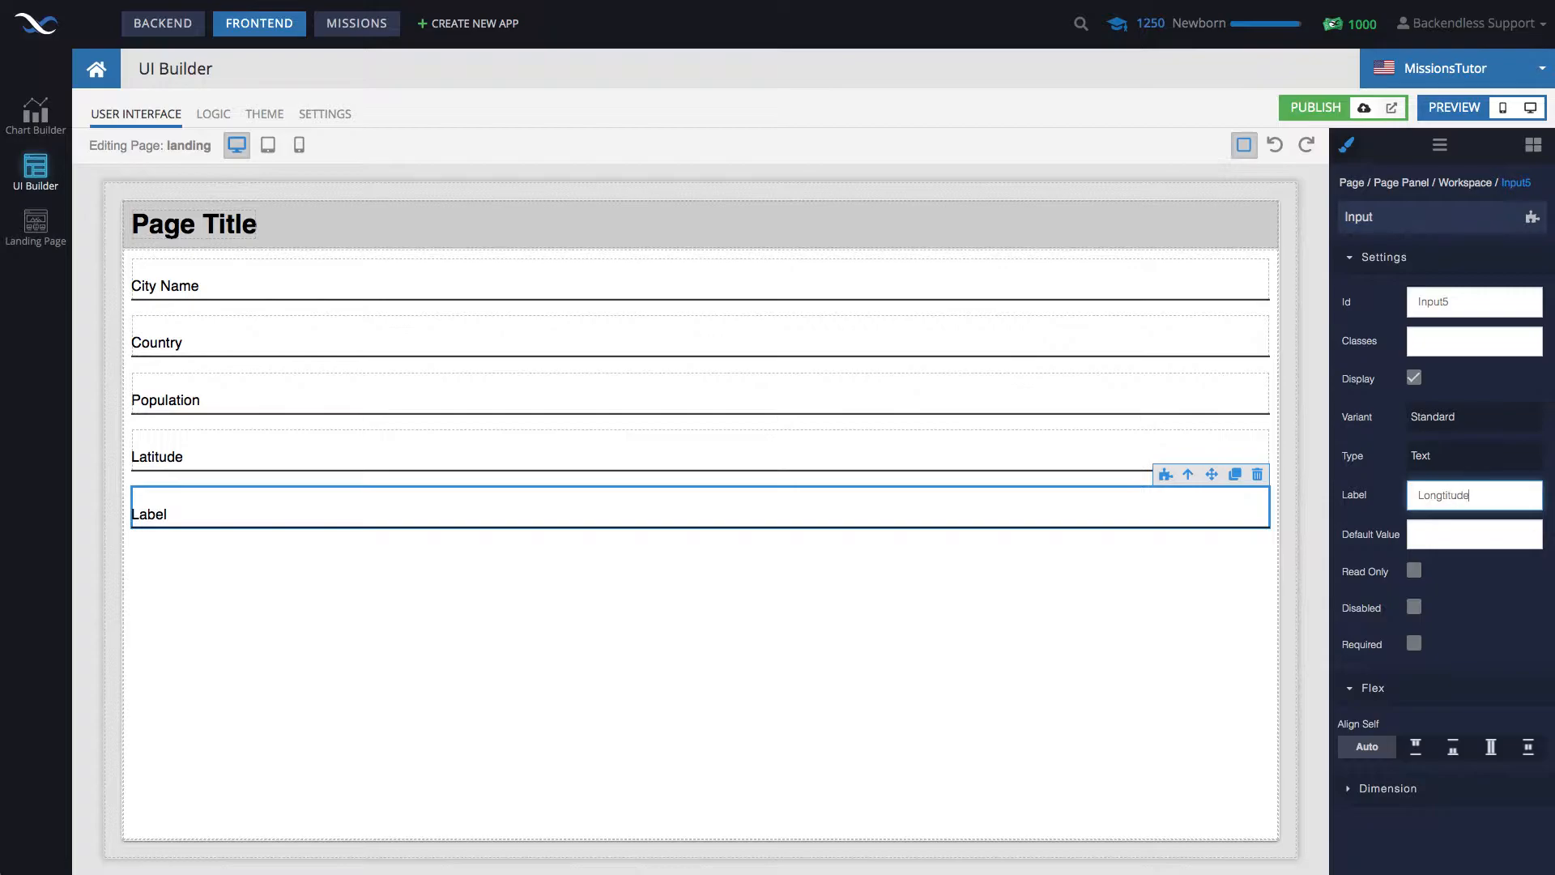
click(1473, 301)
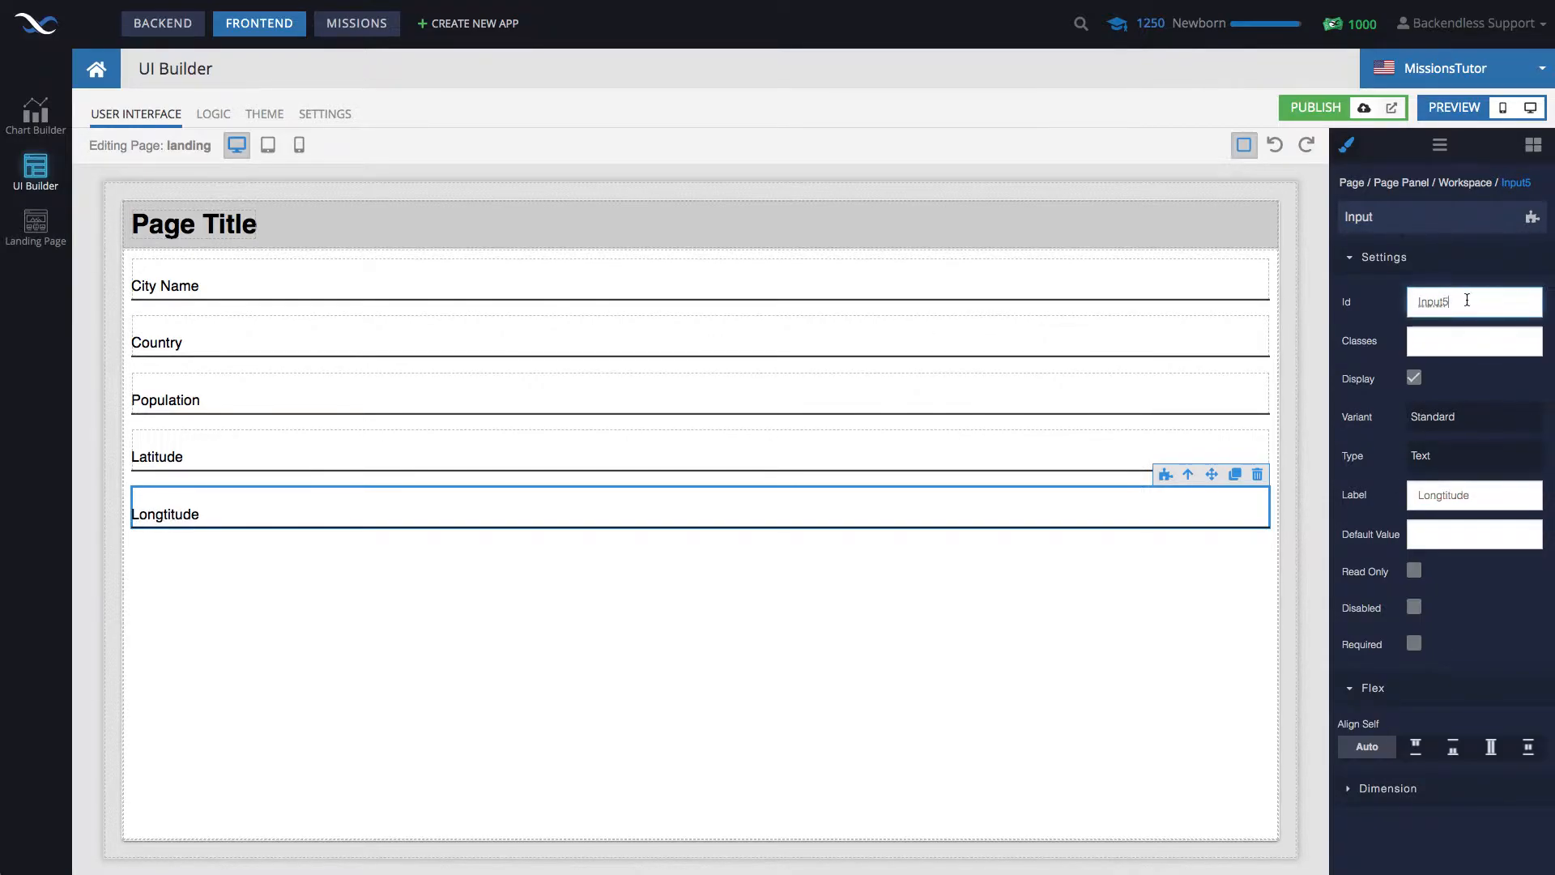
text(lonInput)
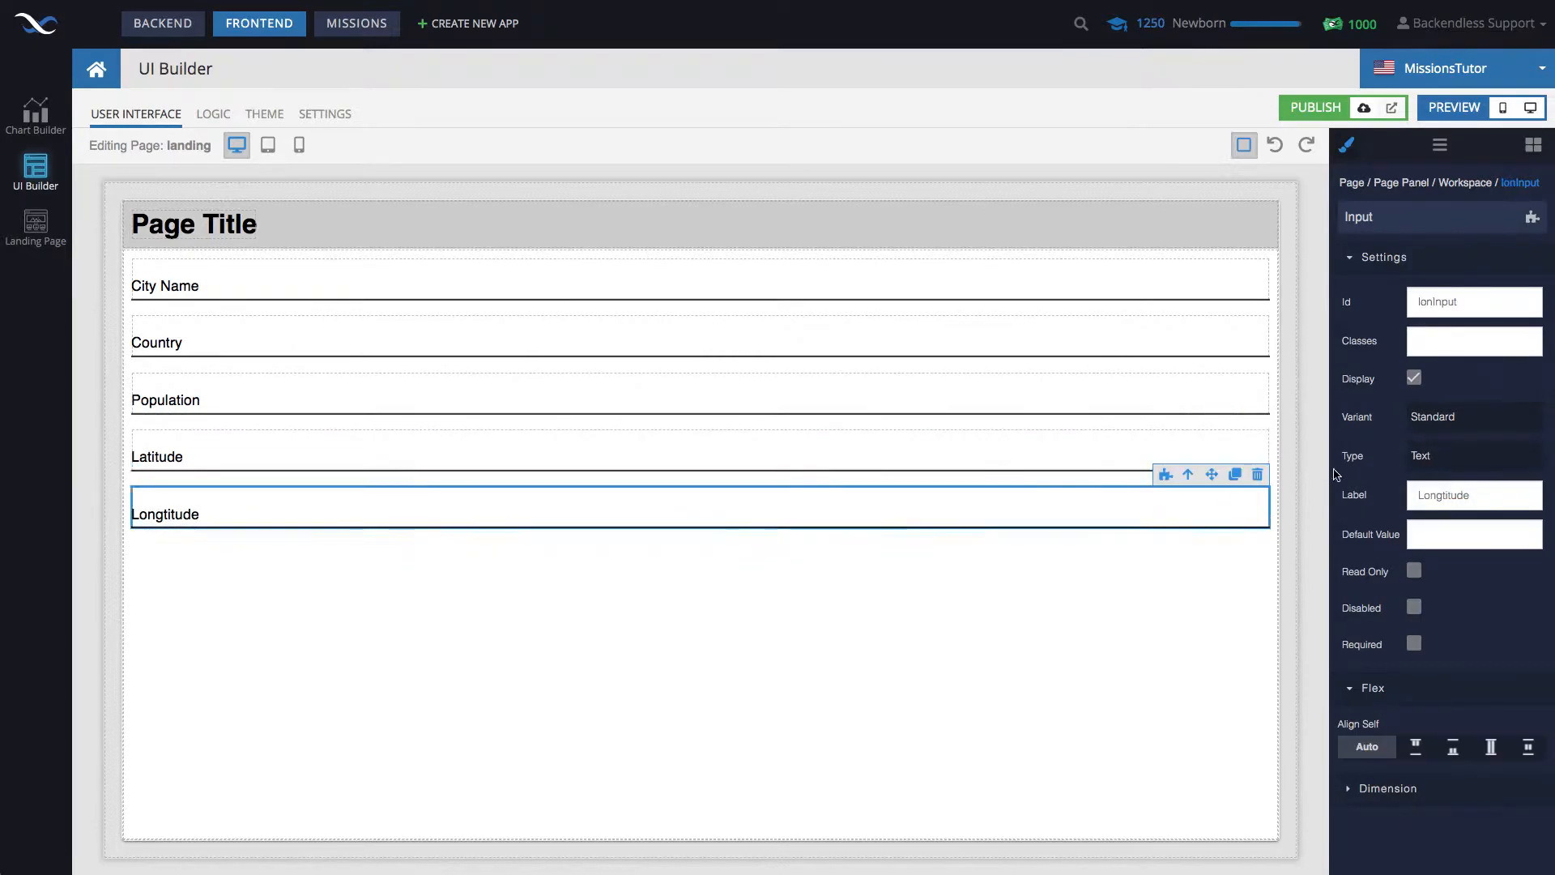
click(1472, 455)
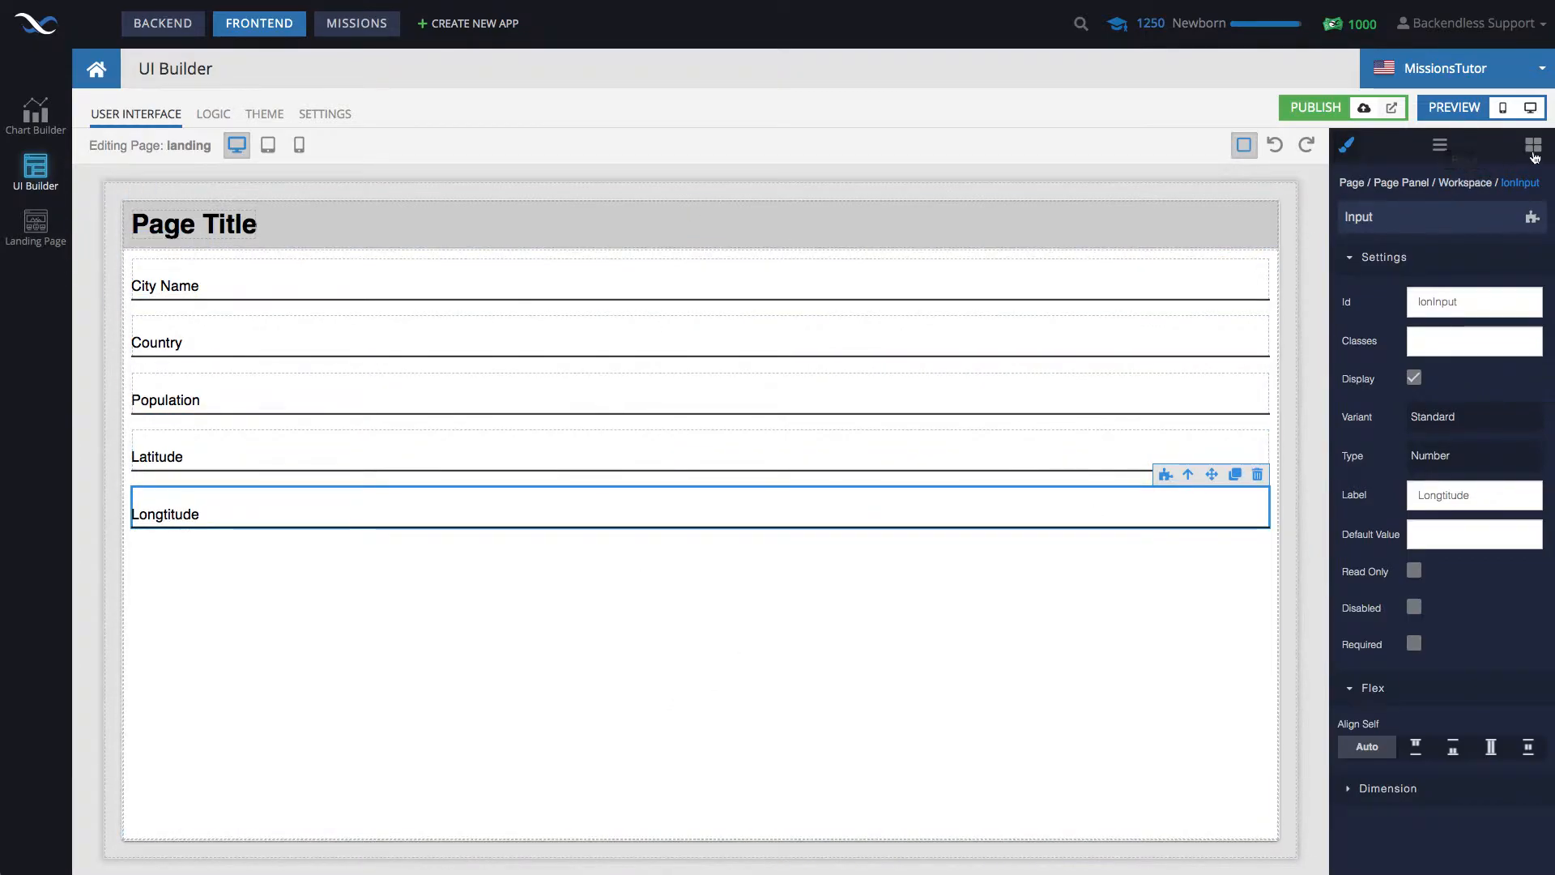
Step: Place a Save City button below Longtitude and set its id to saveCityButton
click(1531, 144)
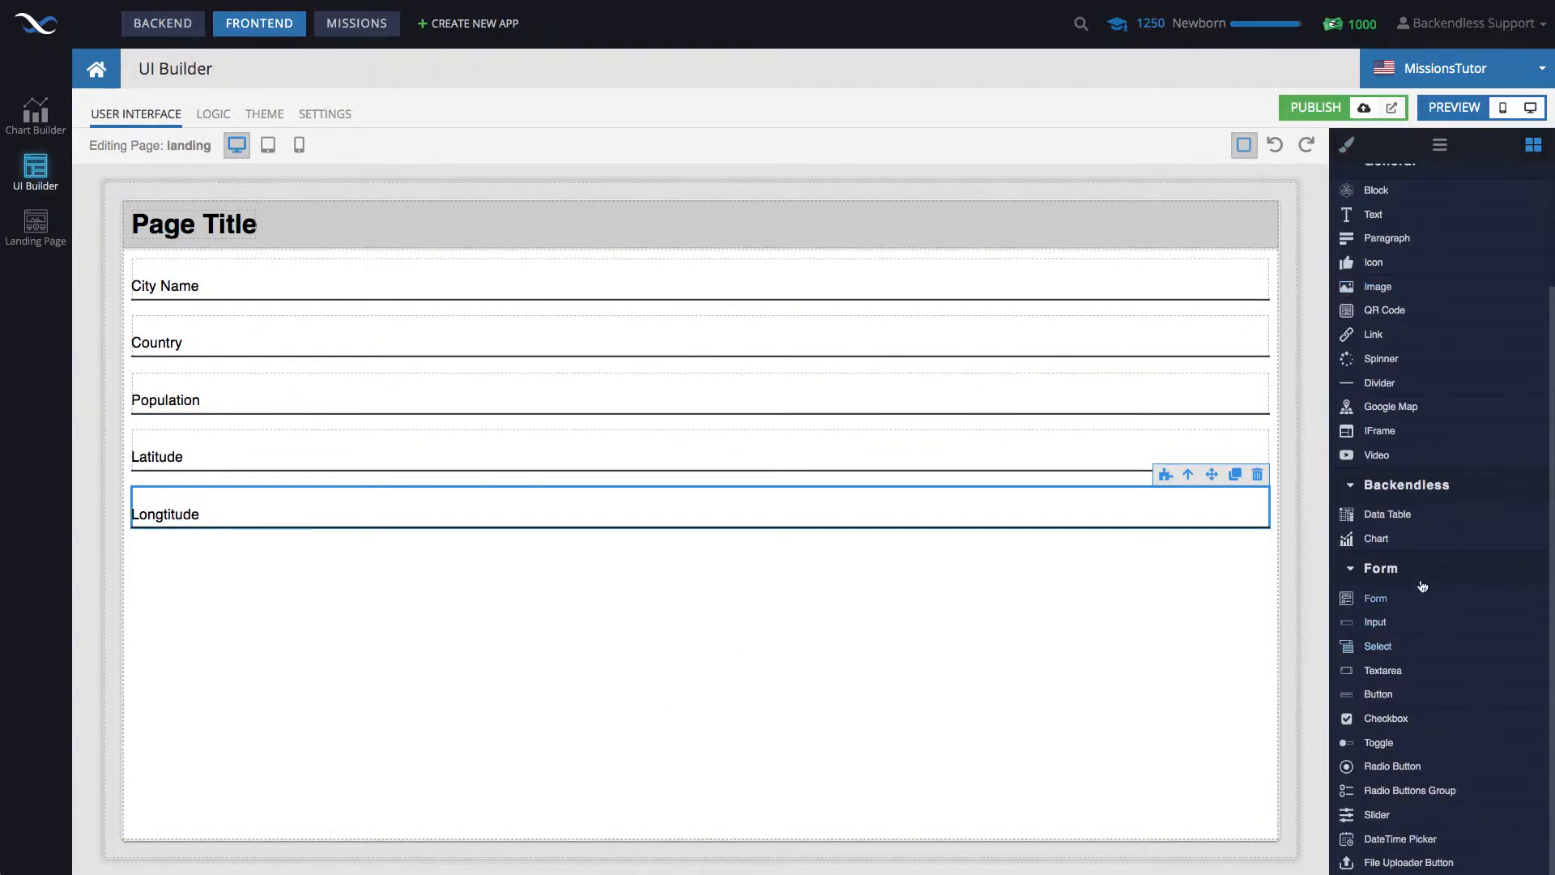
drag(1377, 693, 700, 576)
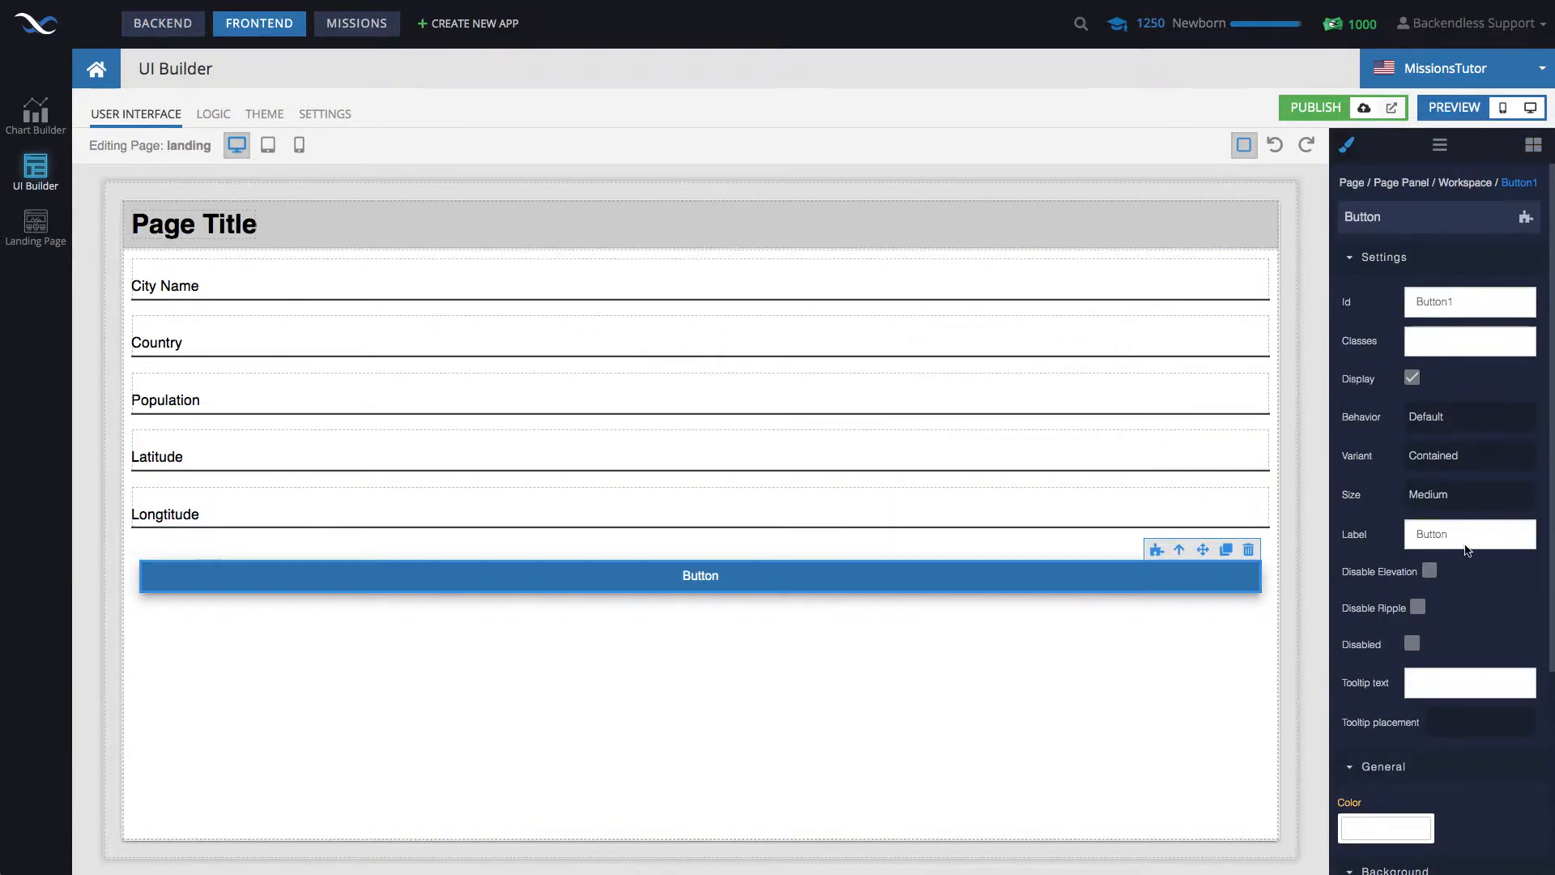
text(Save City)
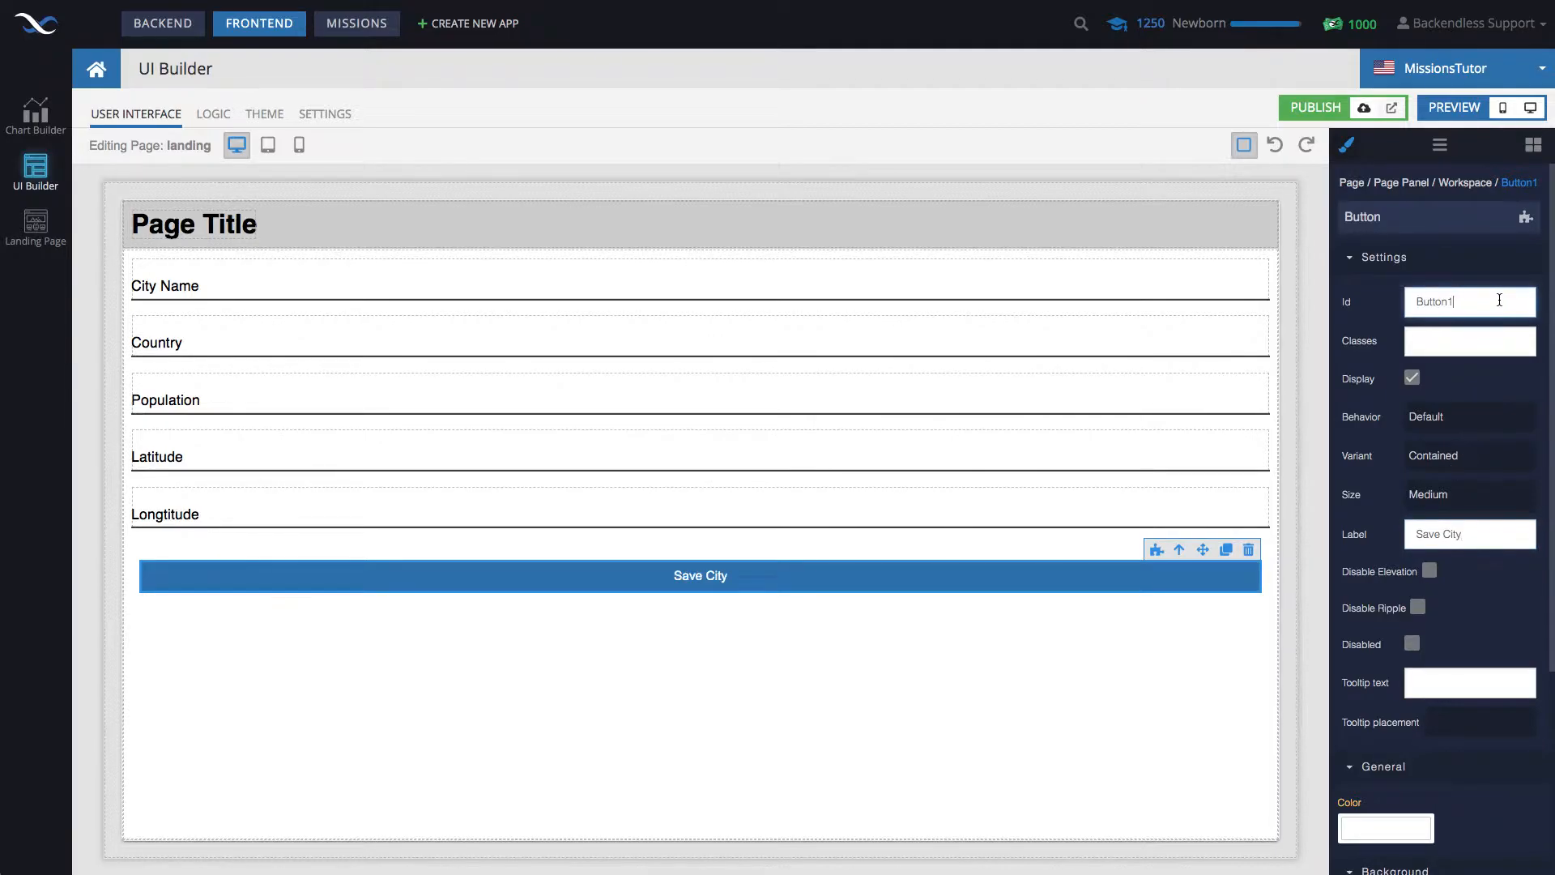
text(saveCity)
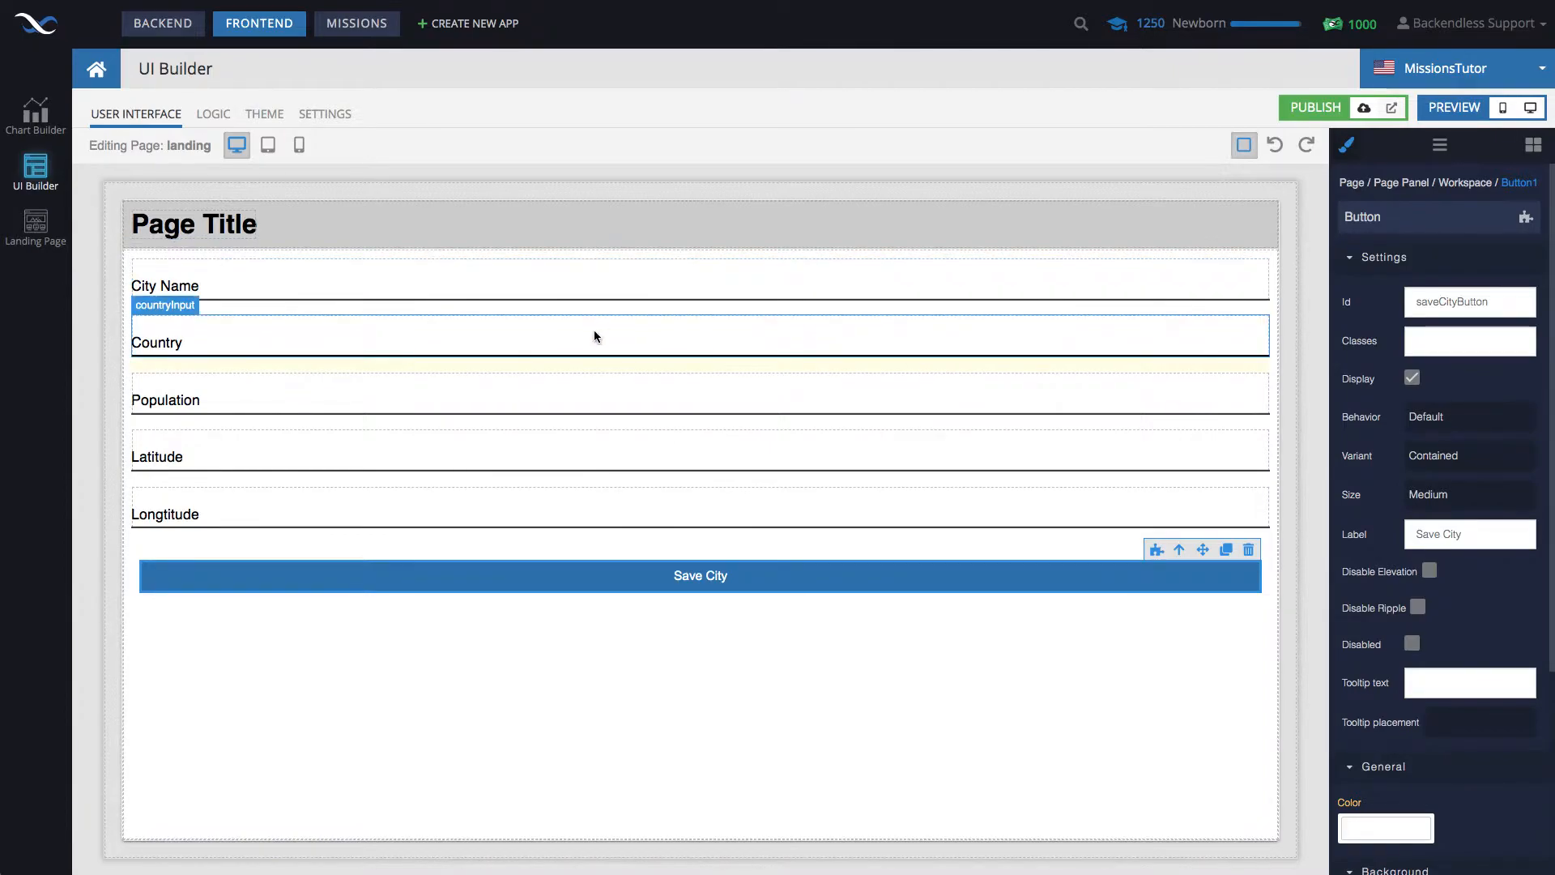
click(700, 400)
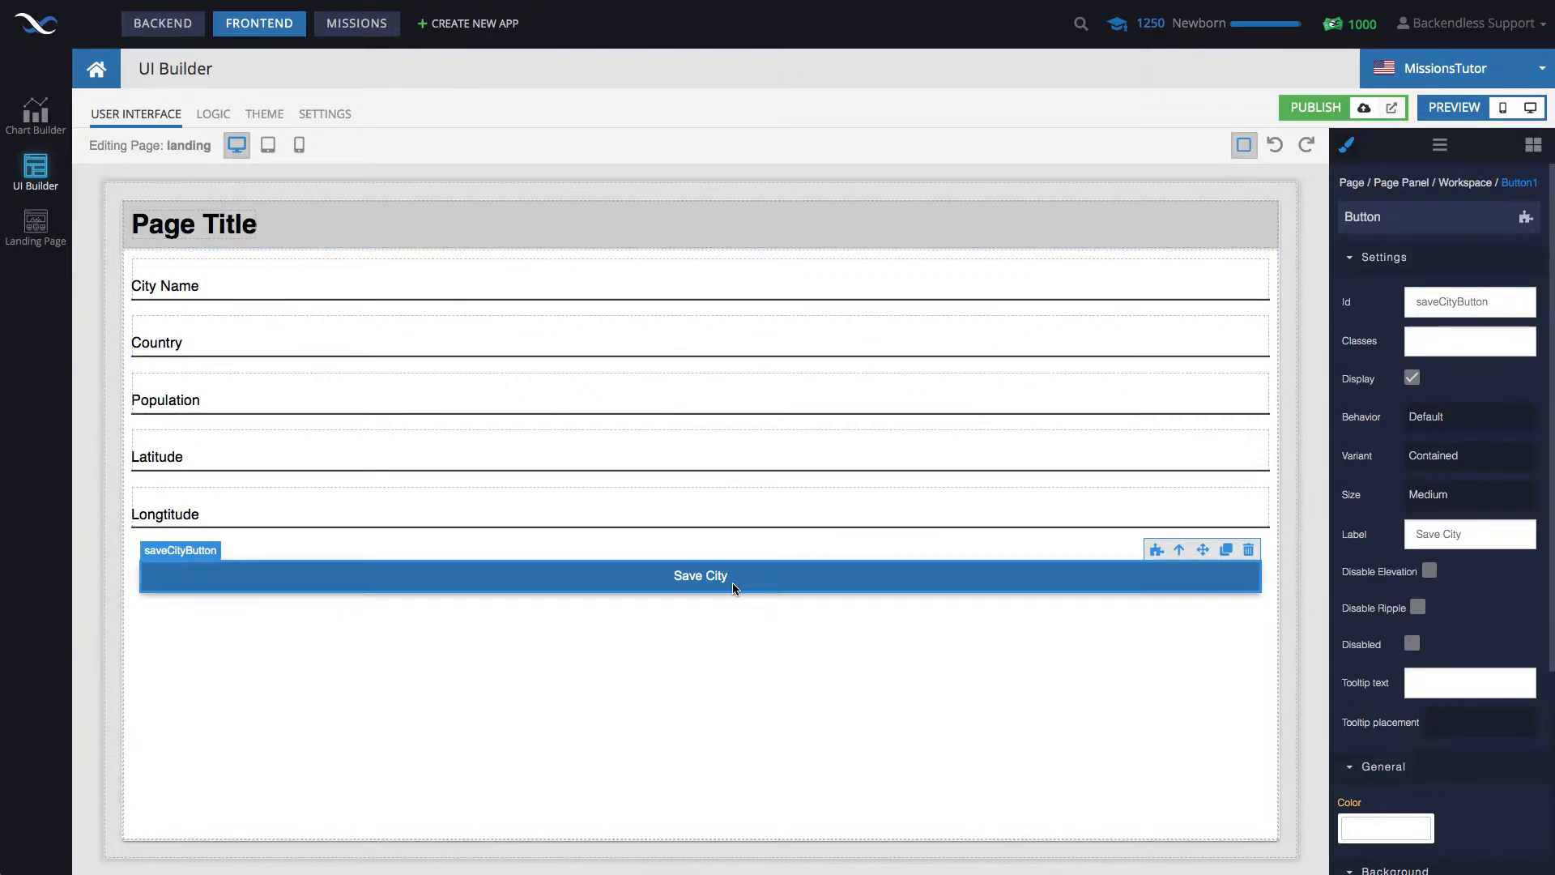
click(700, 280)
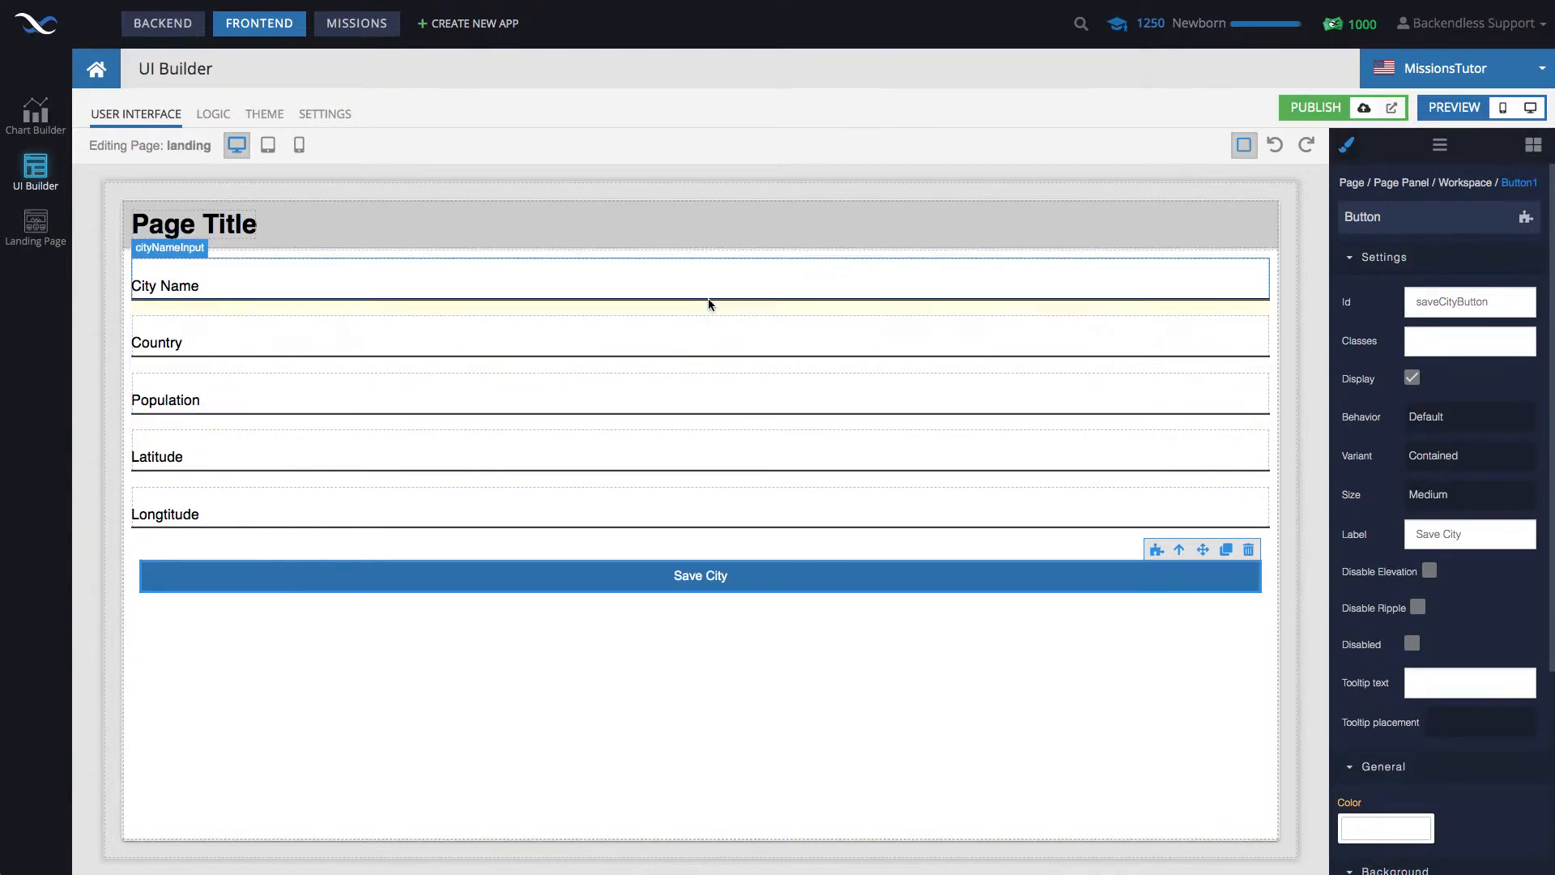
Step: Bind the City Name and Country input values to page data properties cityName and country
click(700, 279)
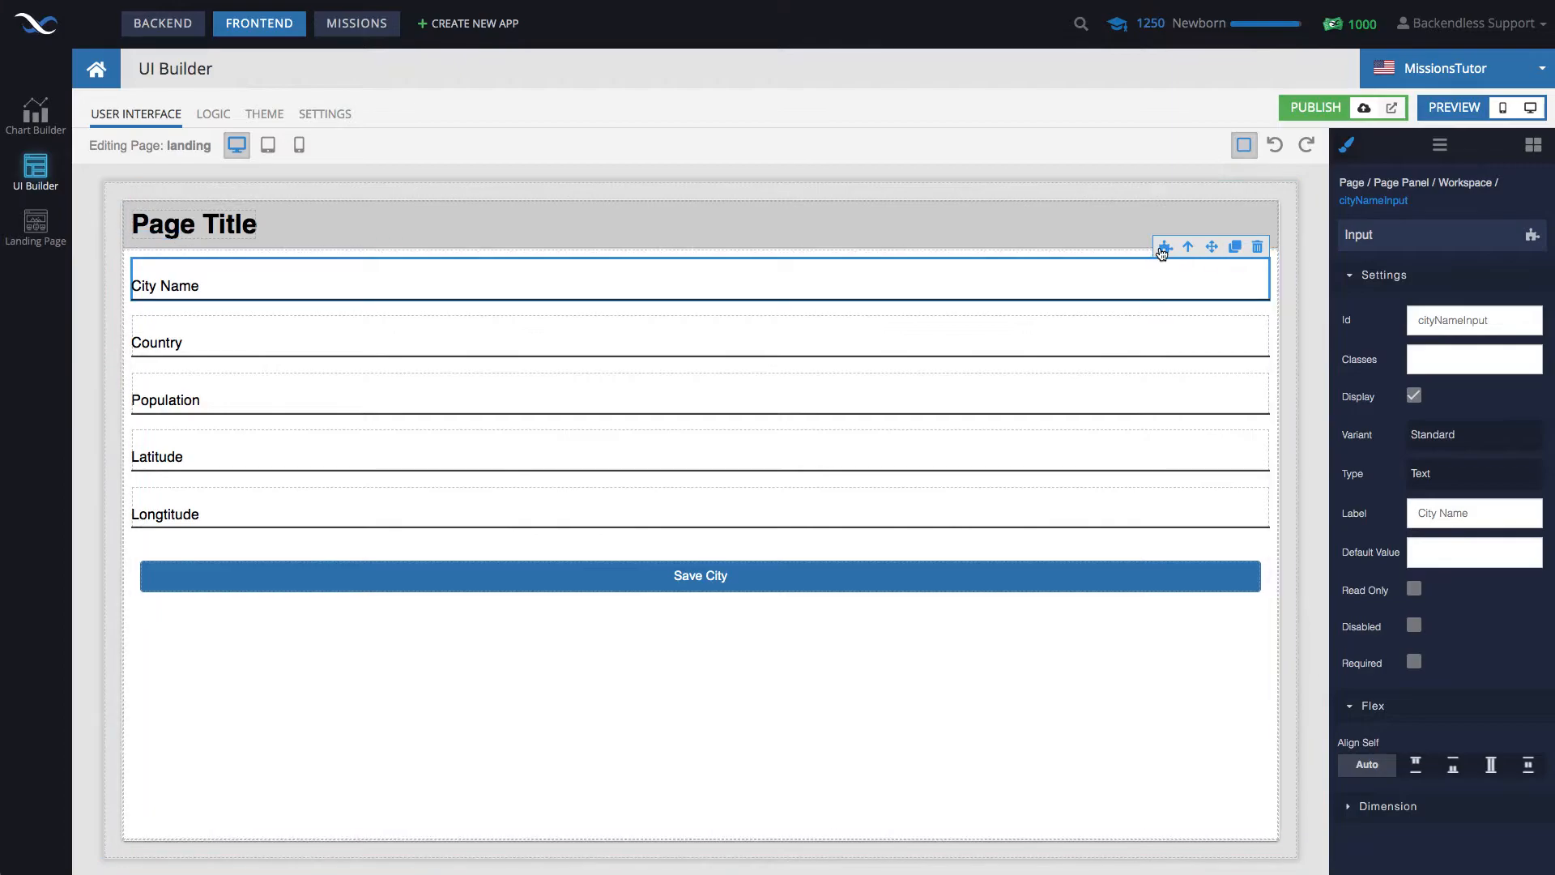
click(213, 114)
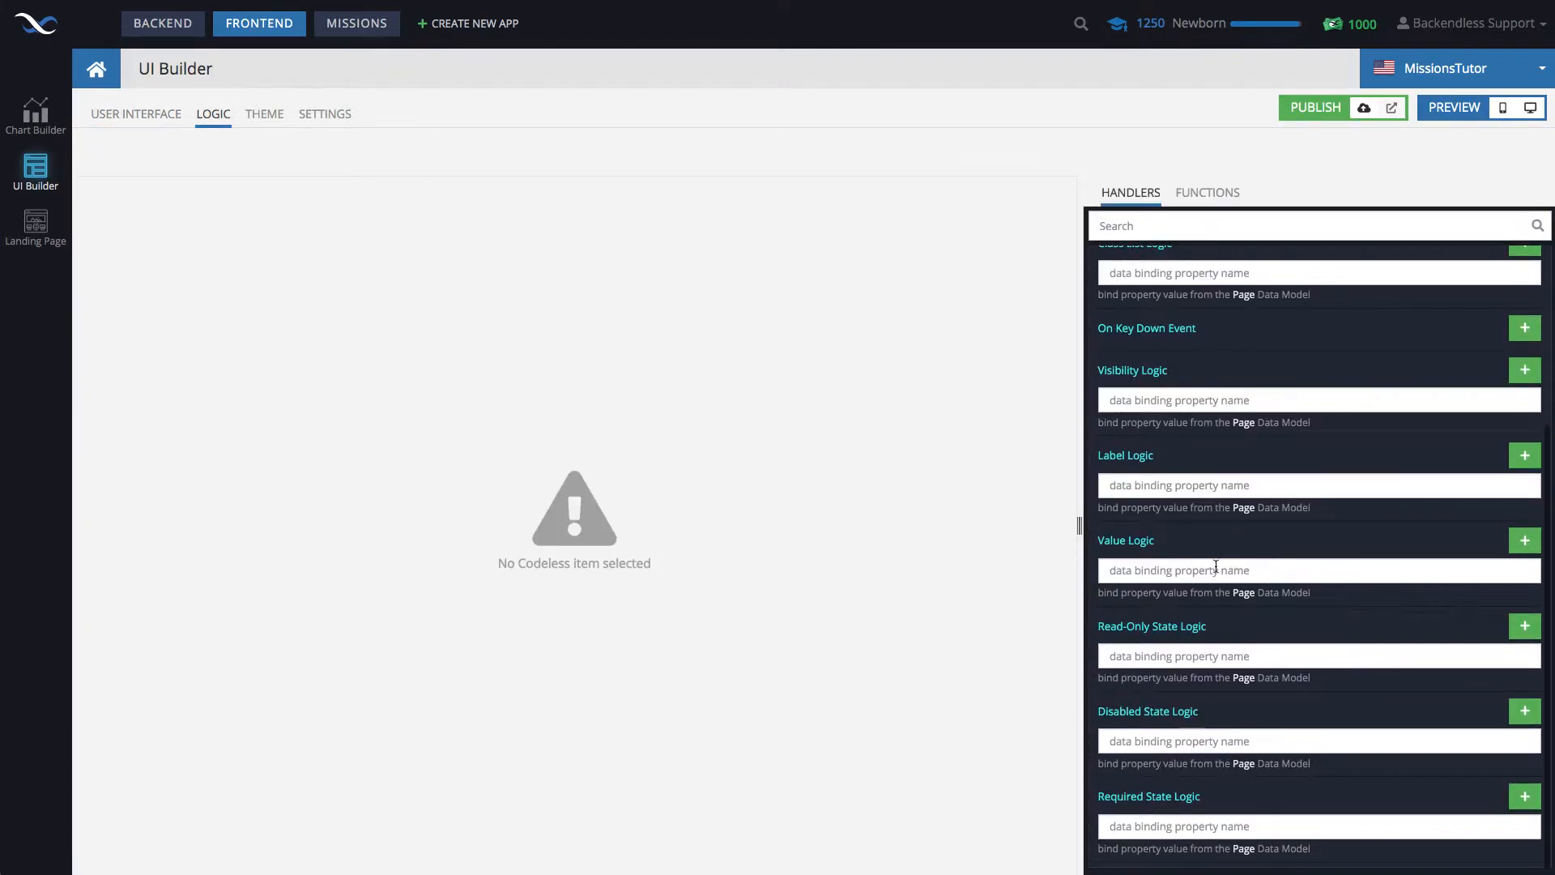
text(cityN)
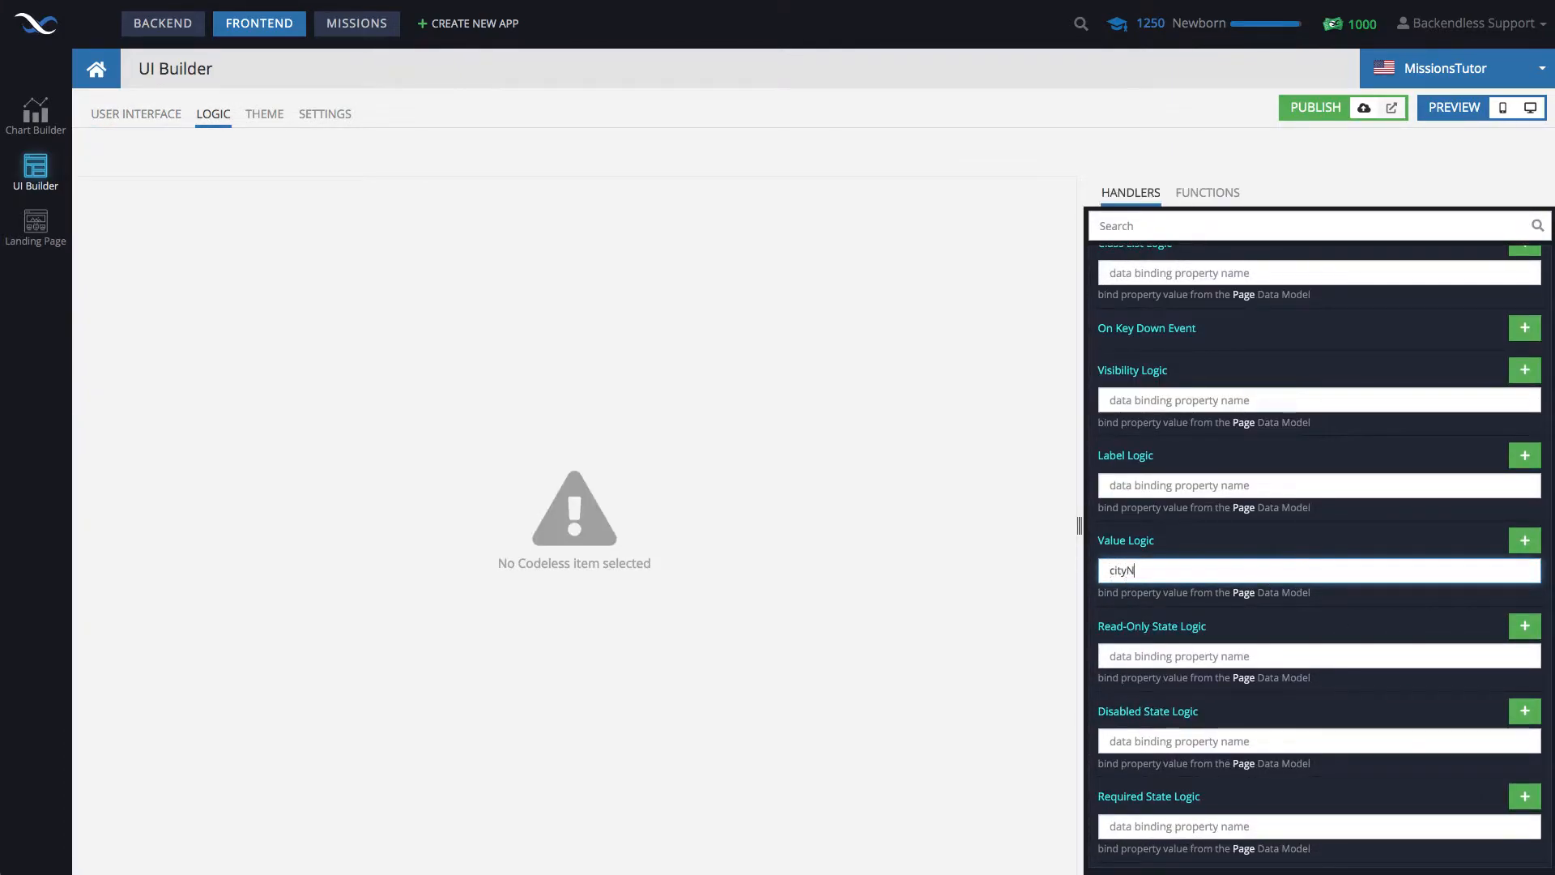
click(135, 113)
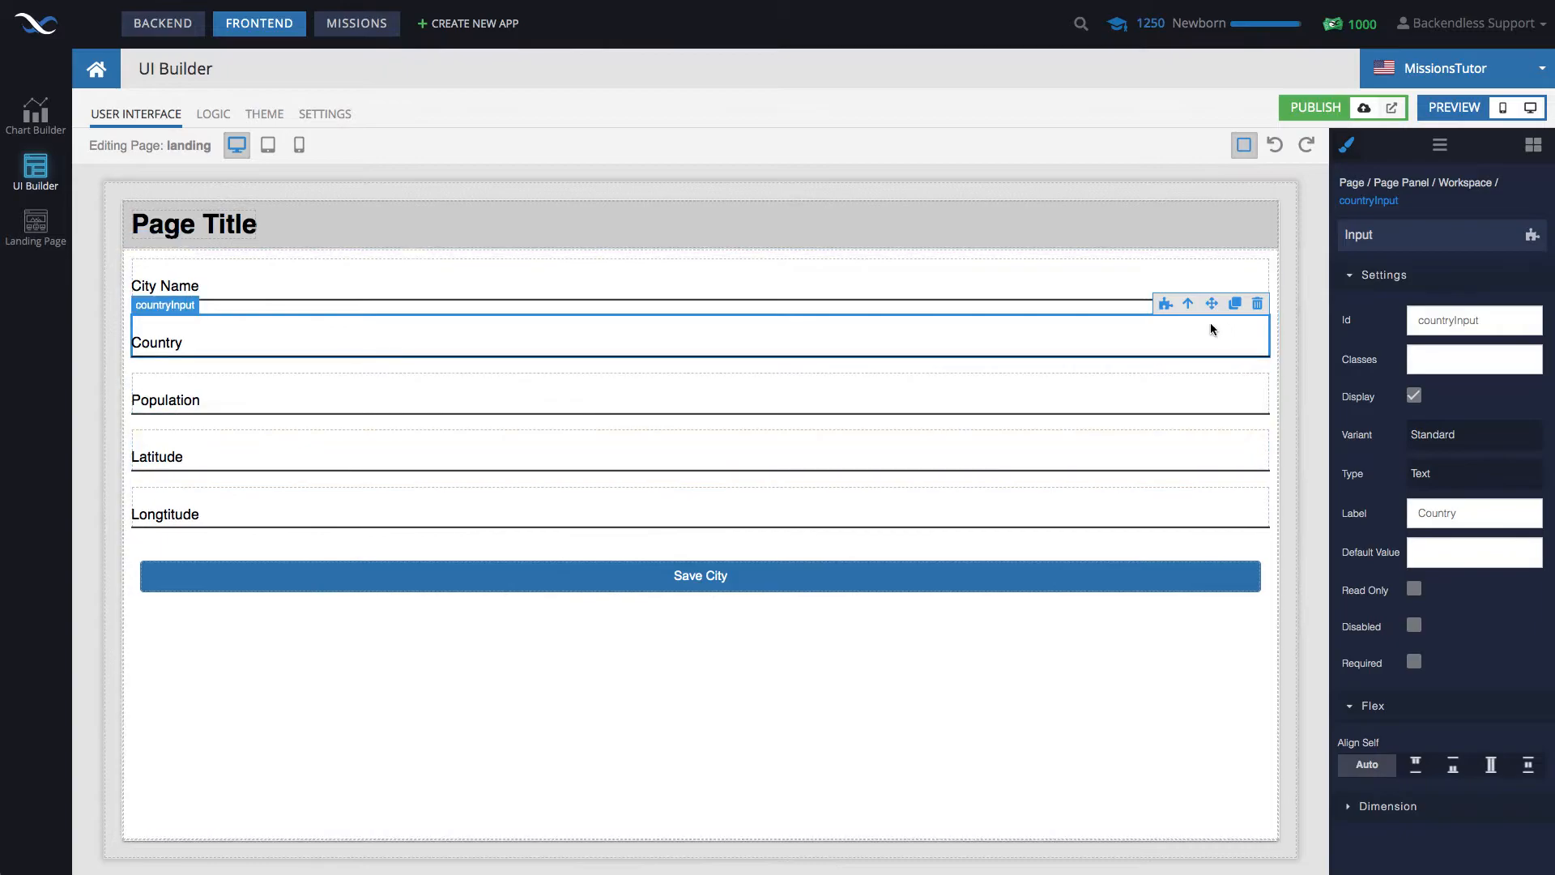
click(212, 114)
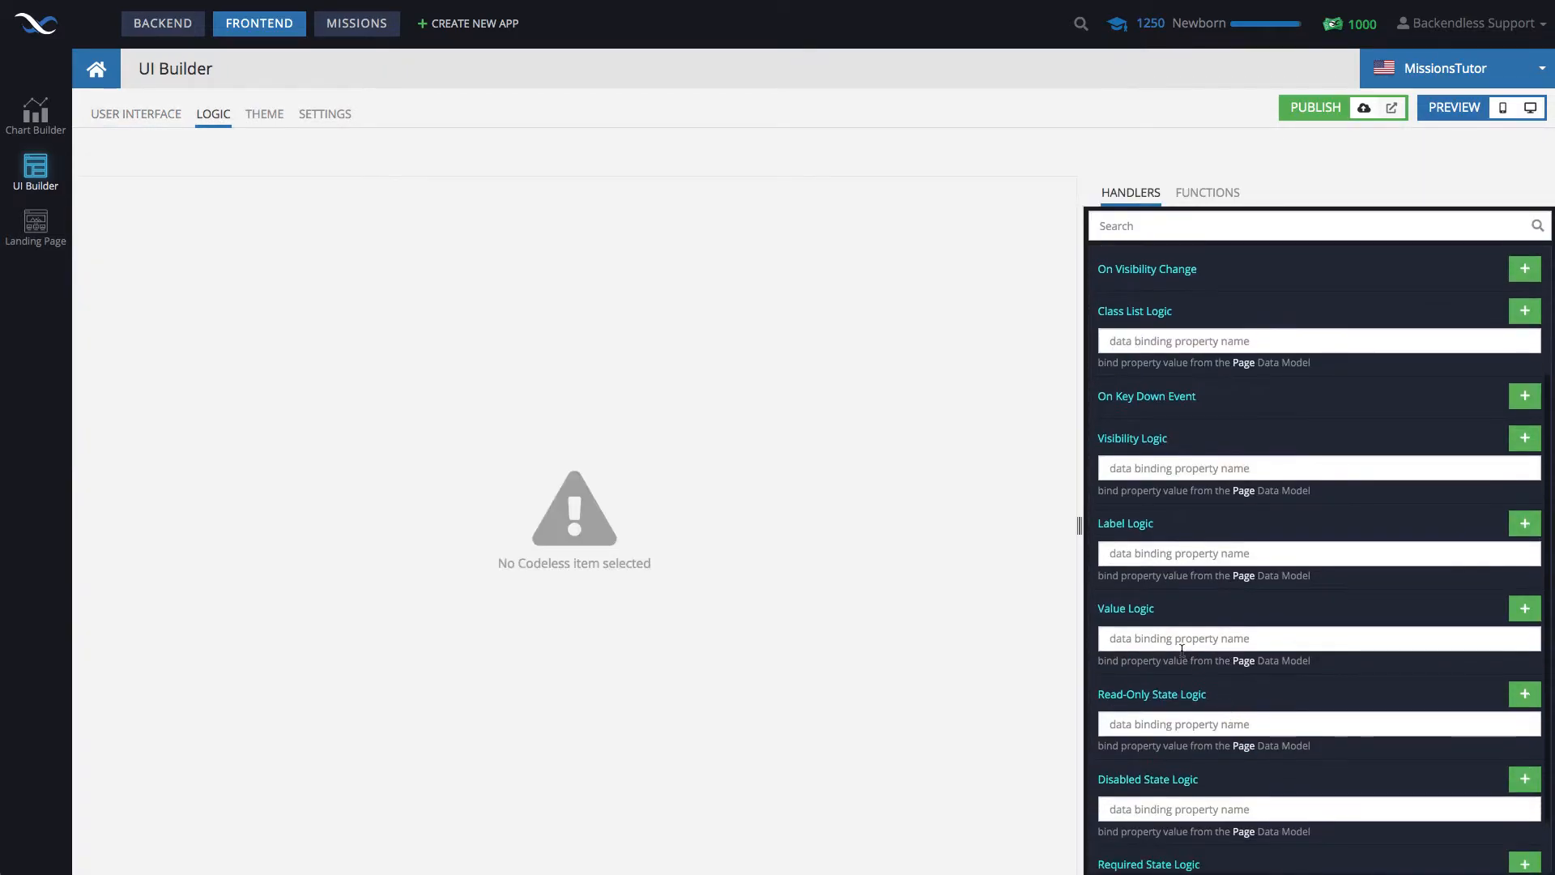
text(countryNa)
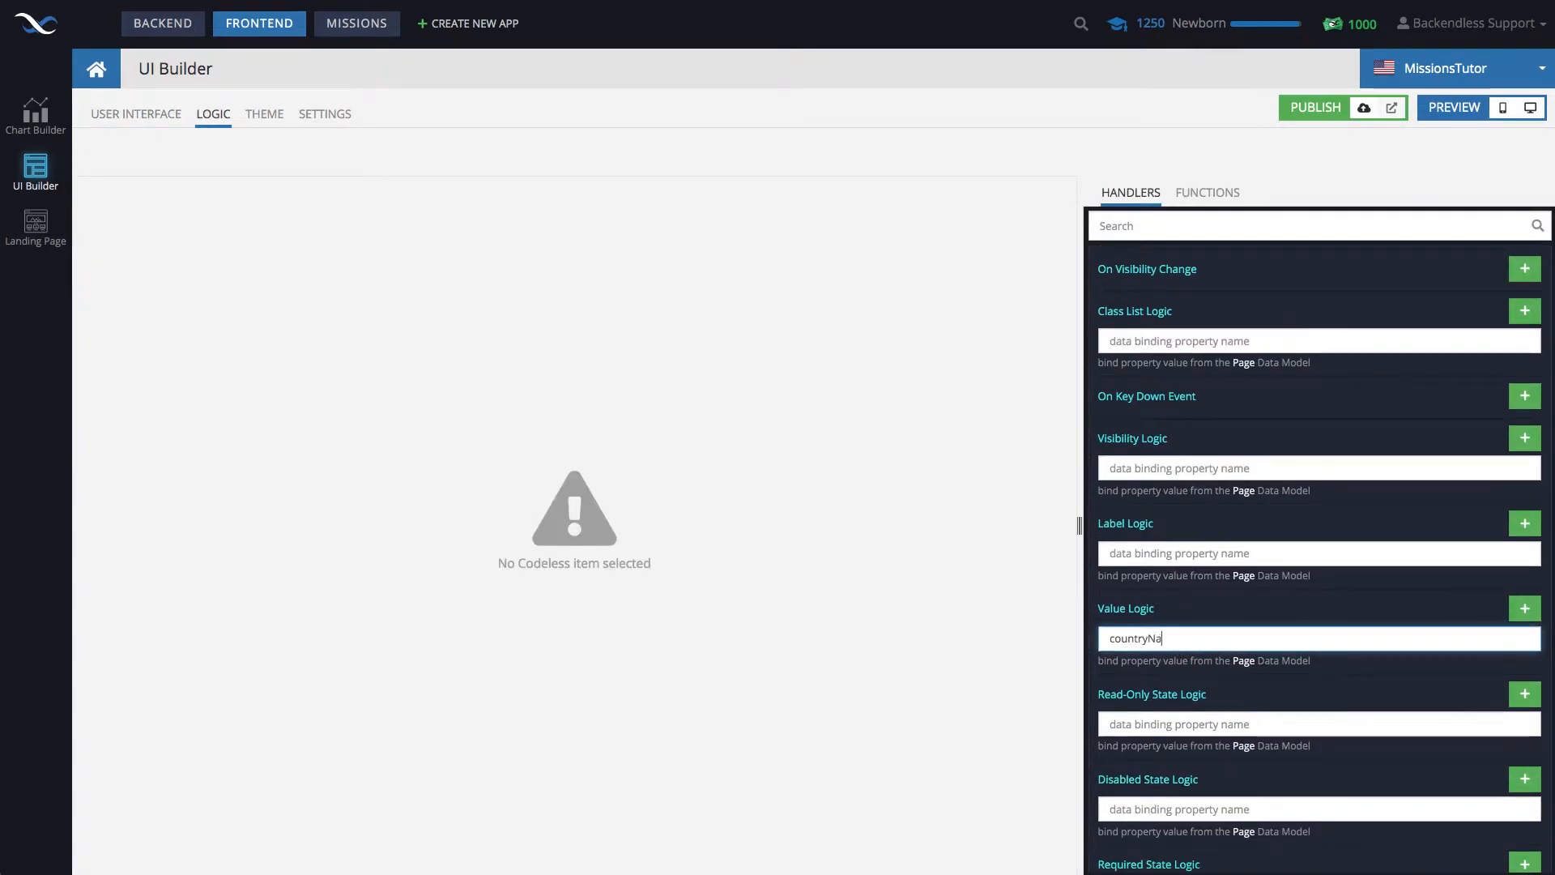
key(Backspace)
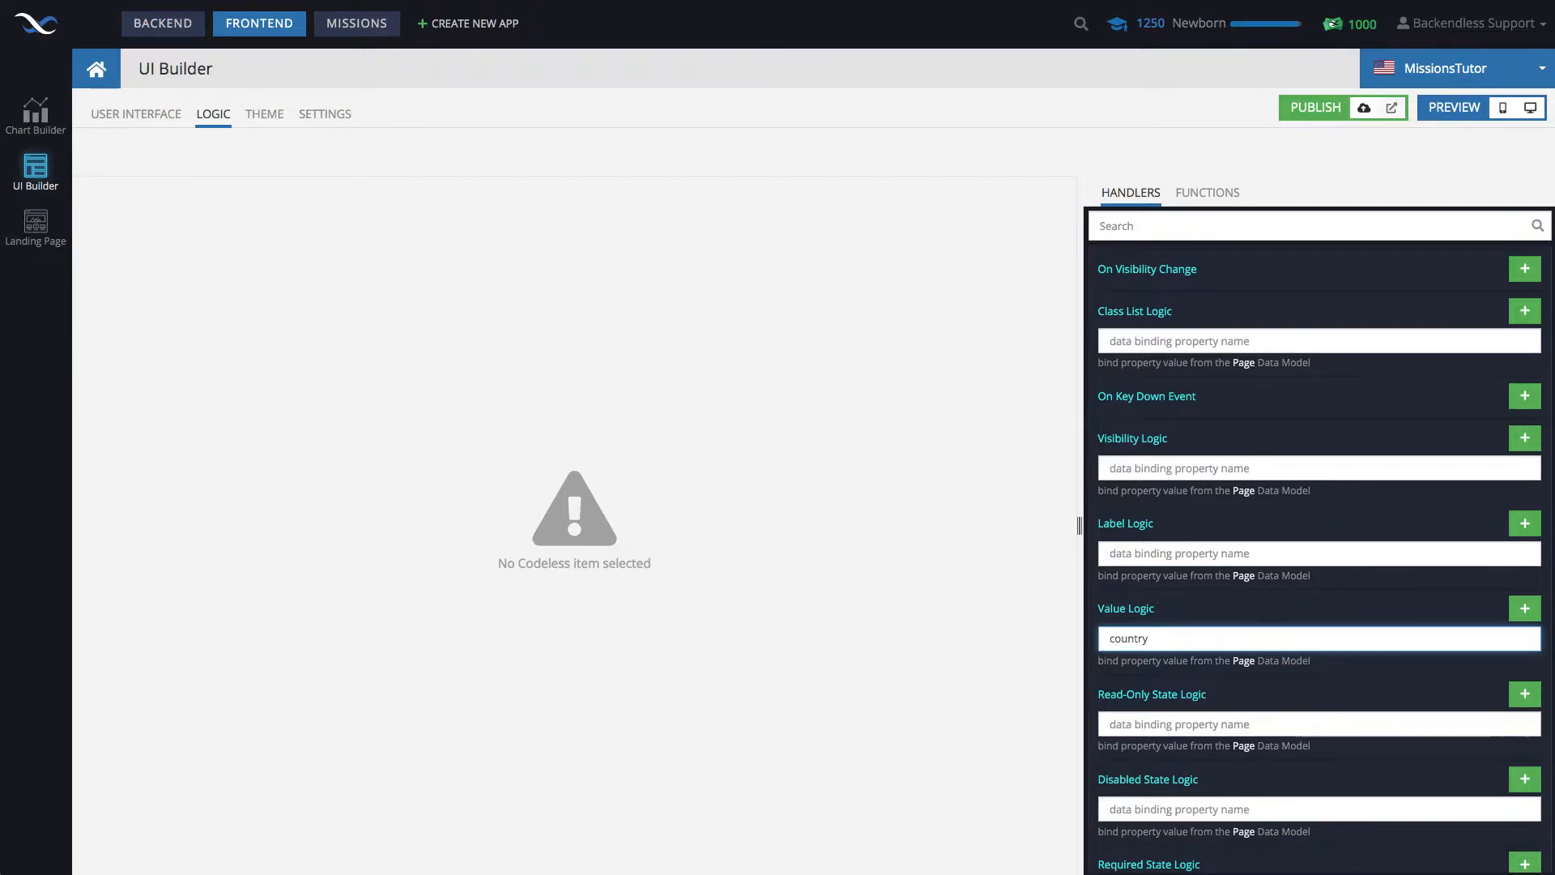
click(134, 113)
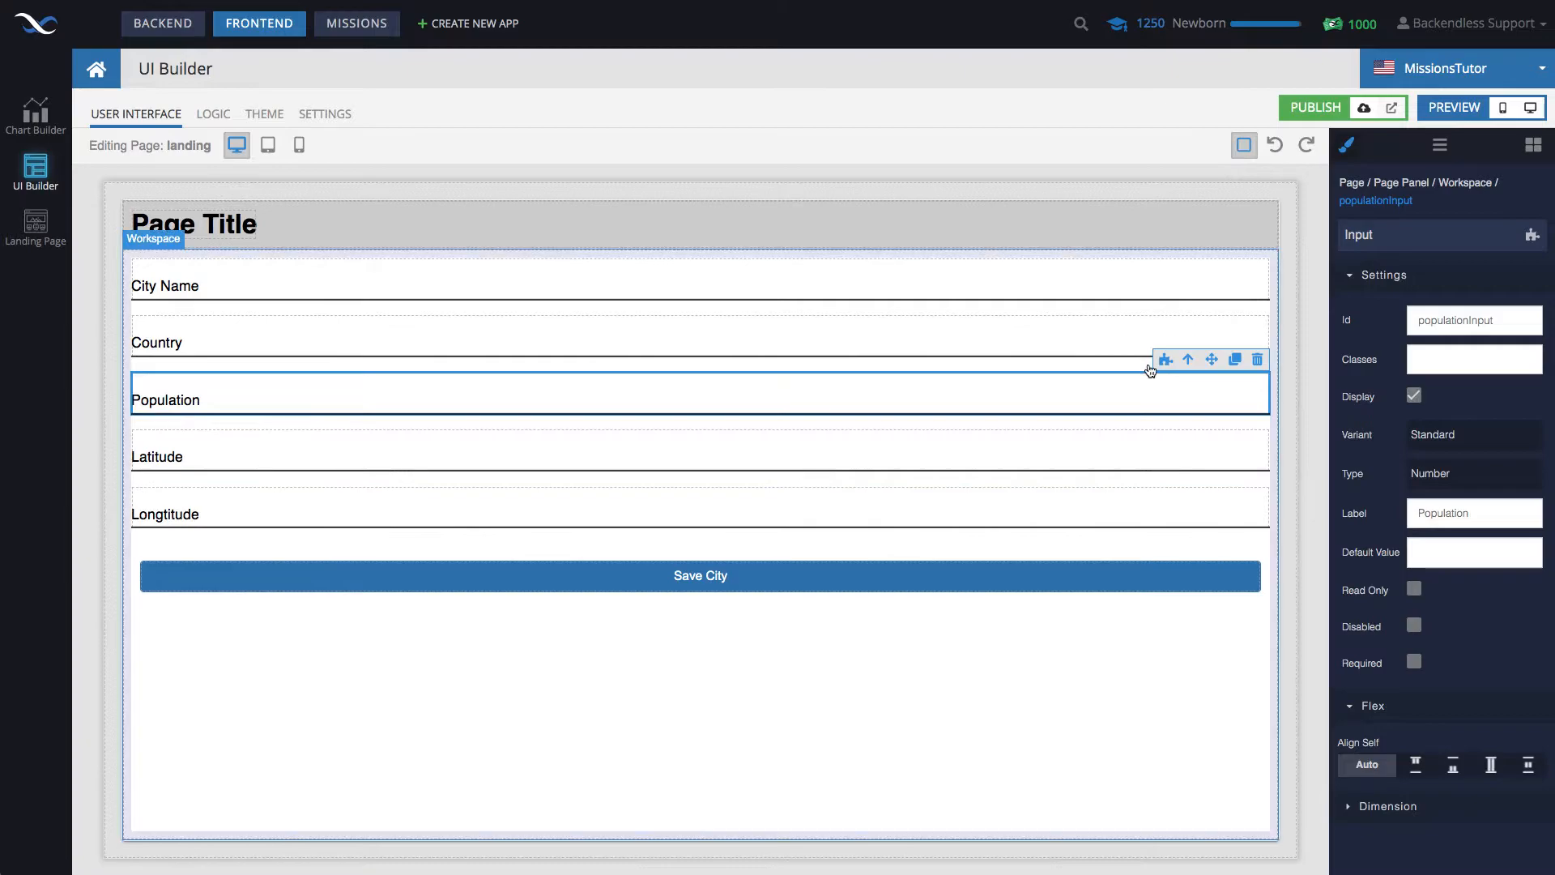
Step: Bind Population, Latitude and Longtitude values to page data properties population, lat and lon
click(213, 113)
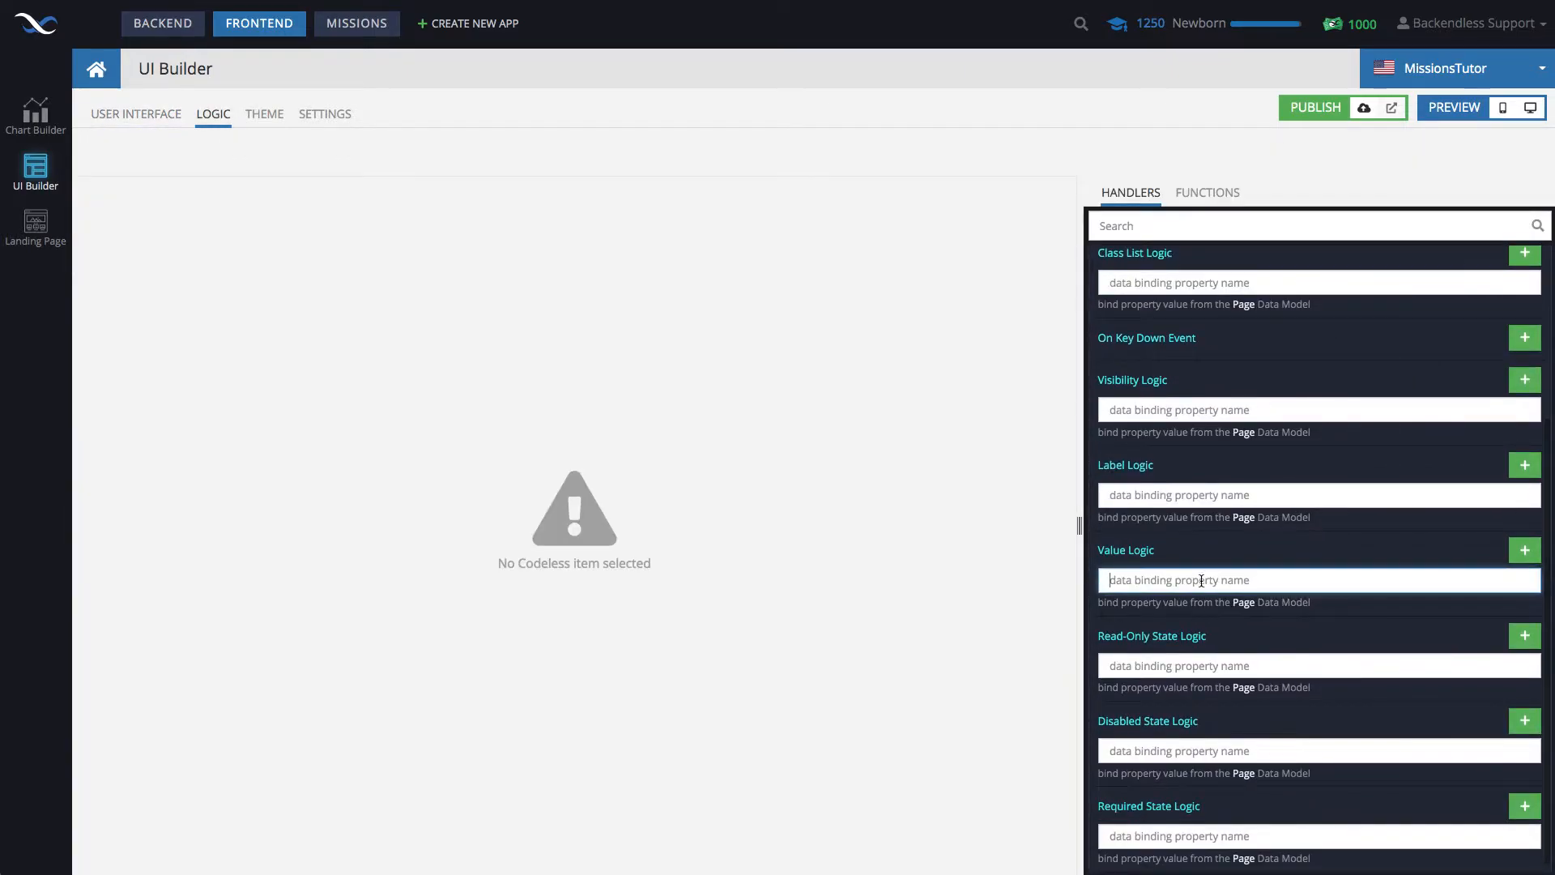
text(population)
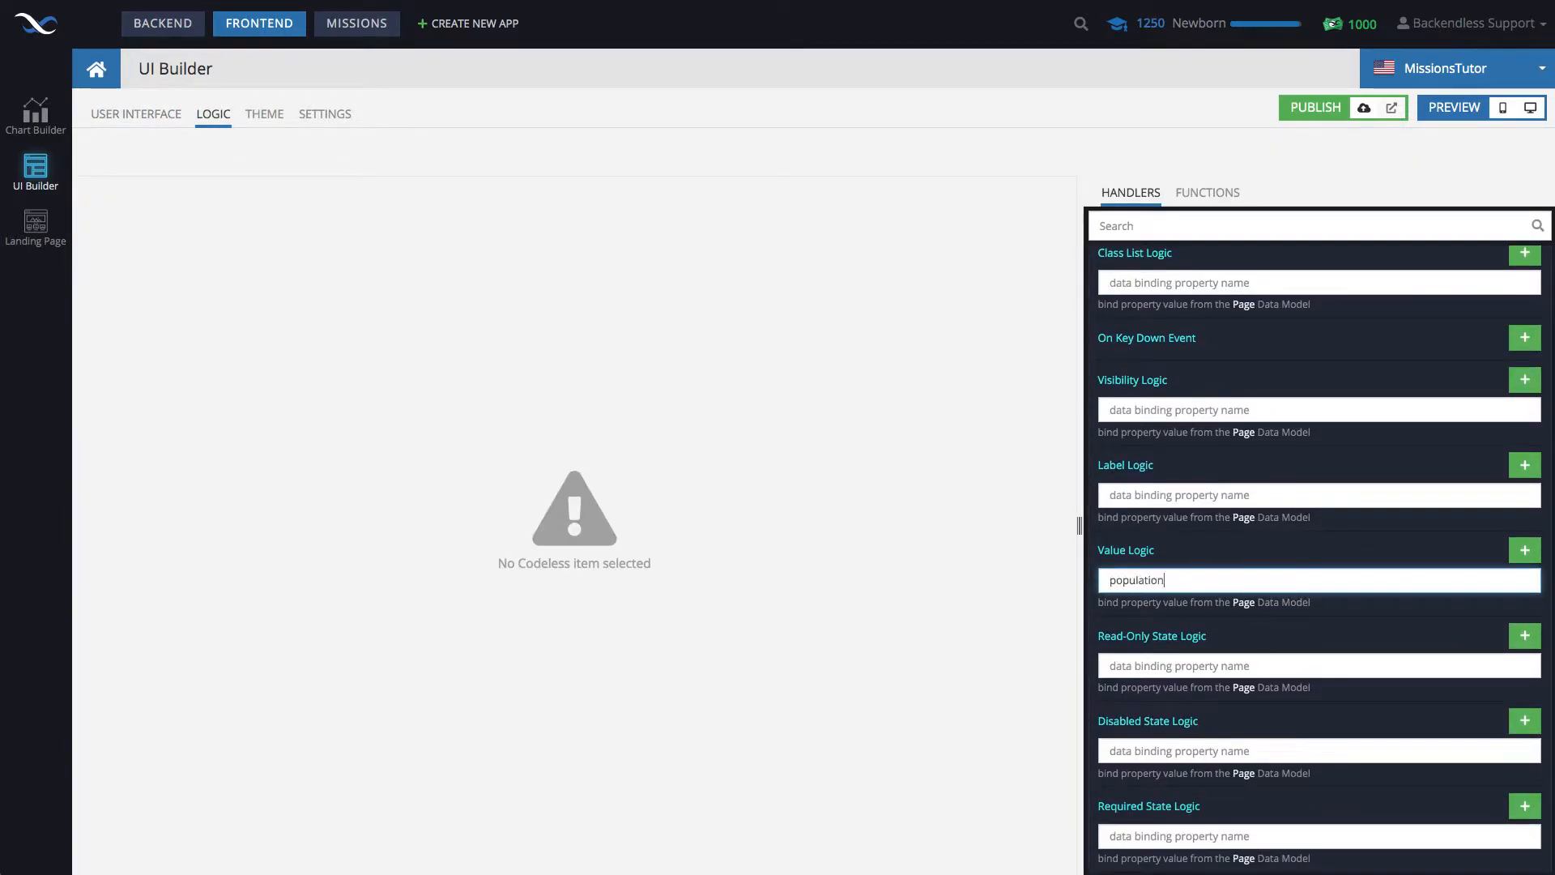
mouse_move(1249, 620)
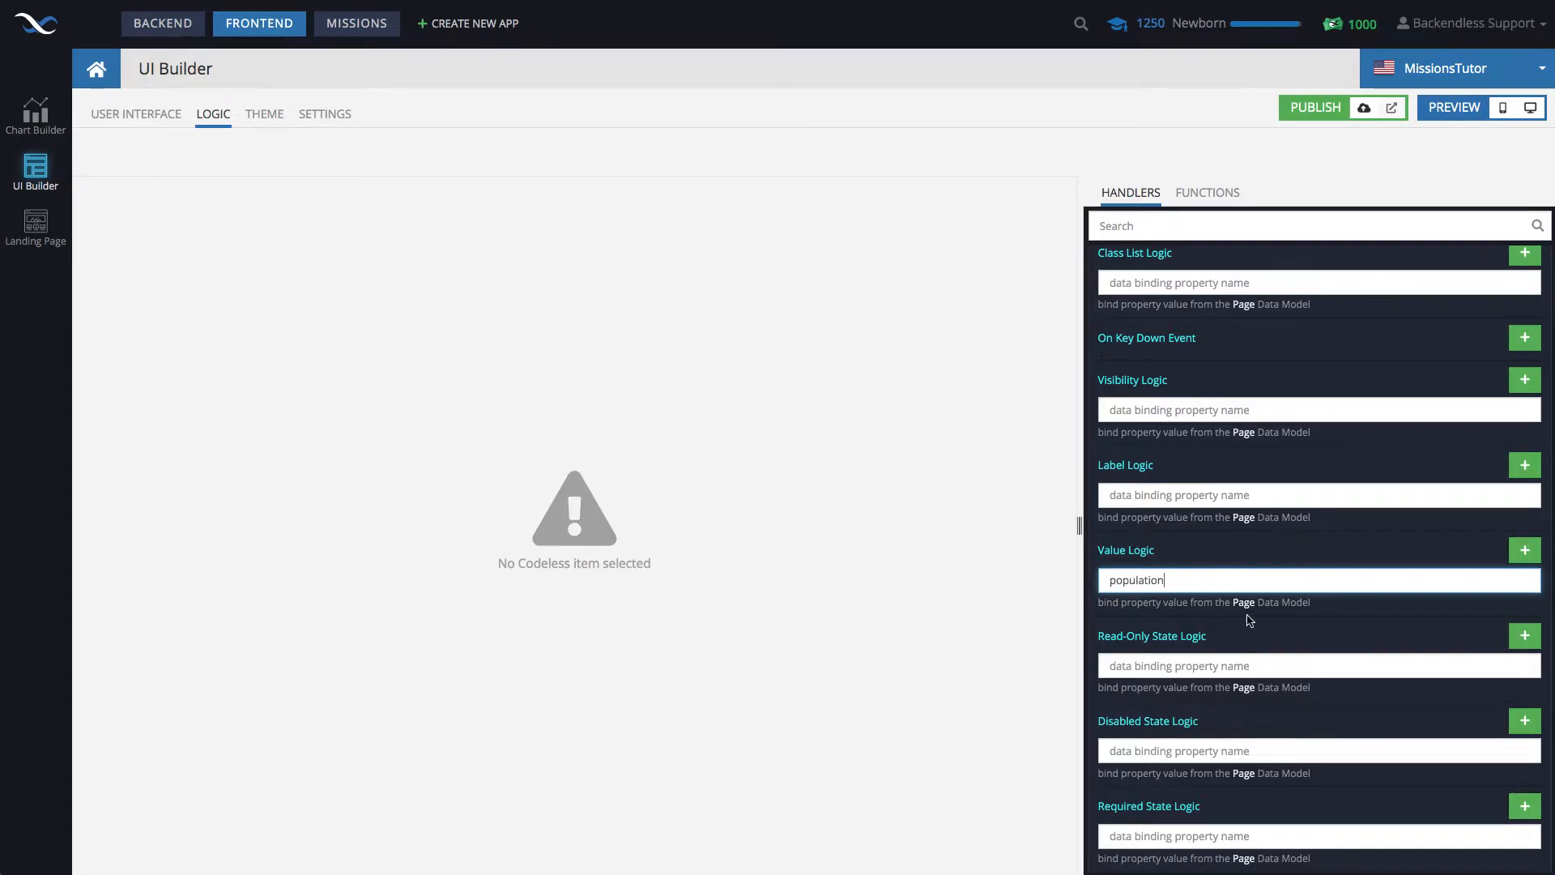
click(134, 113)
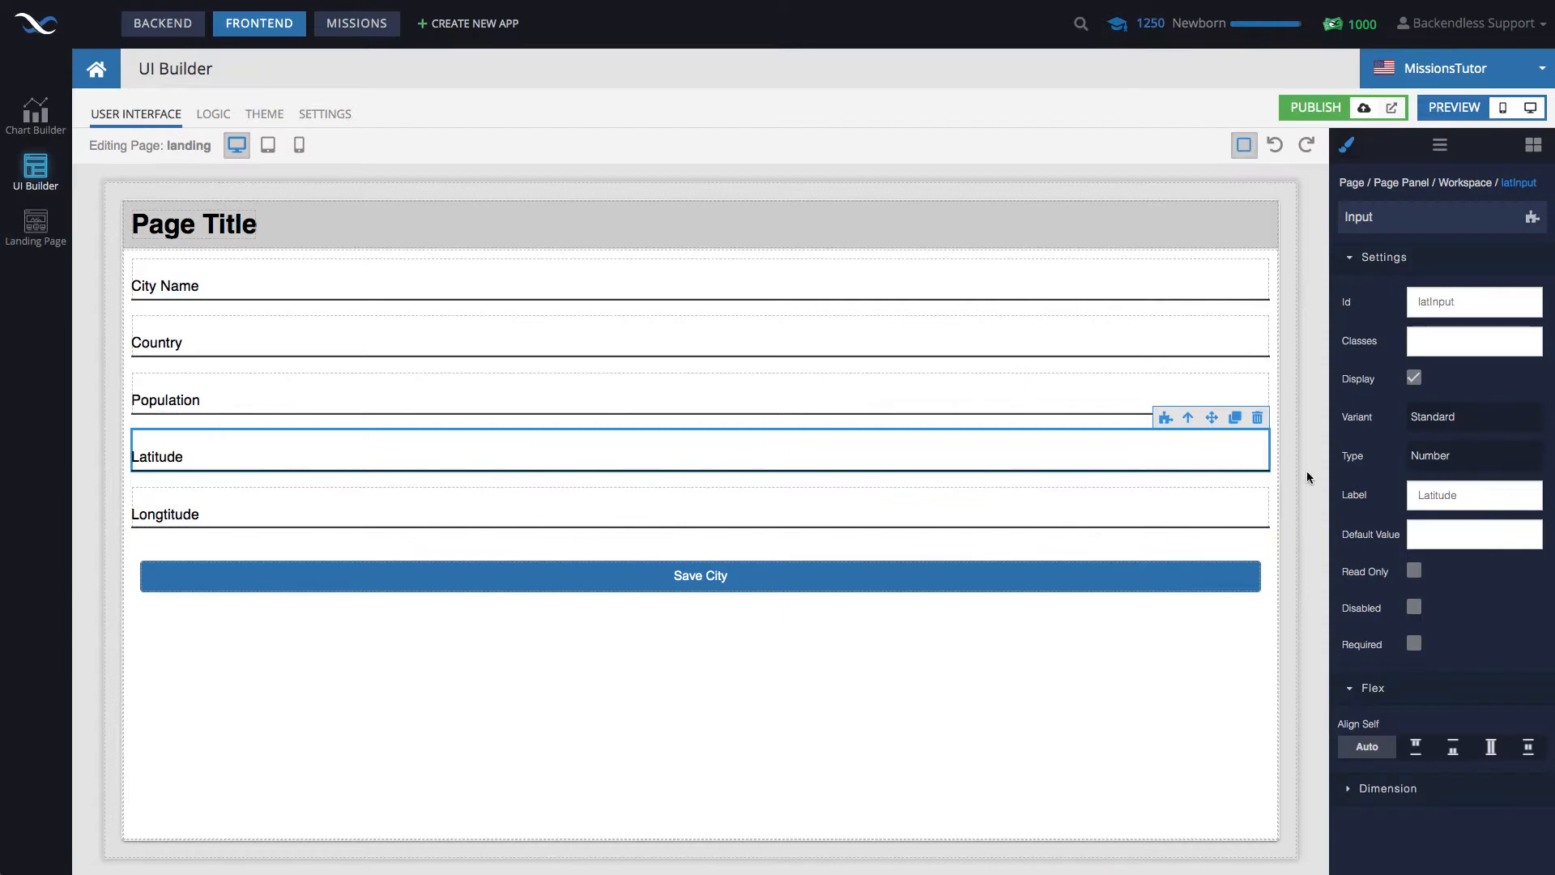
click(213, 113)
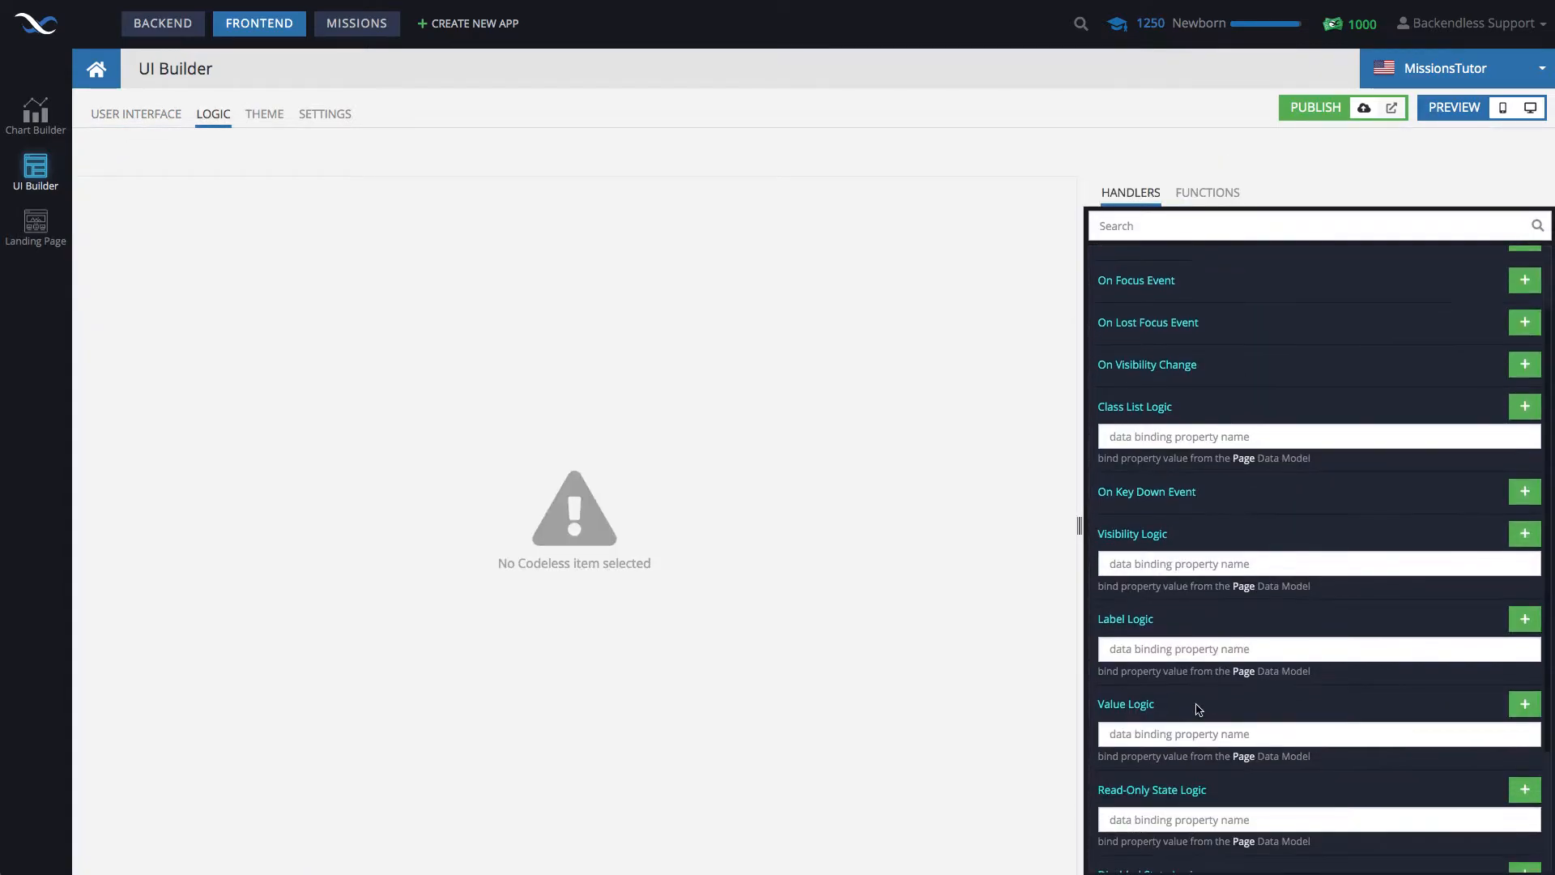
text(lat)
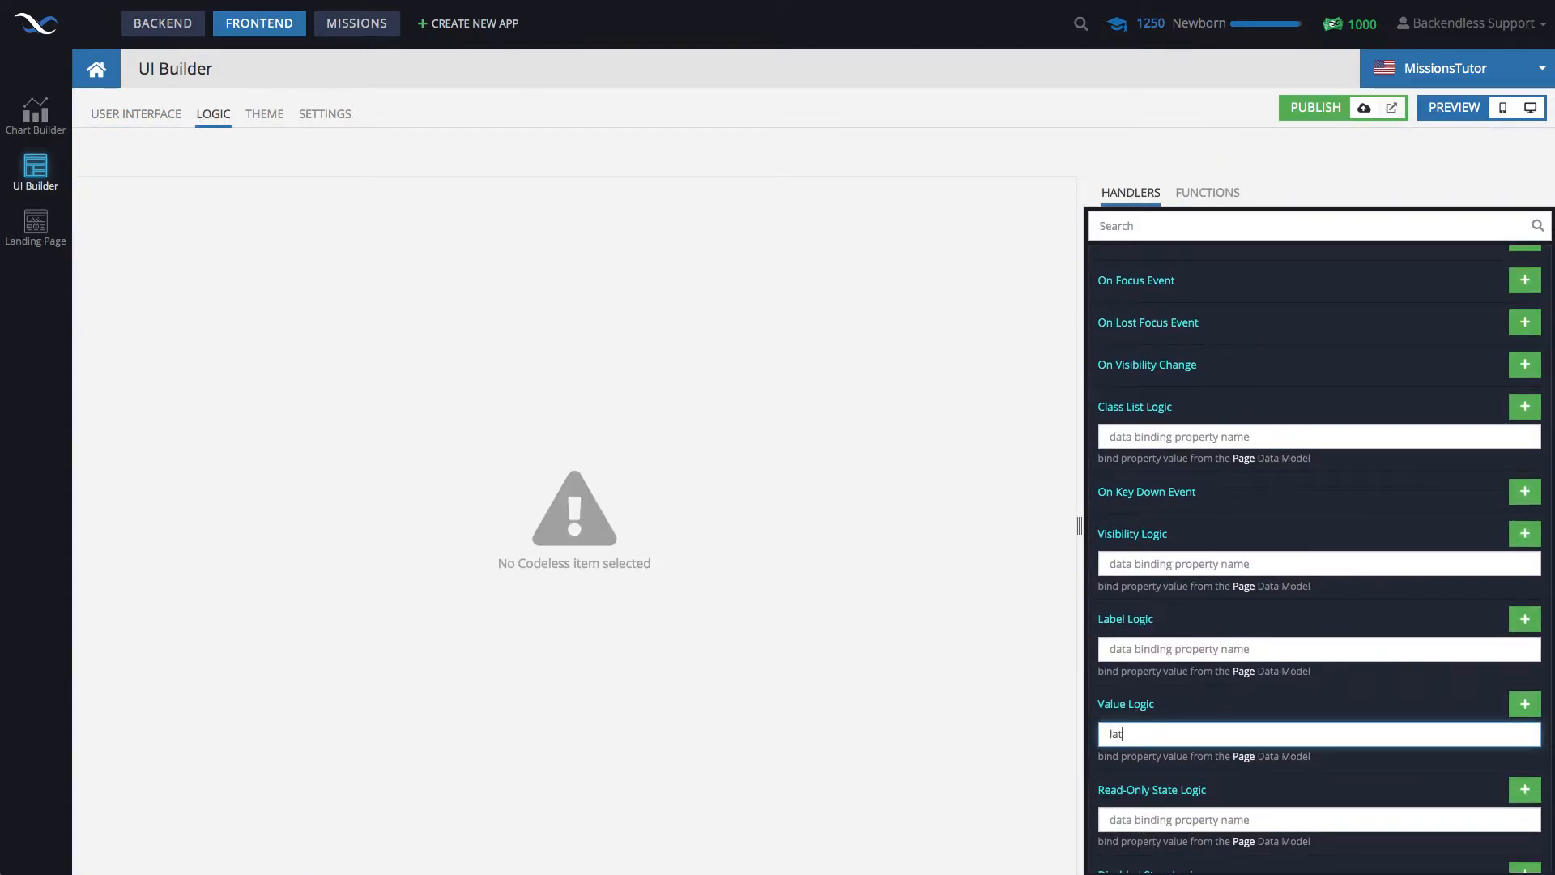
click(134, 114)
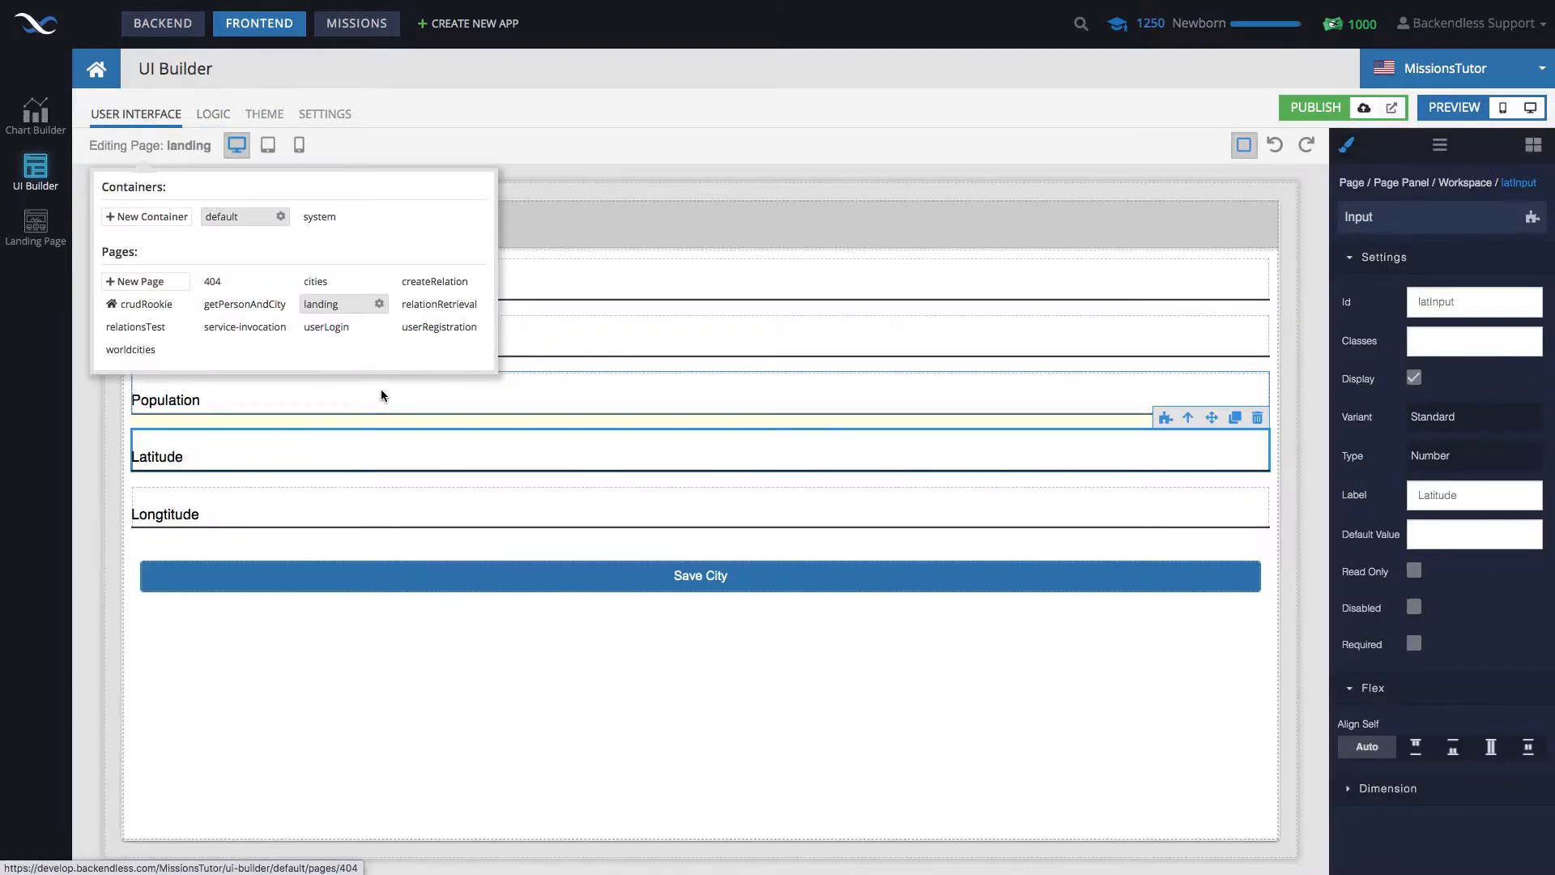
click(212, 114)
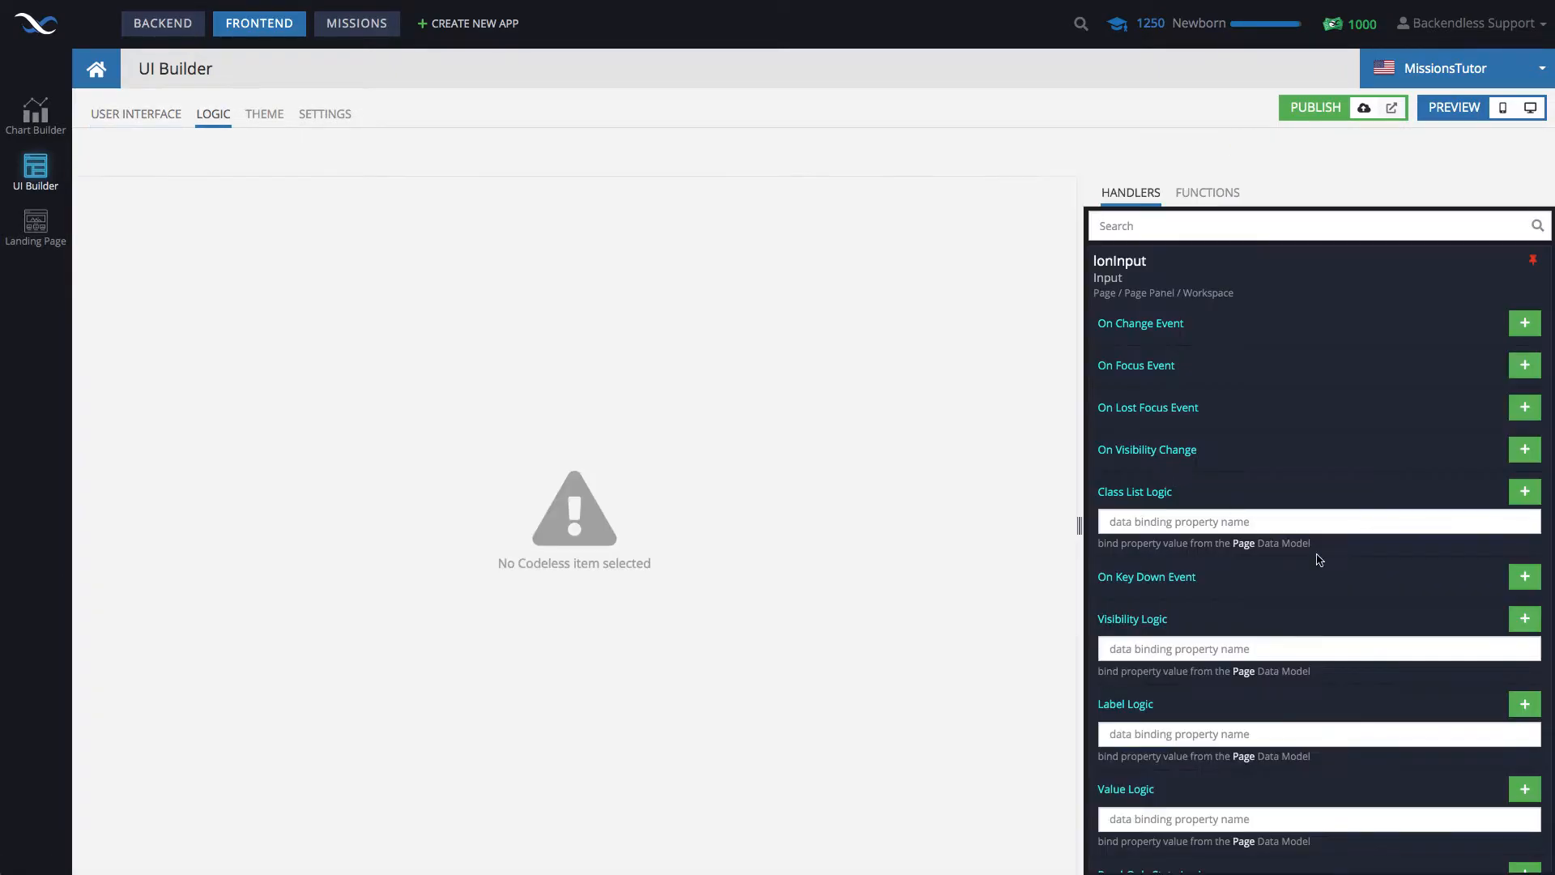
text(Io)
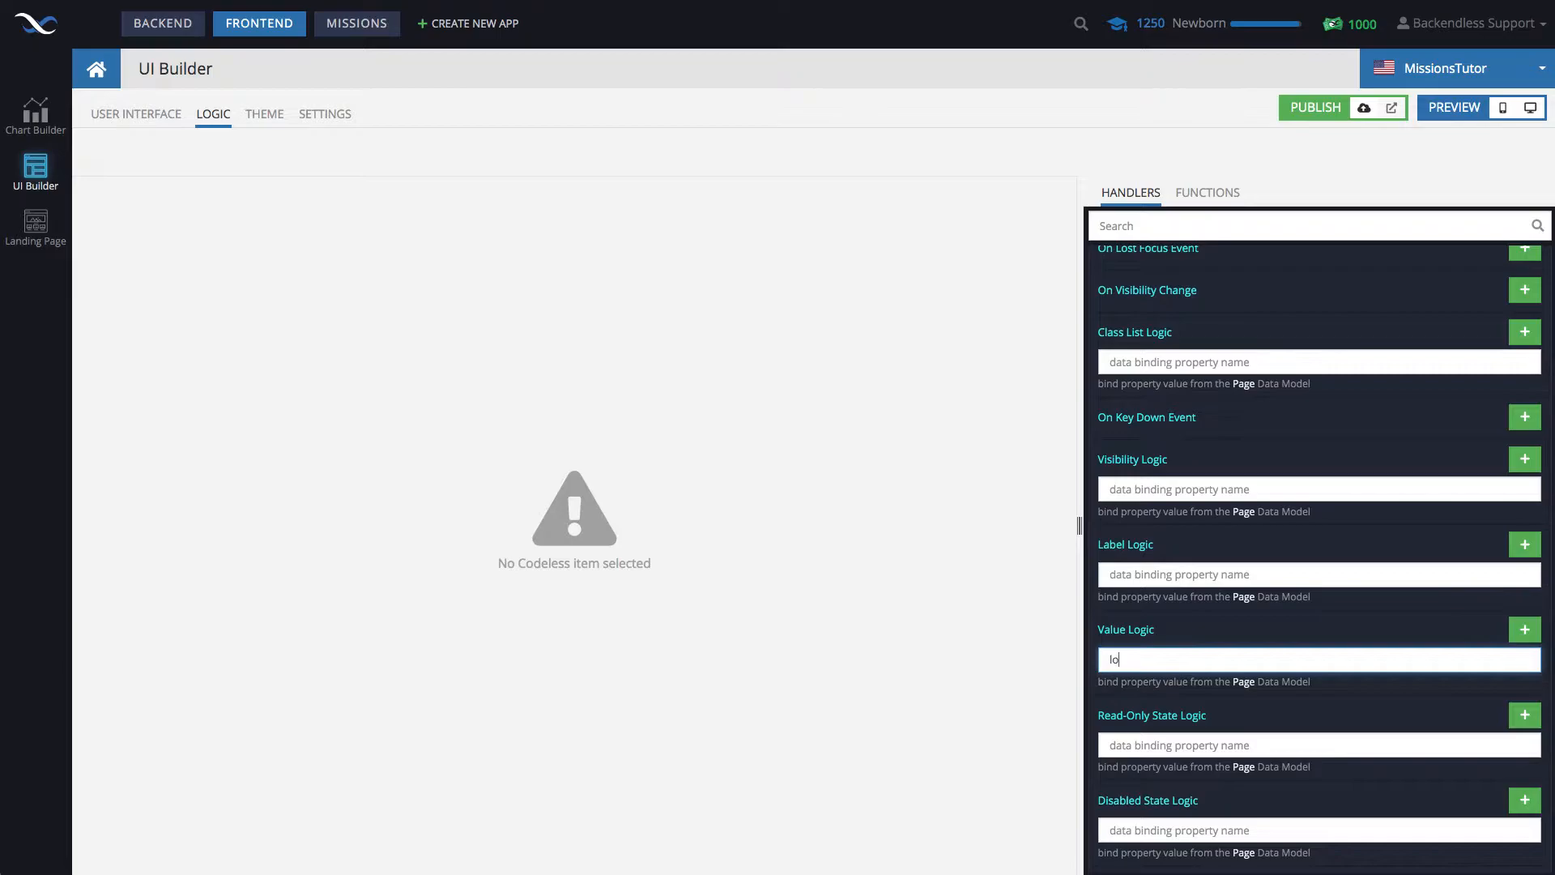
click(136, 113)
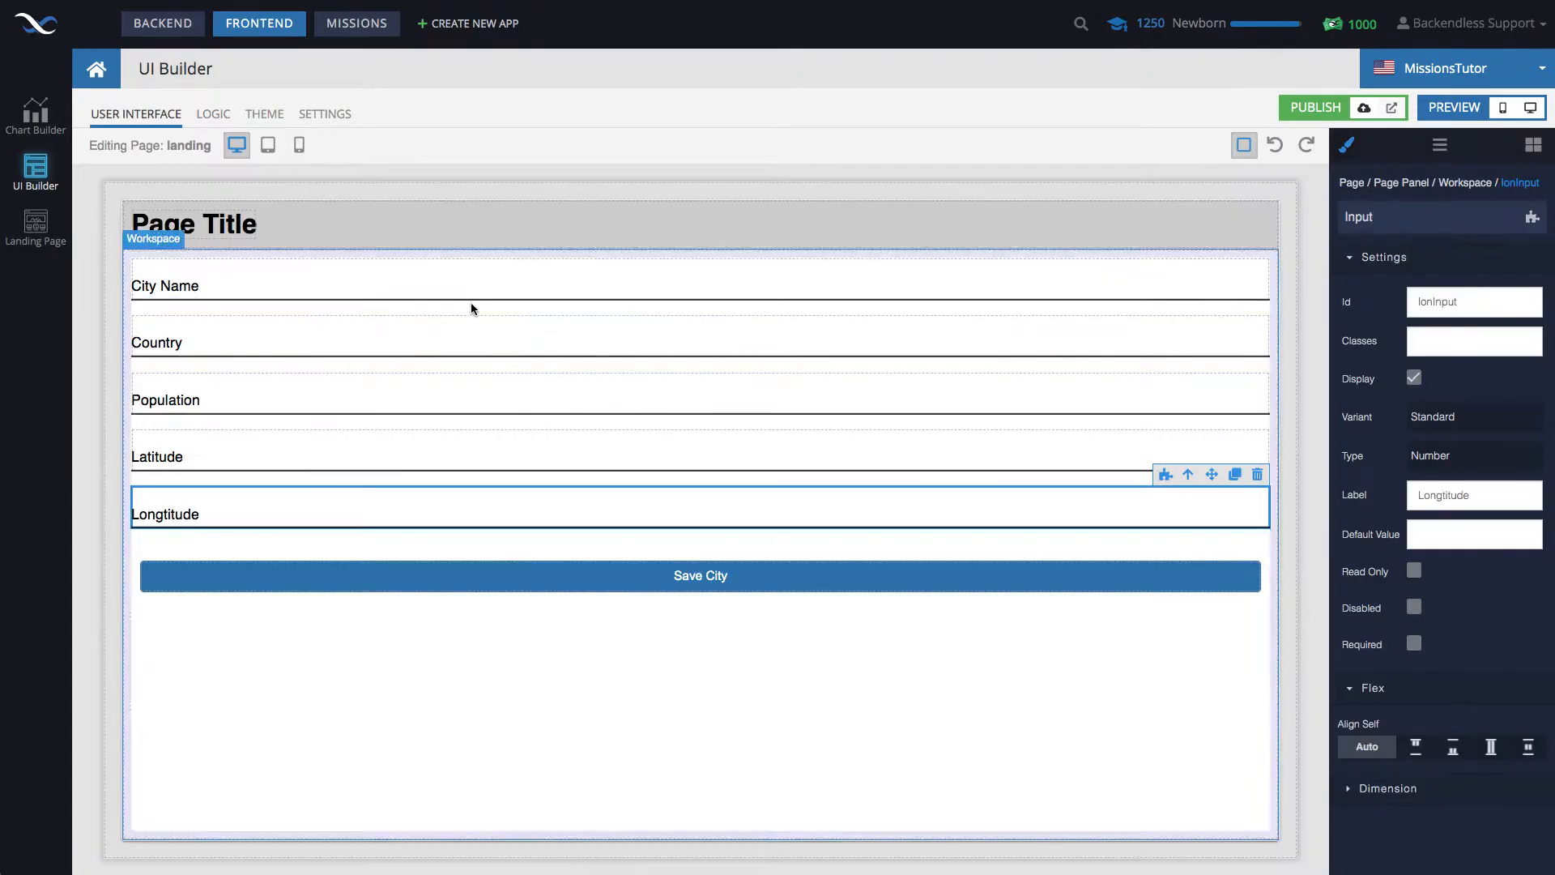
click(700, 575)
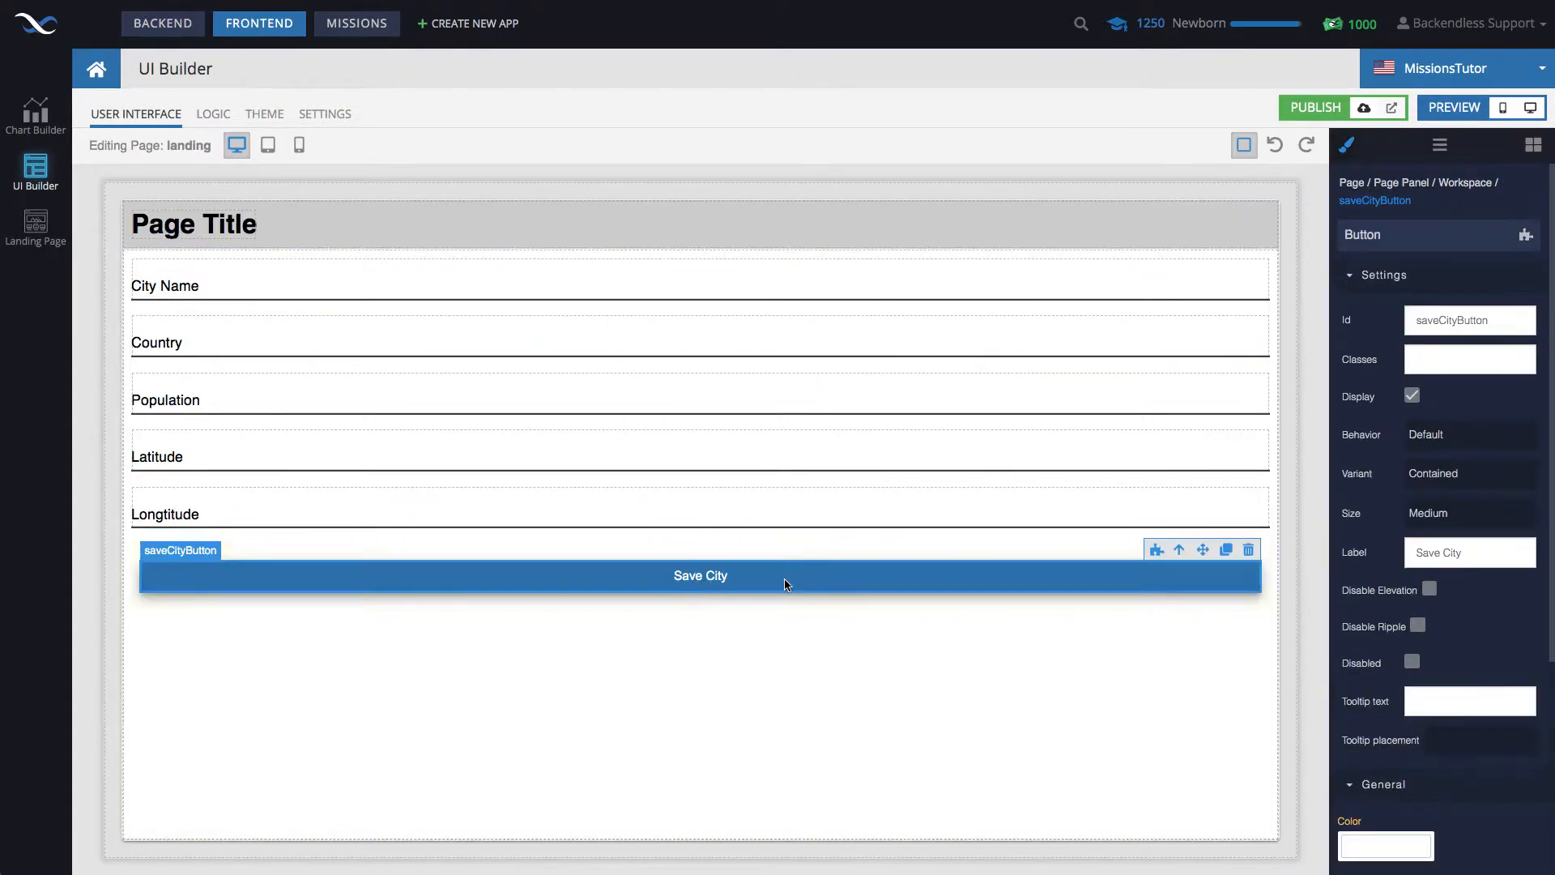
Step: Give saveCityButton an On Click handler saving a worldcities object with city, country, population and location properties
click(212, 113)
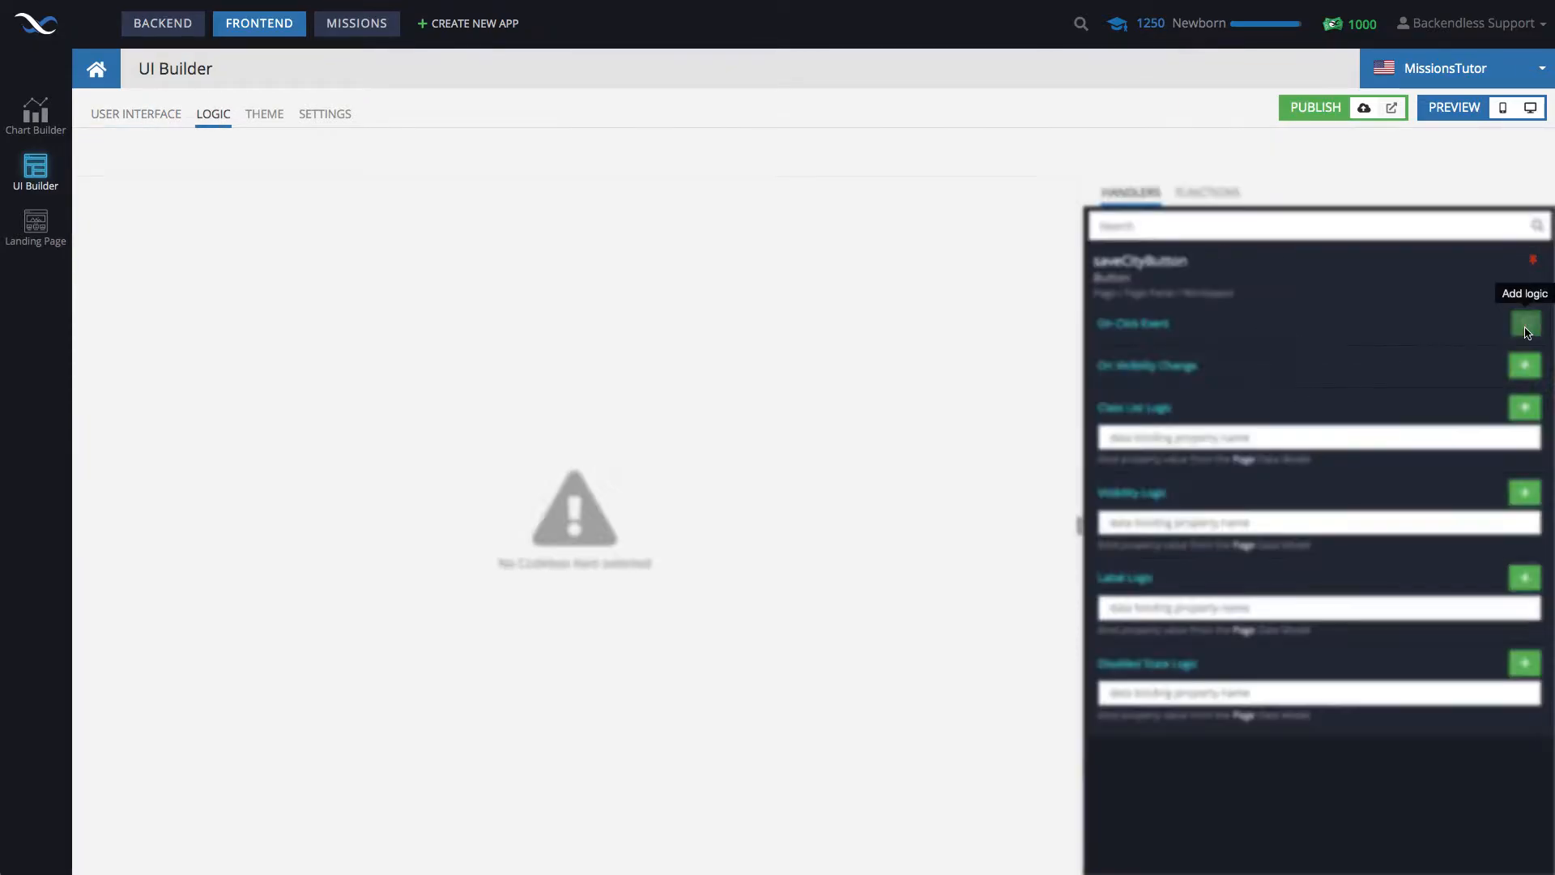
click(1524, 322)
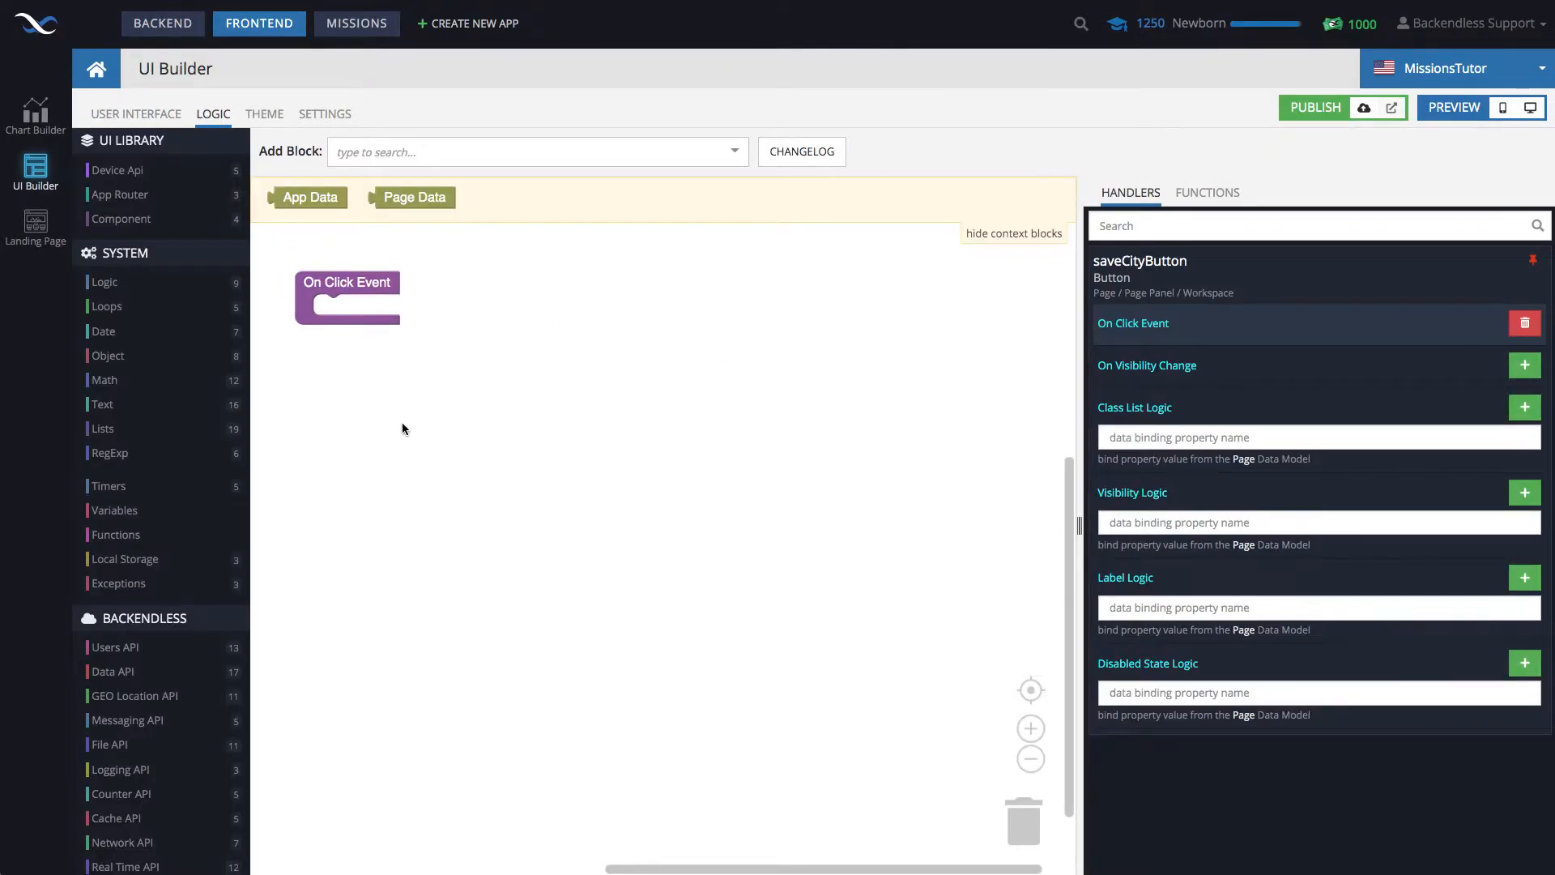
click(112, 604)
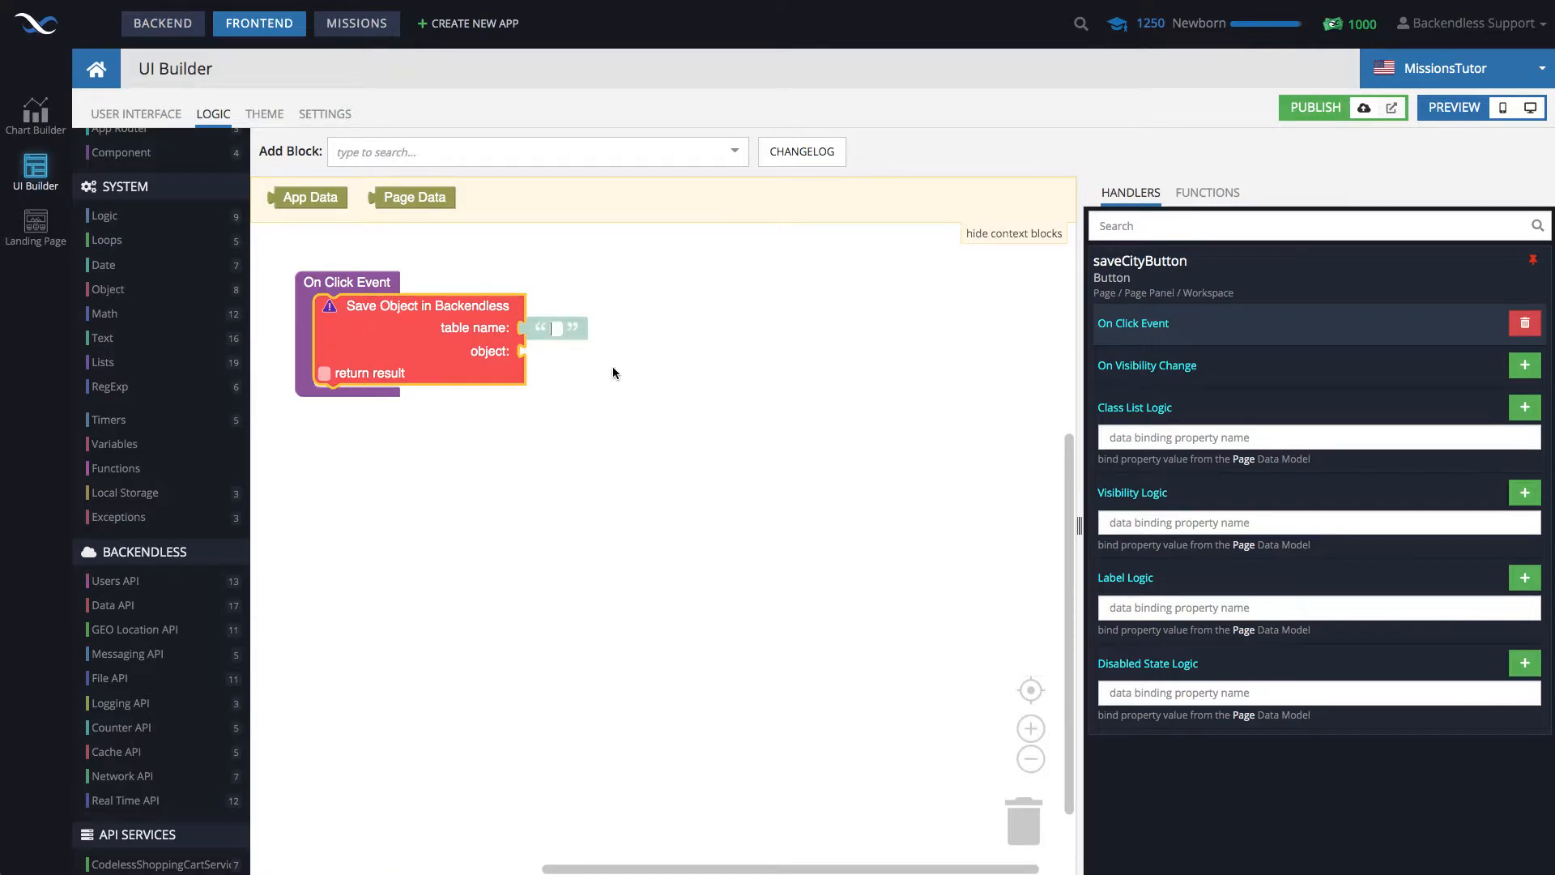
text(worldcit)
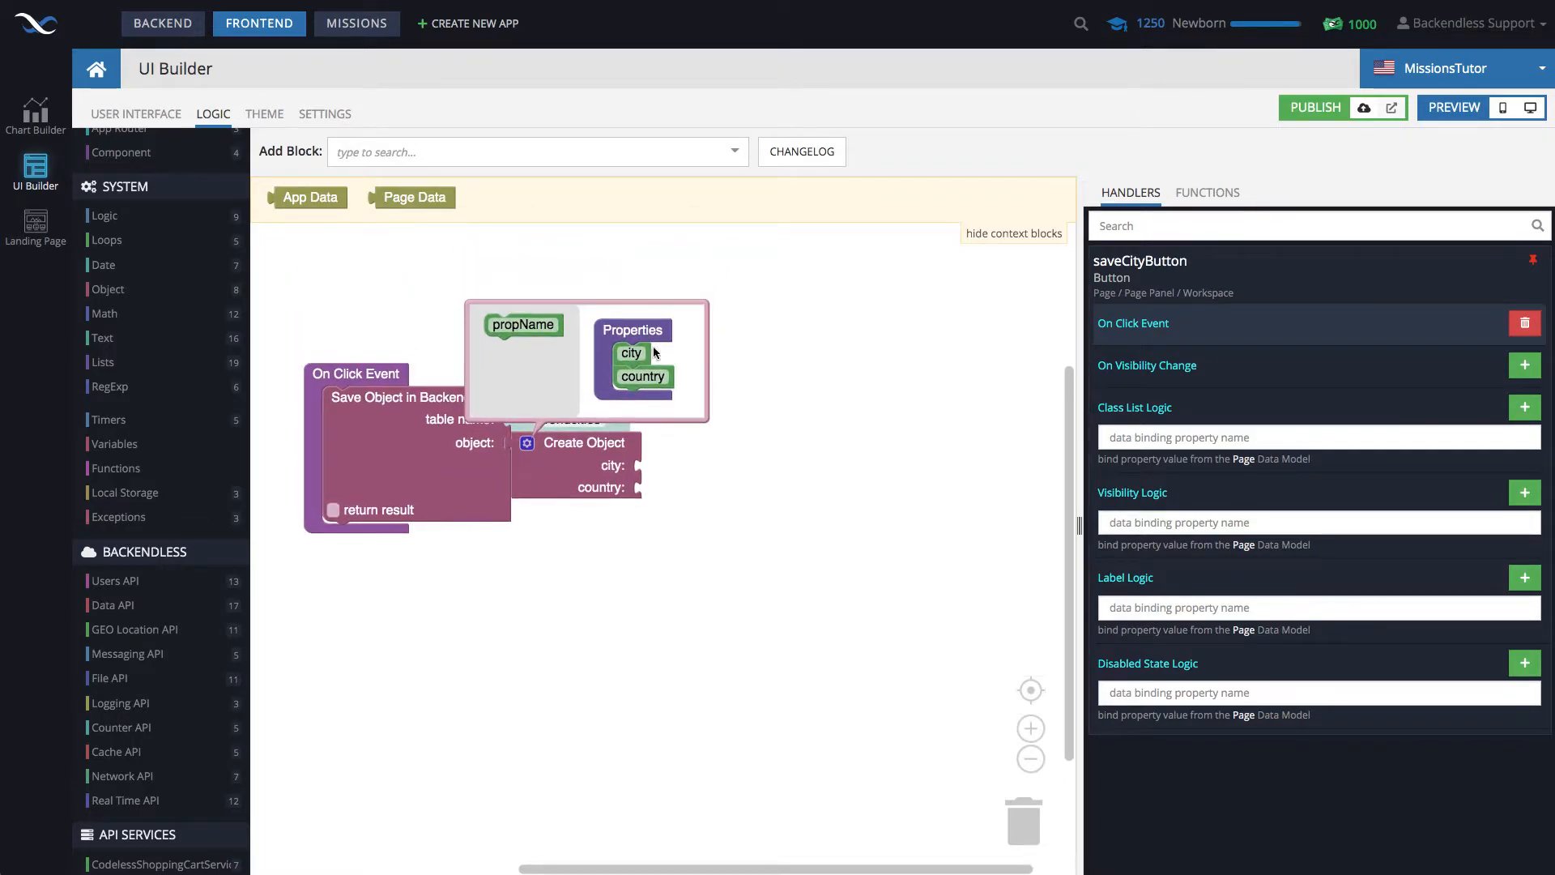
drag(524, 324, 615, 387)
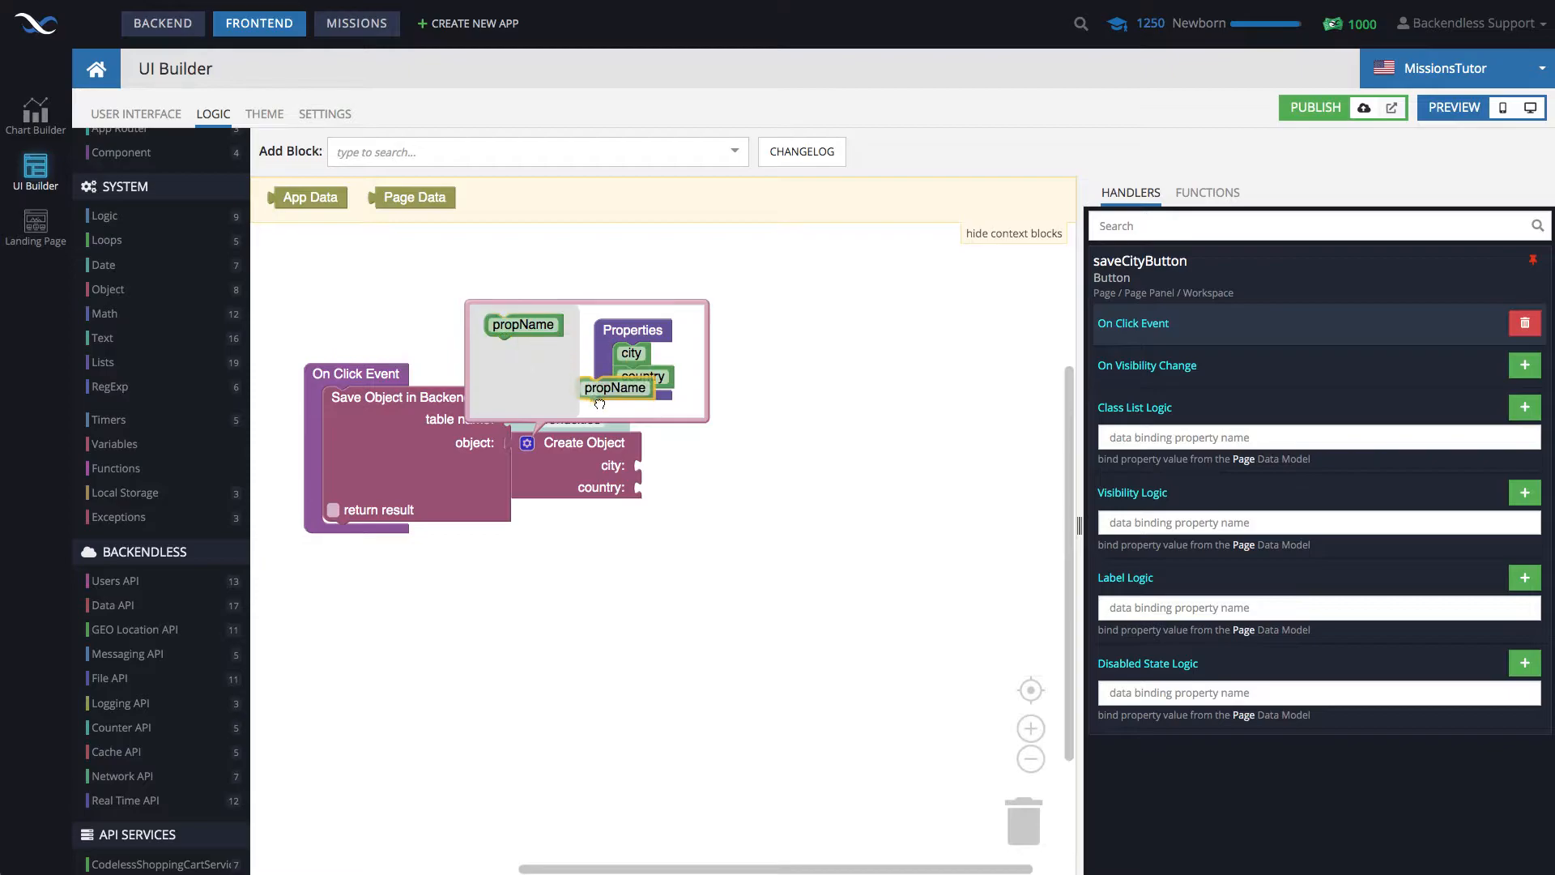
drag(616, 388, 650, 400)
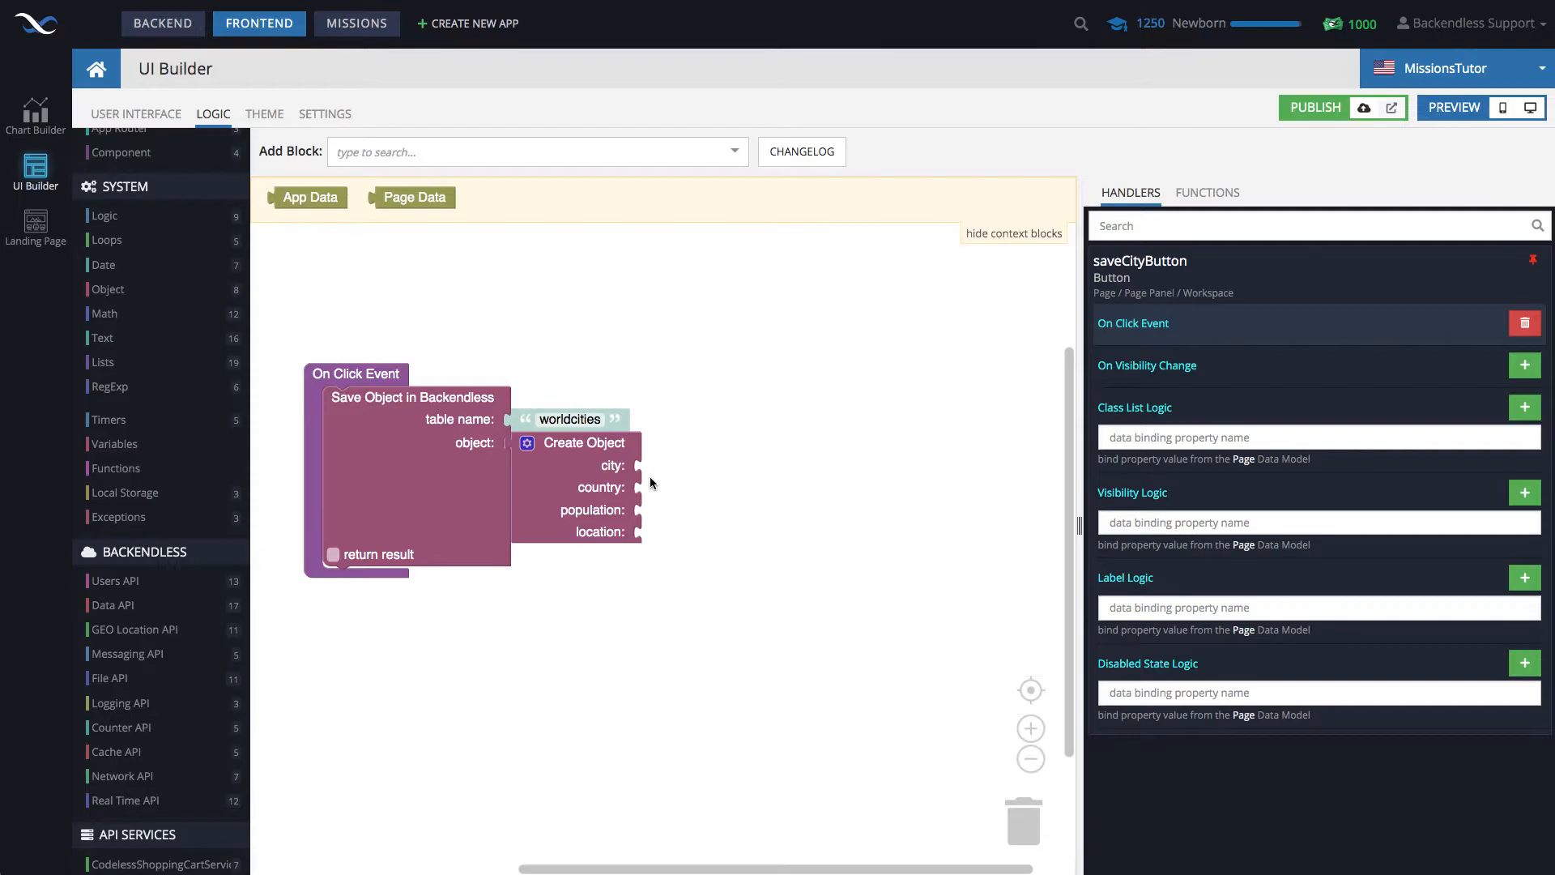
mouse_move(154, 303)
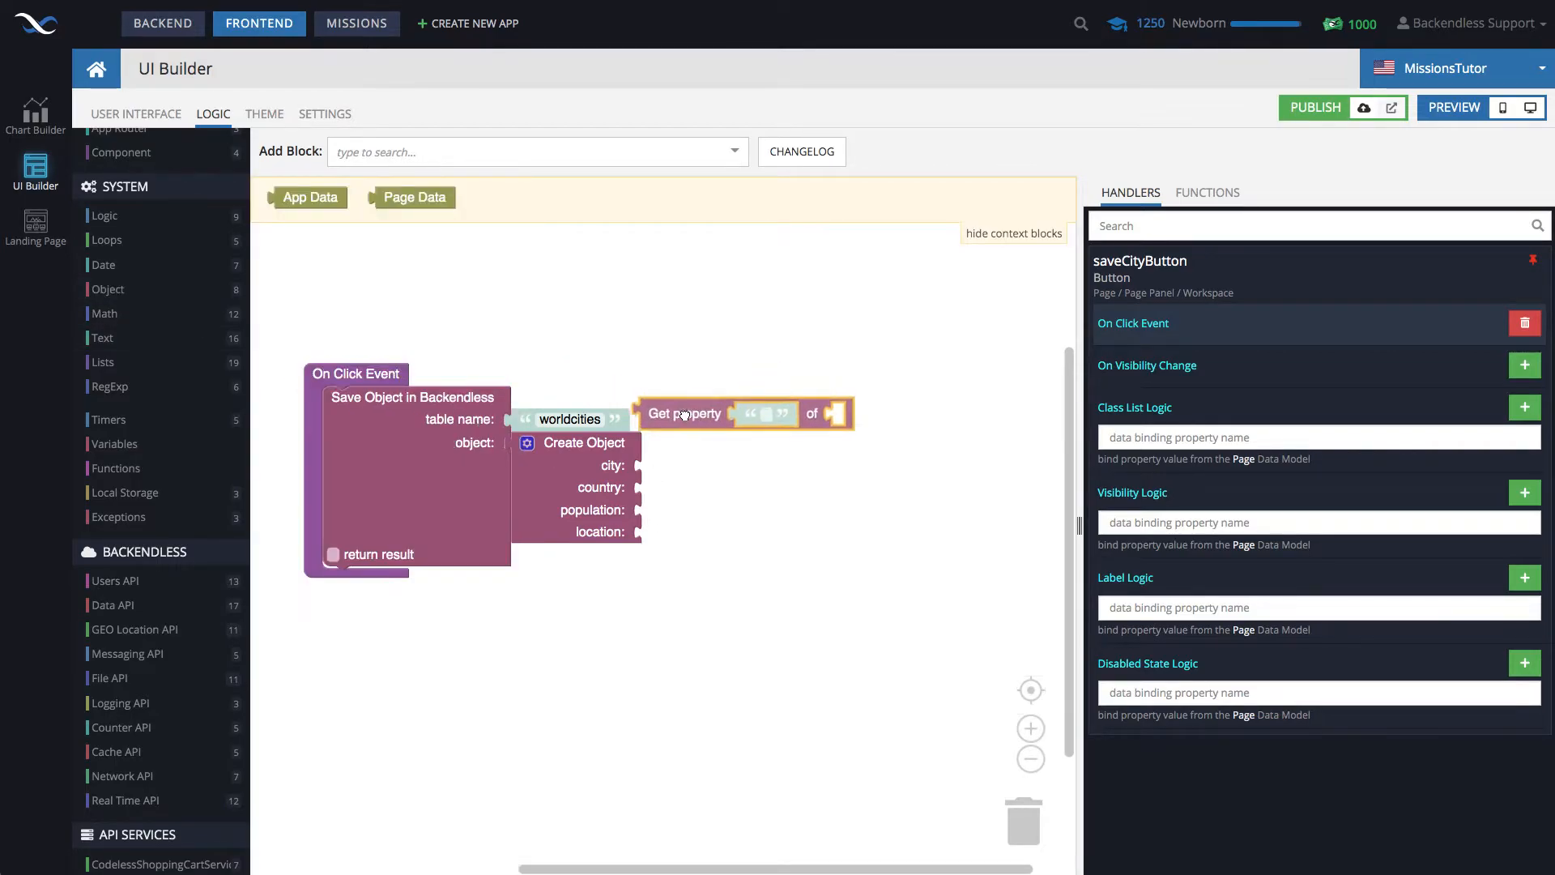
Step: Feed the city, country and population properties from page data cityName, country and population
drag(683, 413, 700, 469)
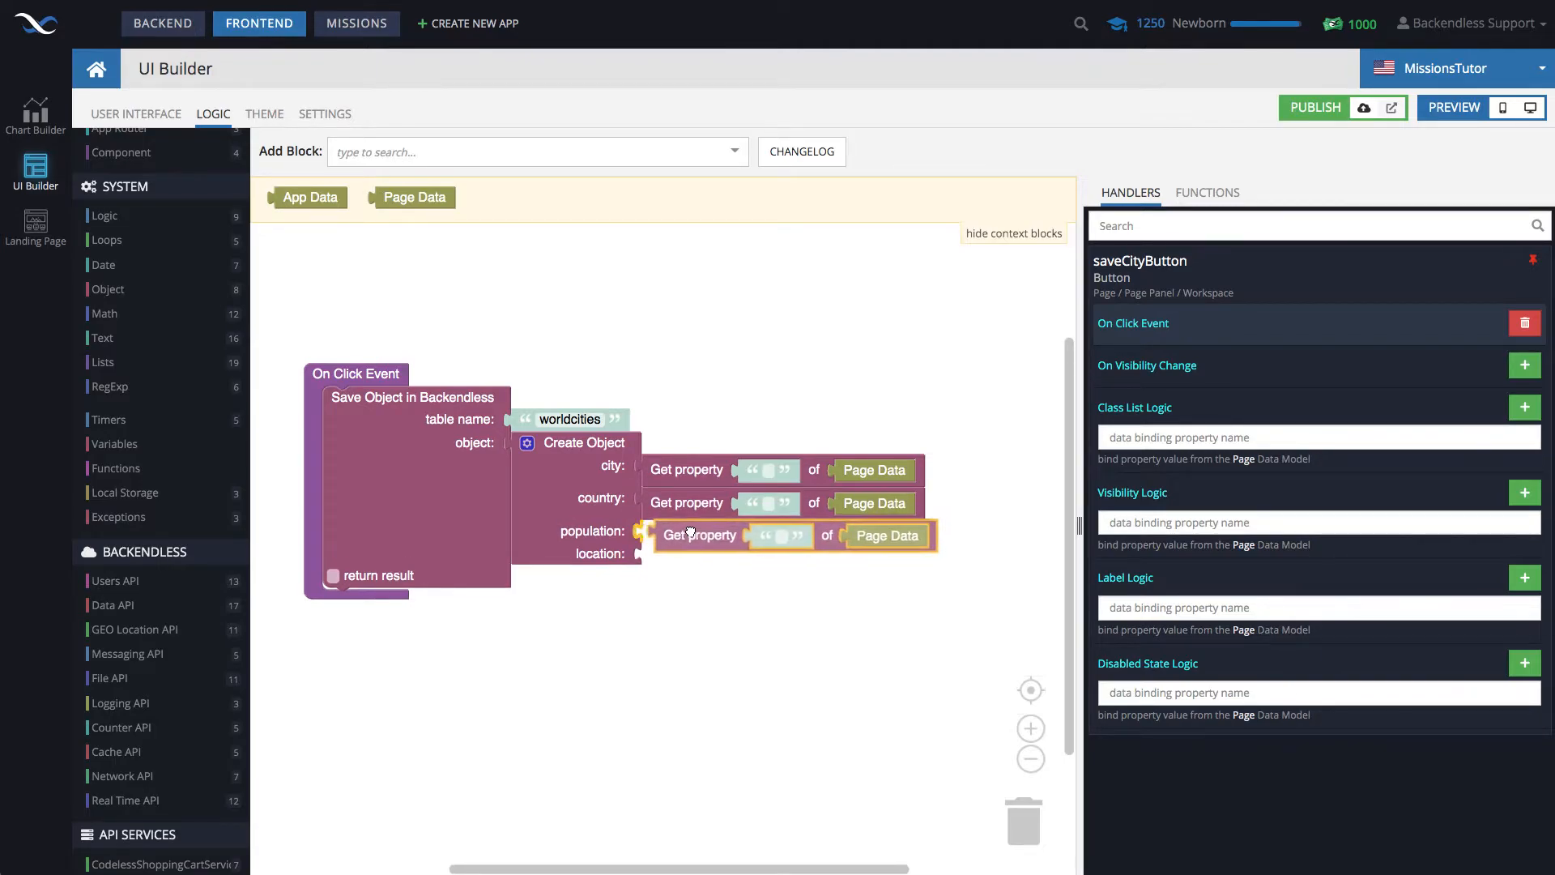
text(cityName)
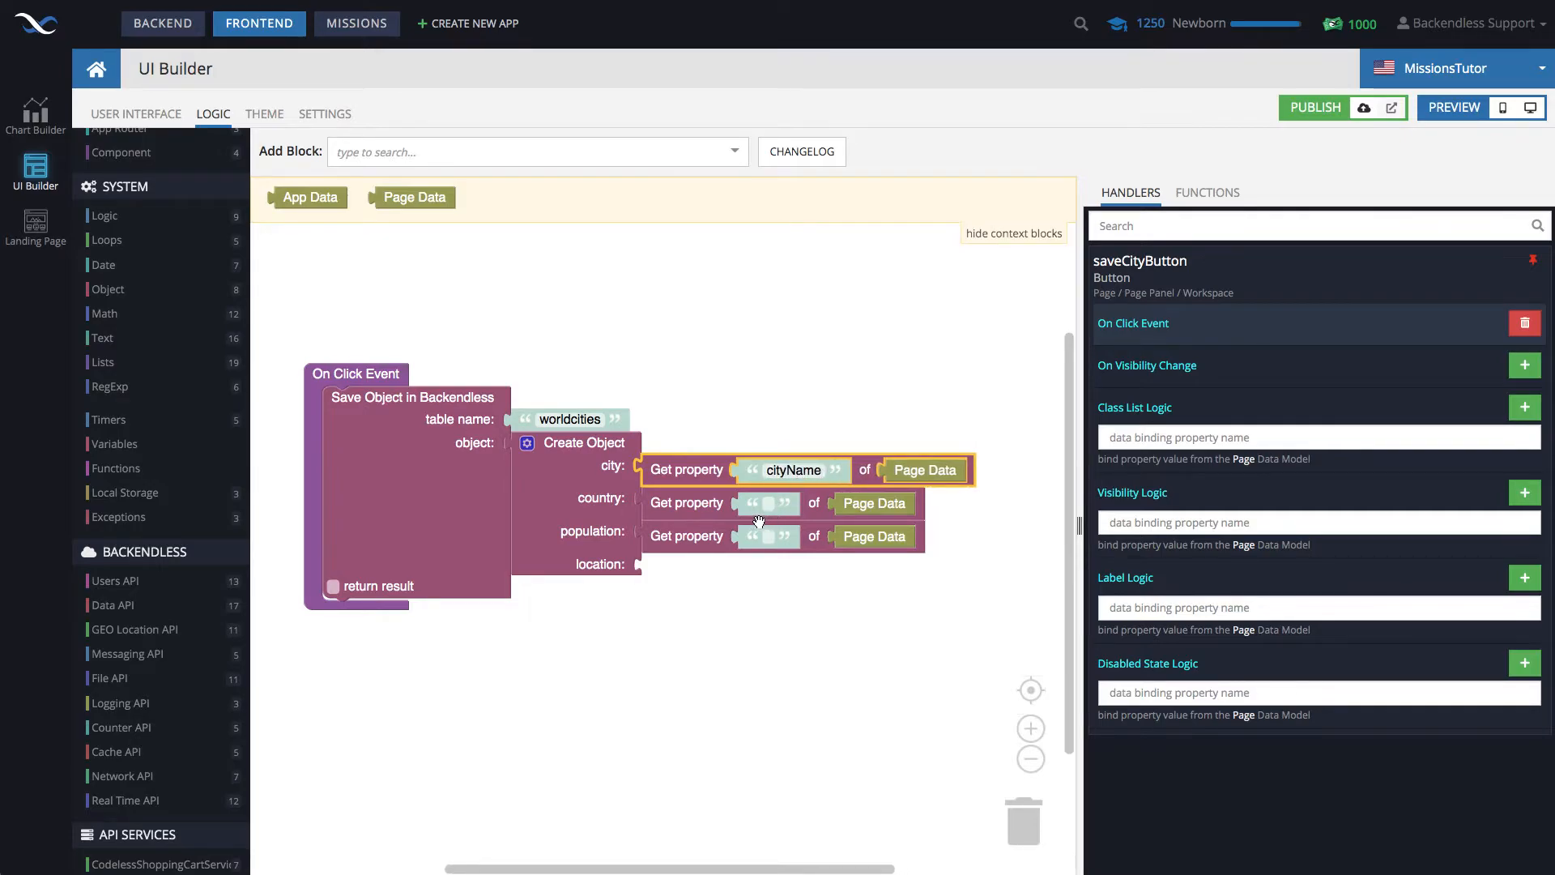
text(country)
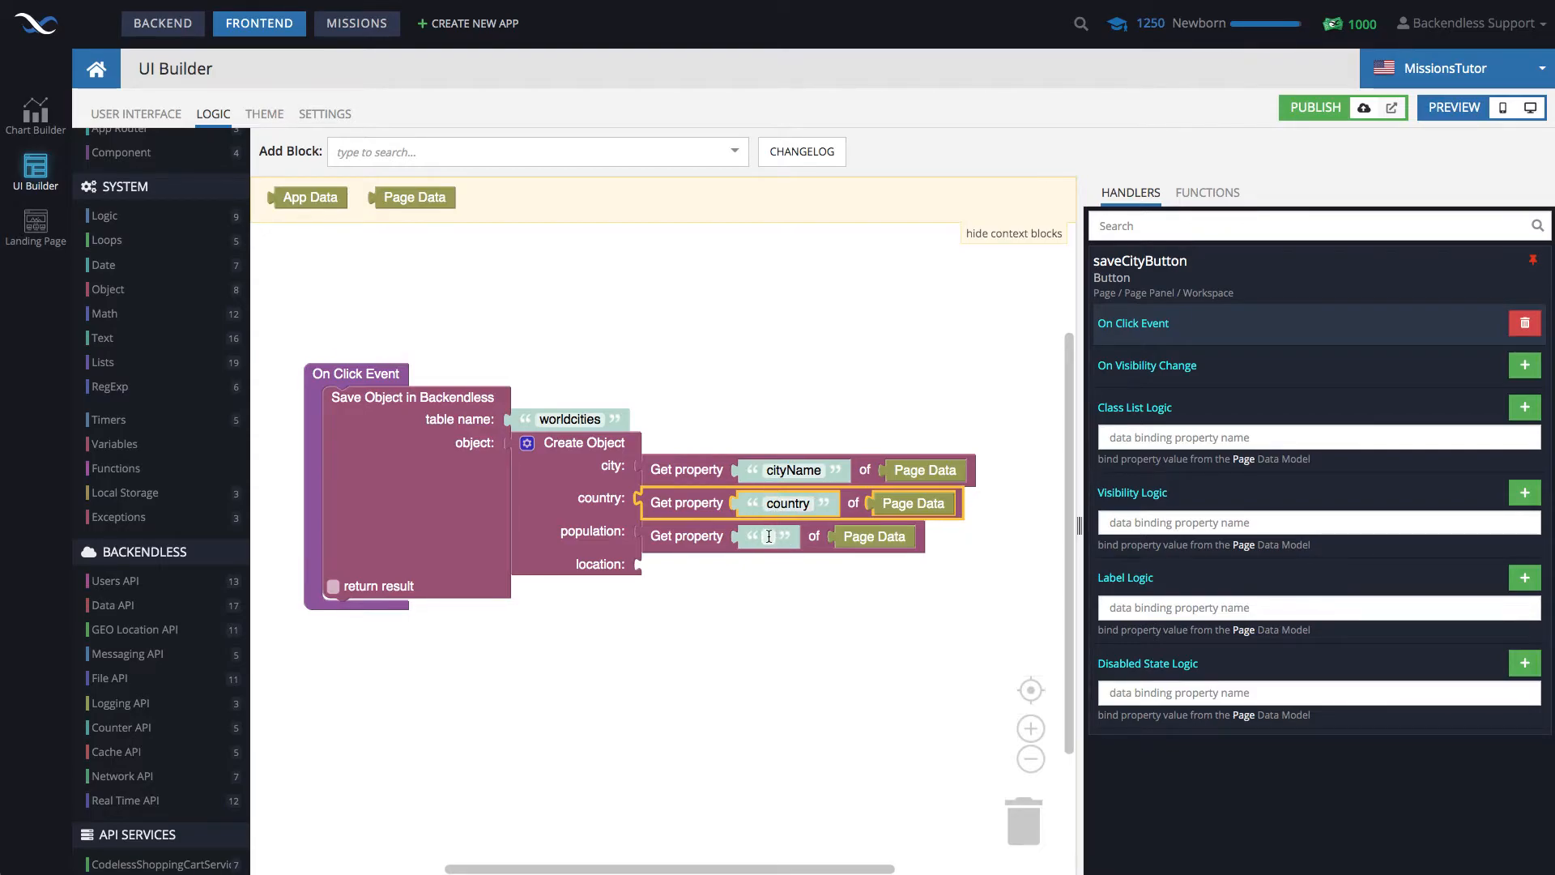
text(population)
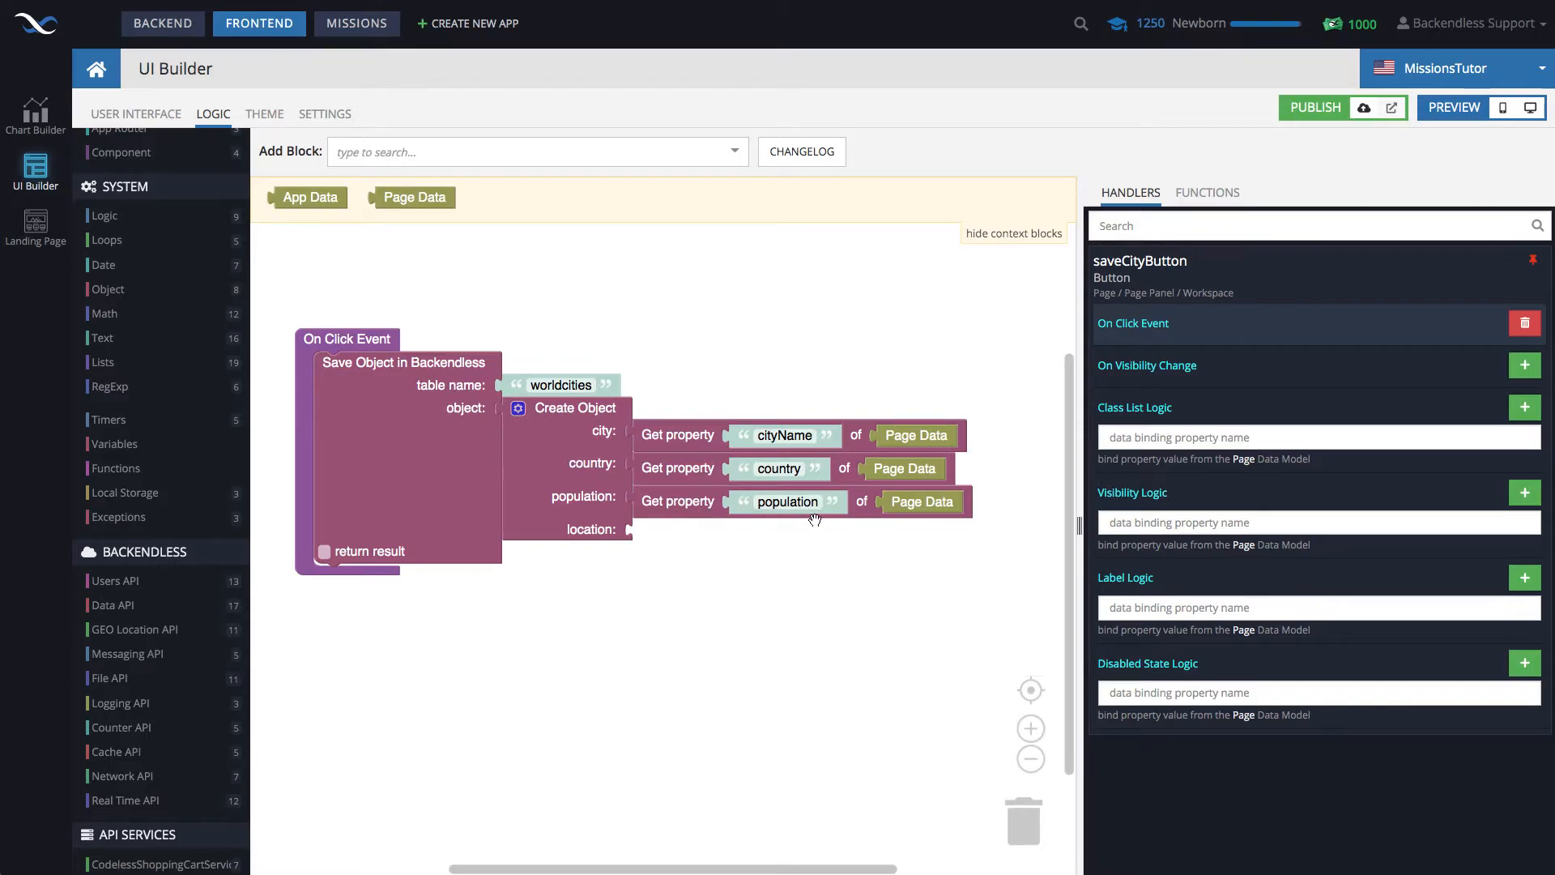
mouse_move(700, 581)
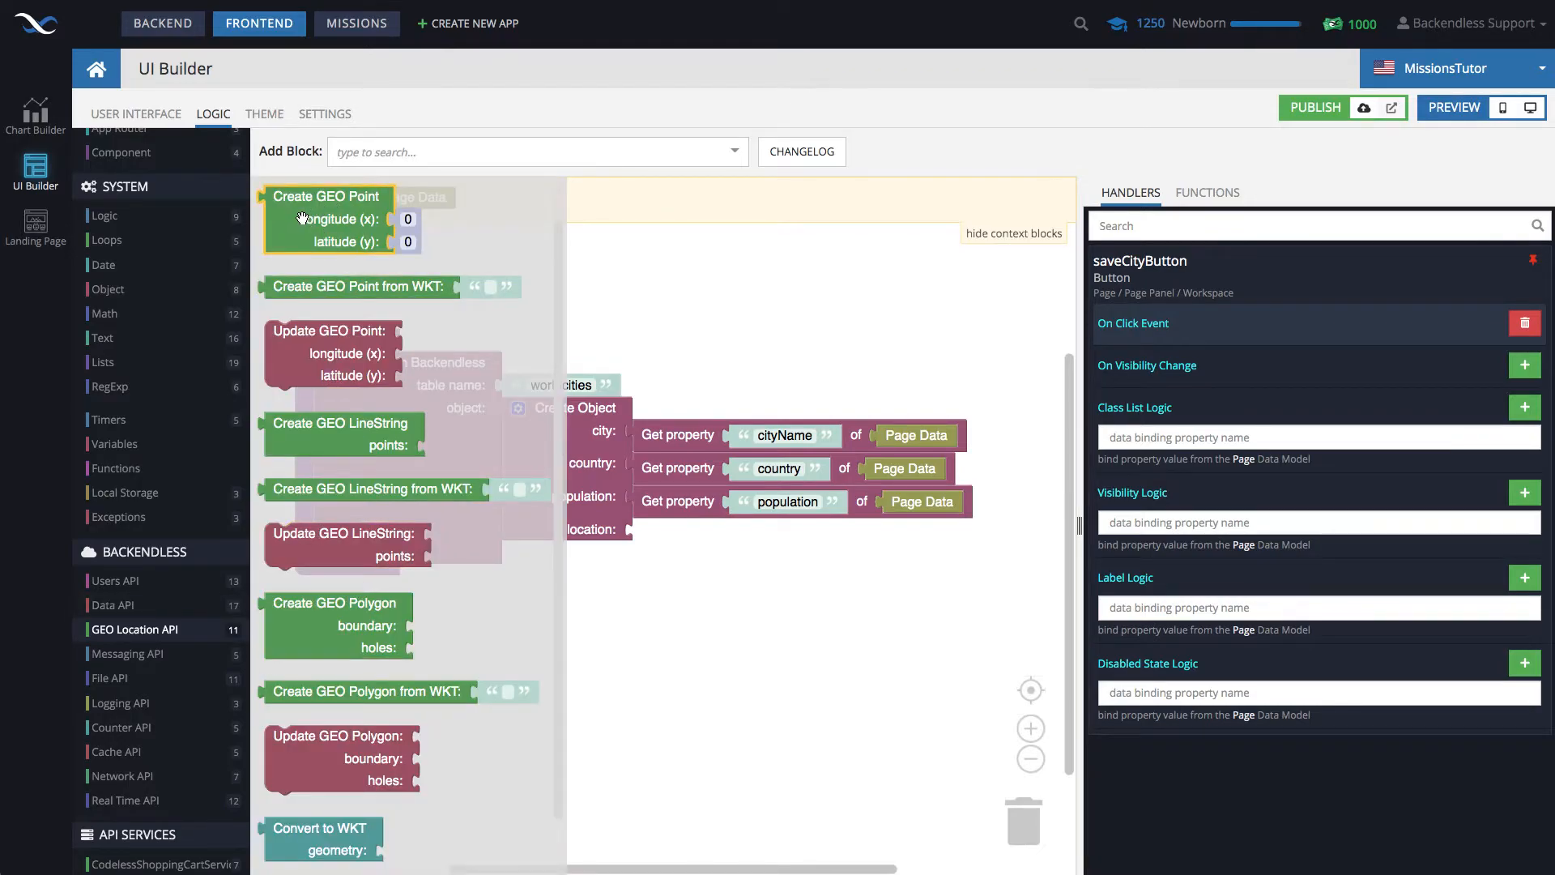
Step: Set location to a Create GEO Point whose longitude and latitude read lon and lat from page data
drag(326, 218, 709, 553)
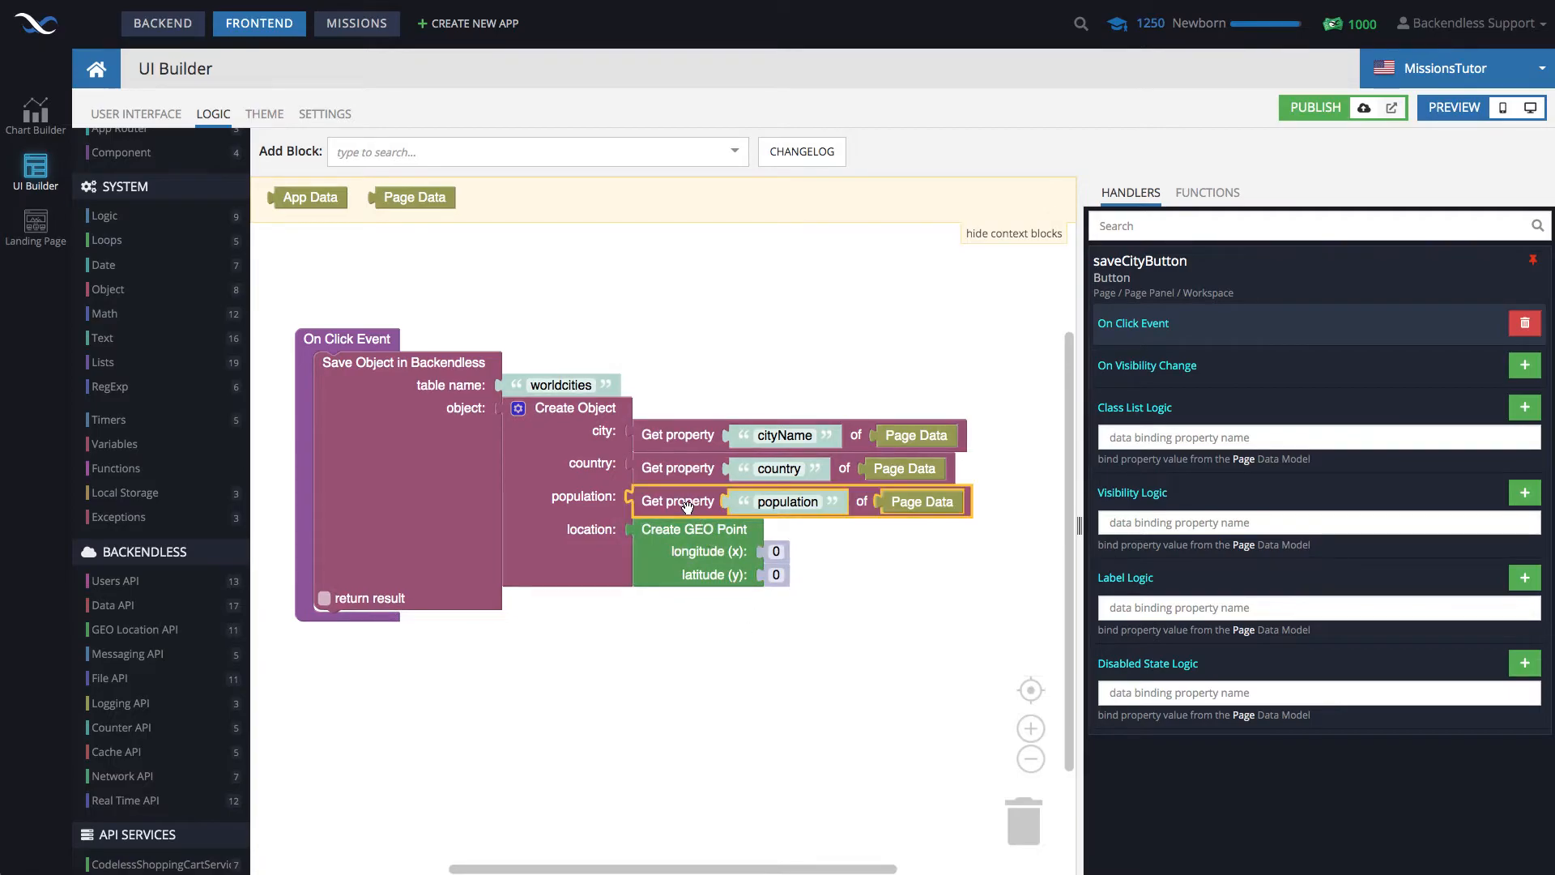
drag(678, 501, 813, 545)
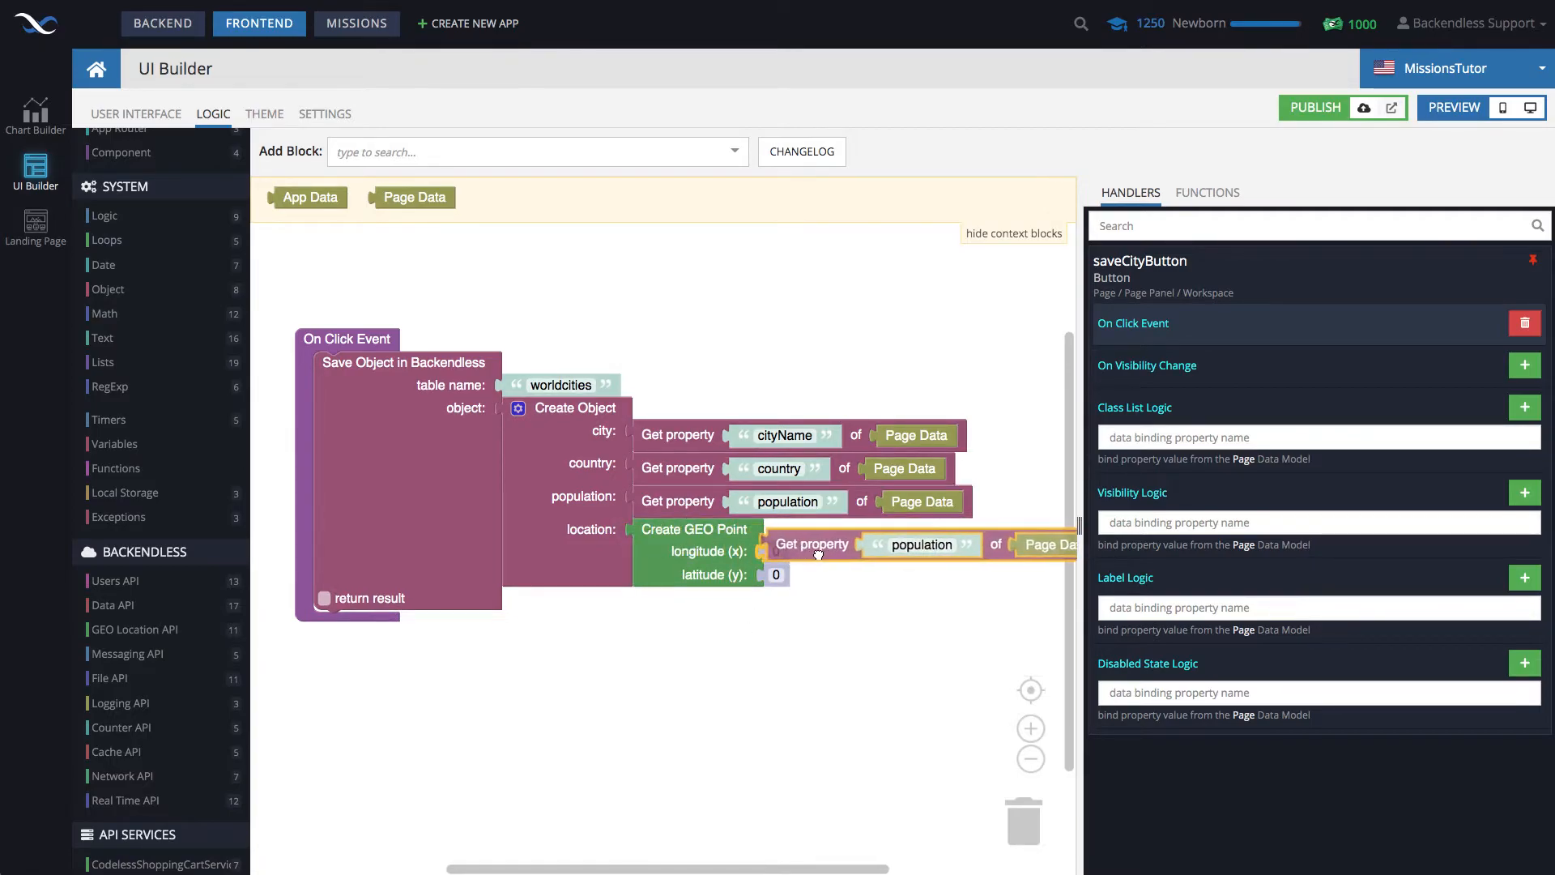
click(1030, 760)
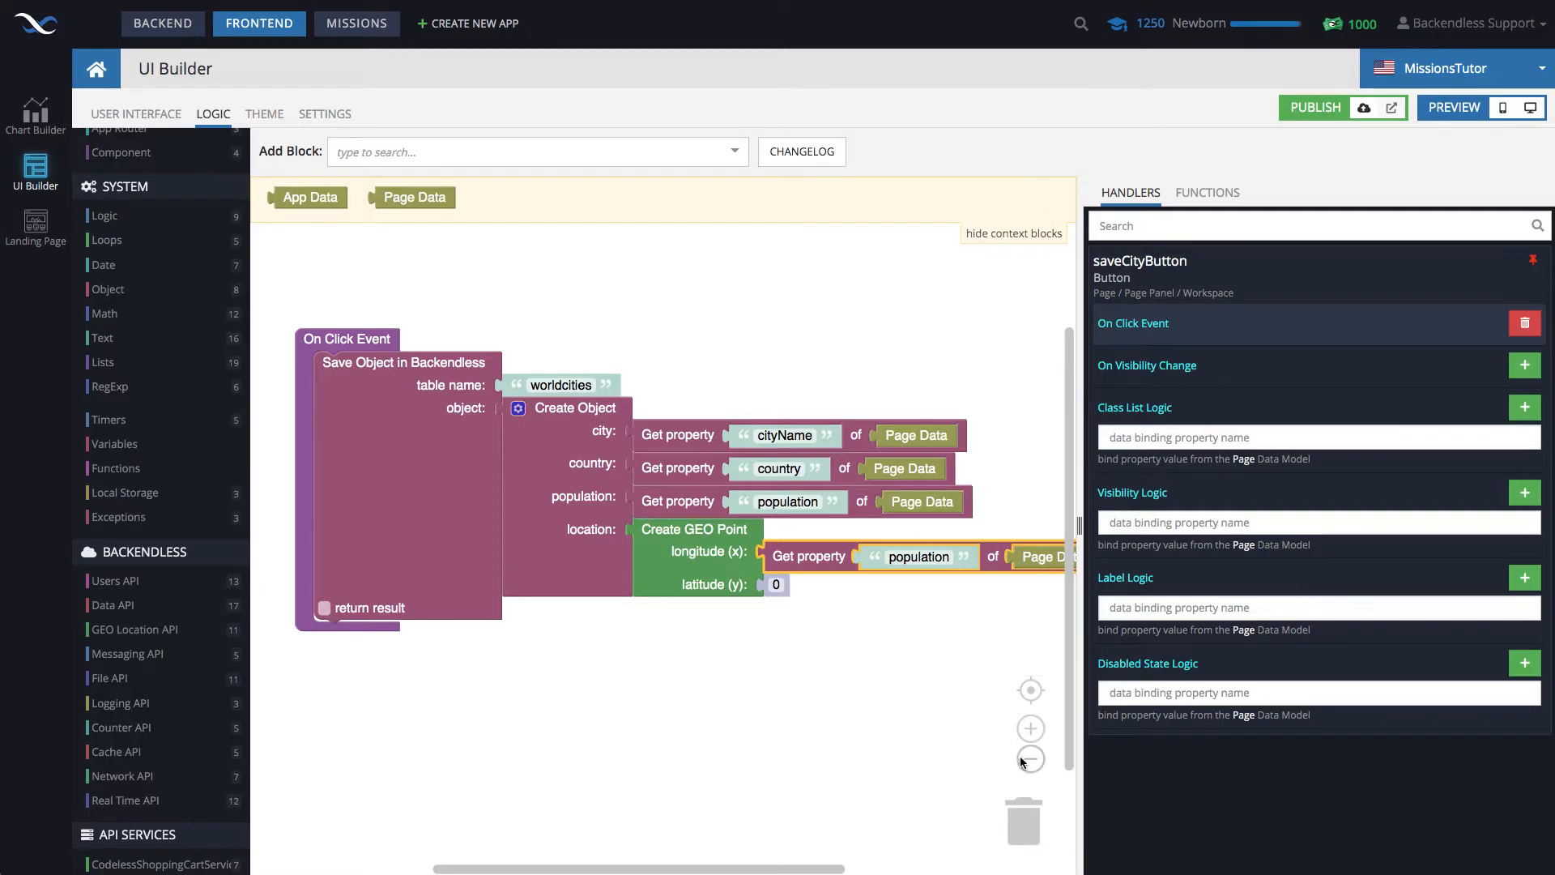
click(1030, 760)
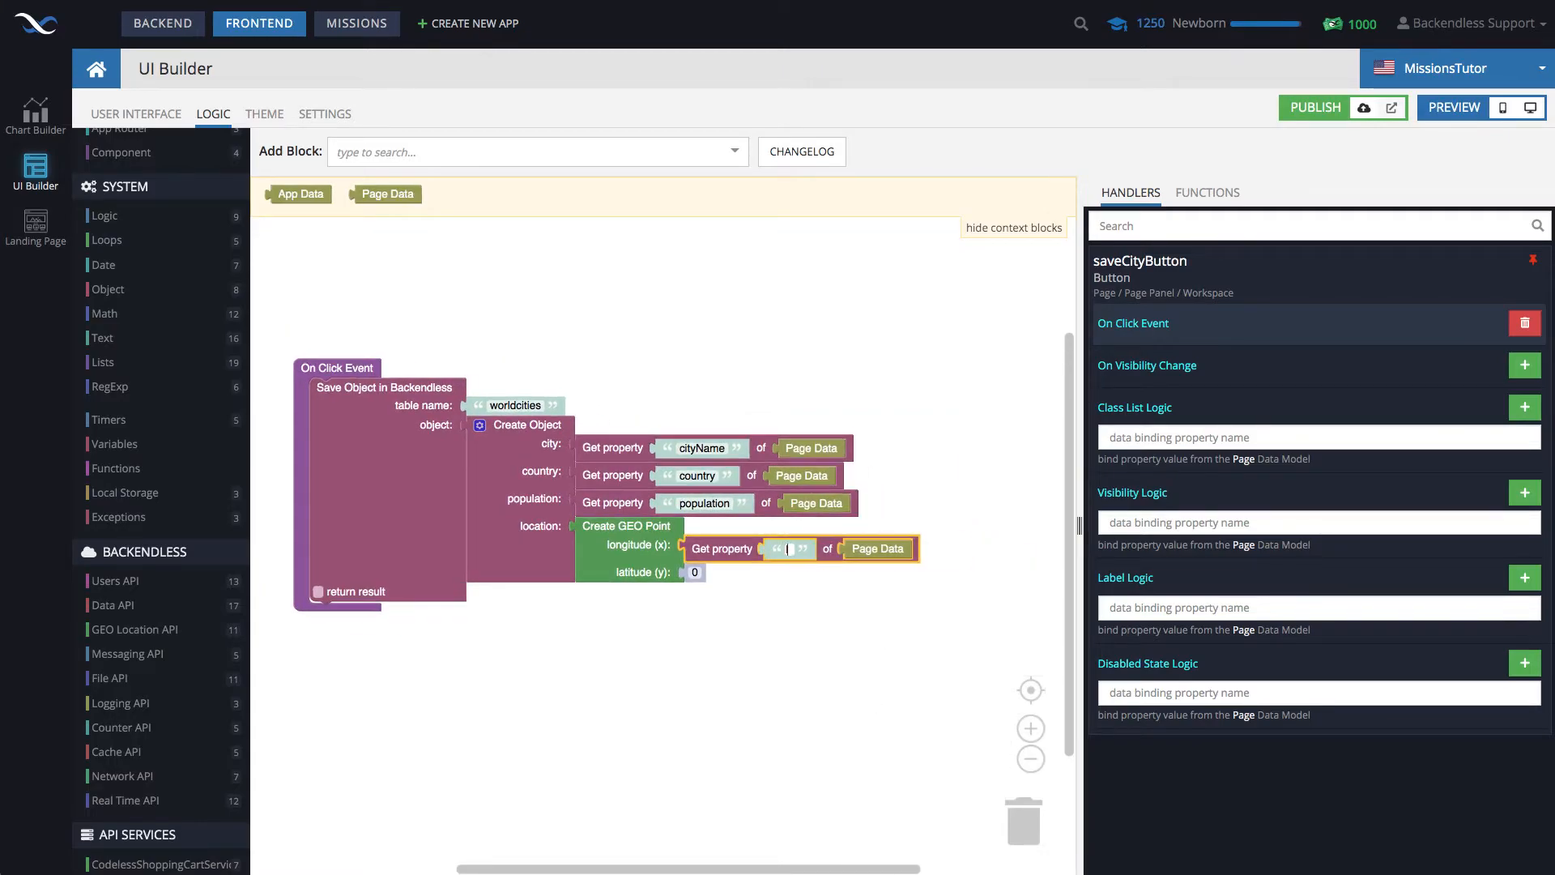
text(lon)
text(lat)
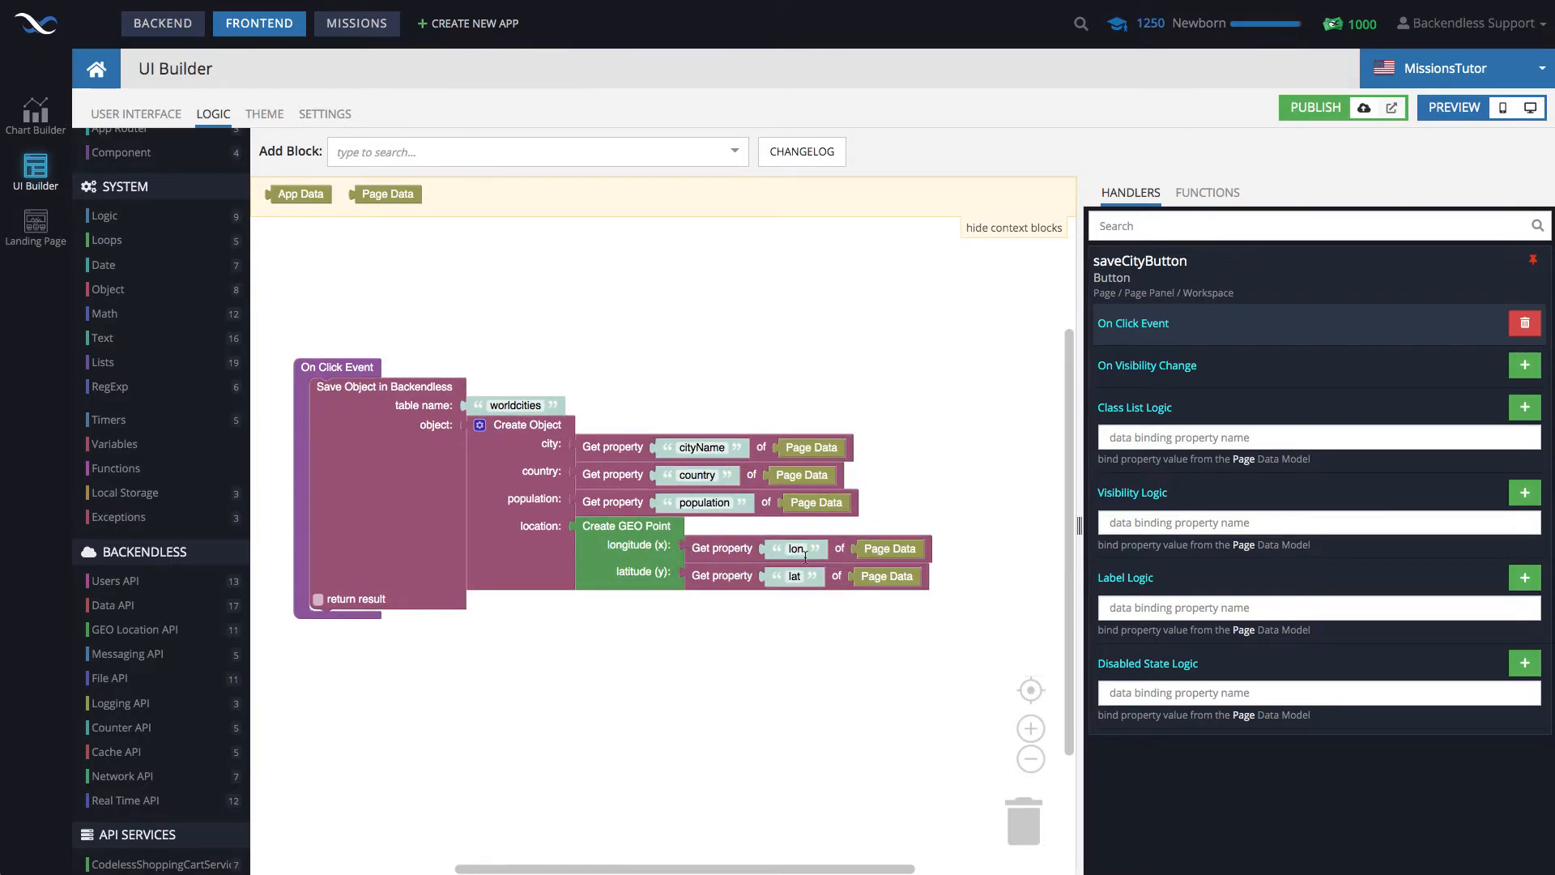
mouse_move(762, 569)
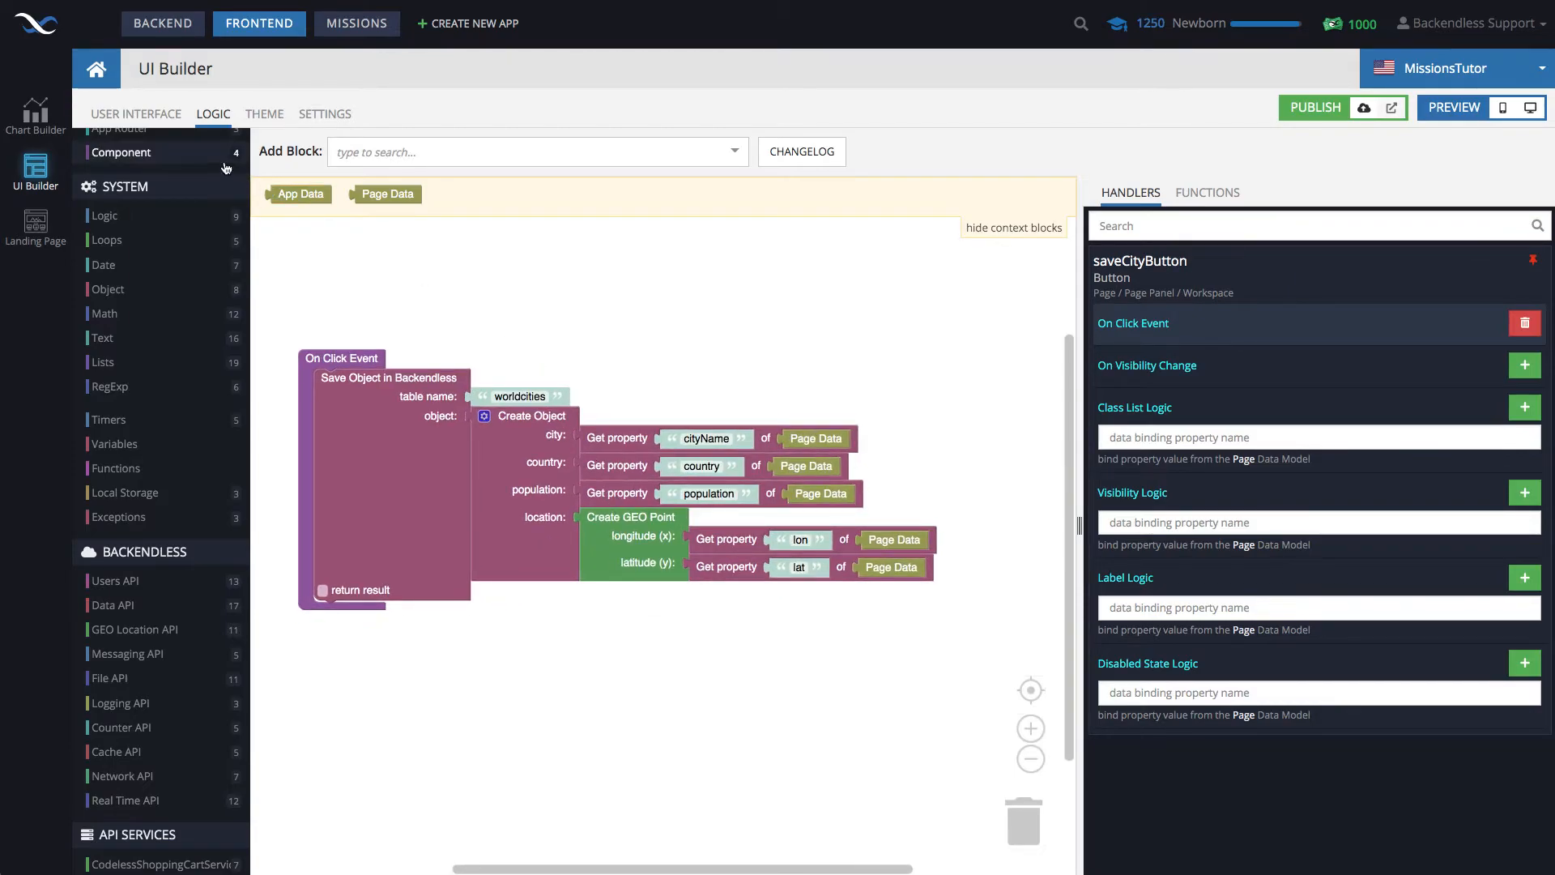
Step: Return to the page layout, check the form container, and launch the live preview
click(135, 113)
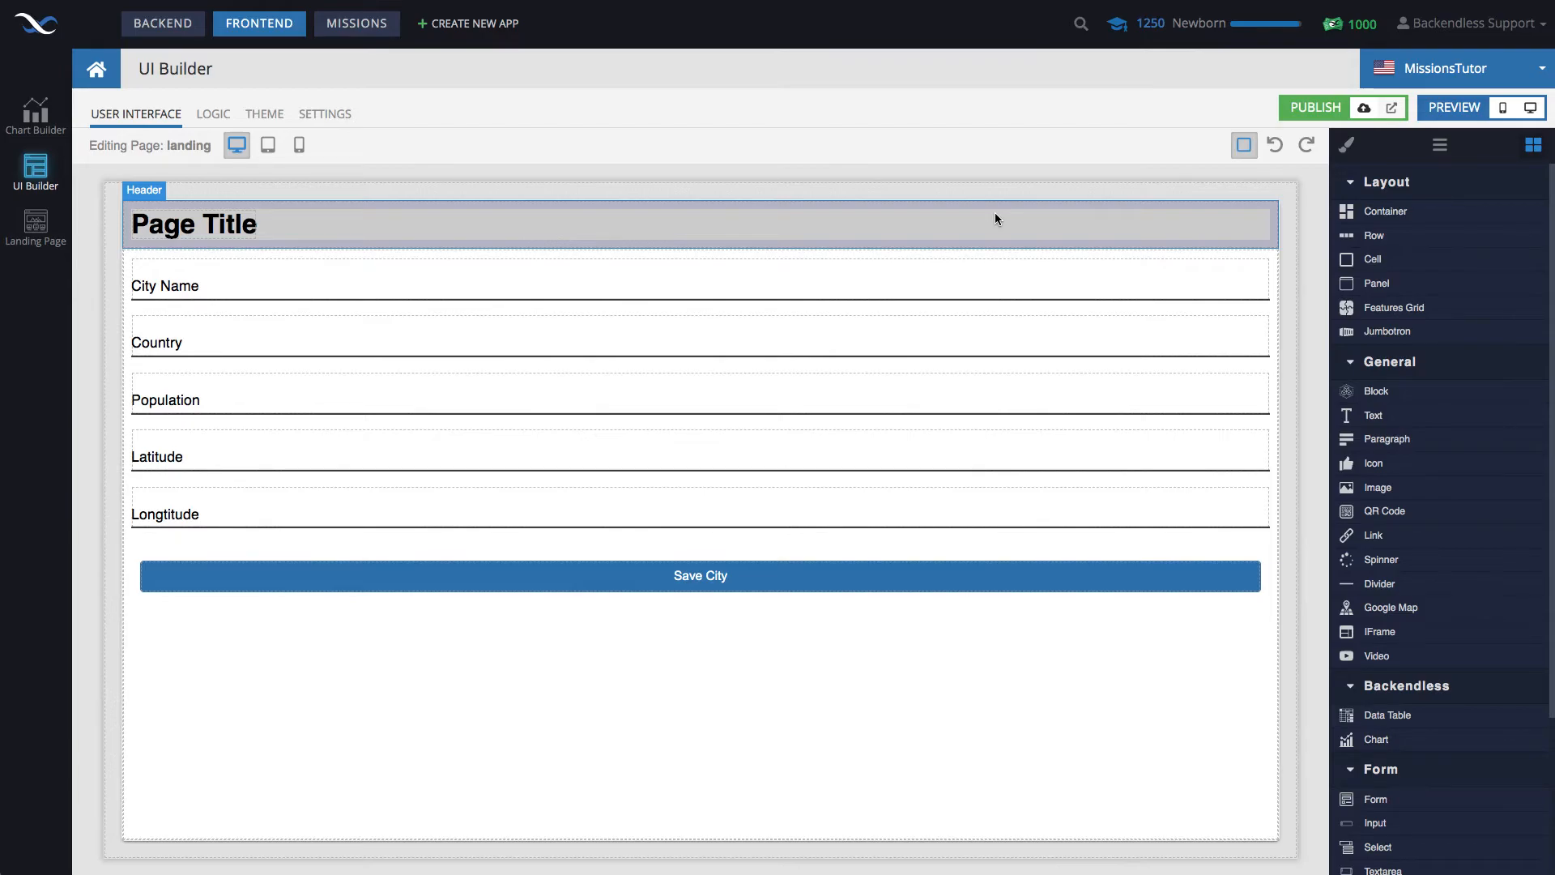
click(699, 279)
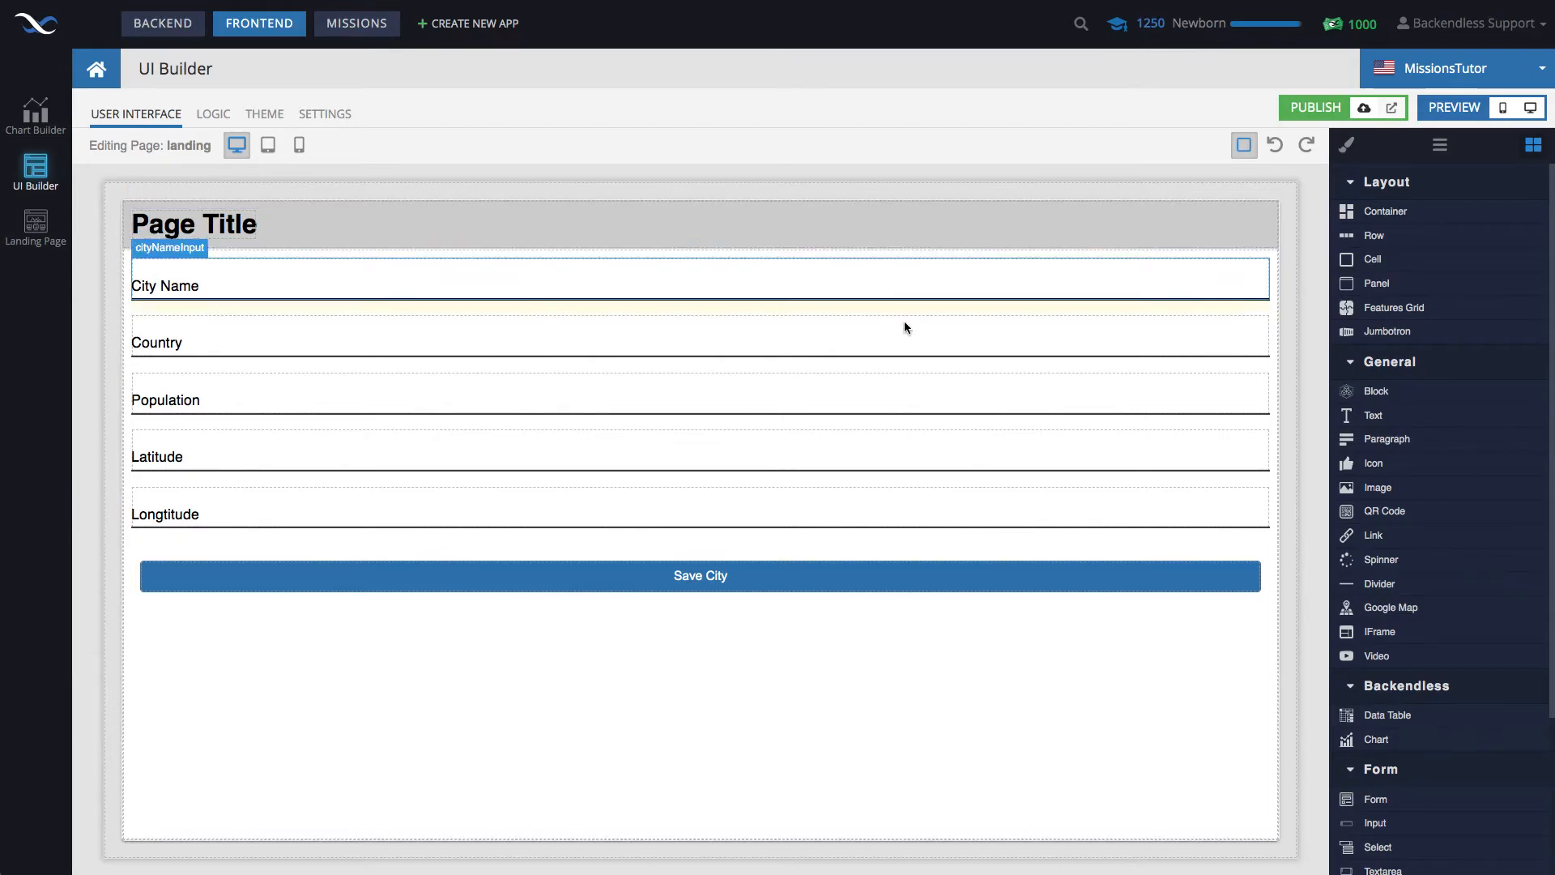
click(700, 507)
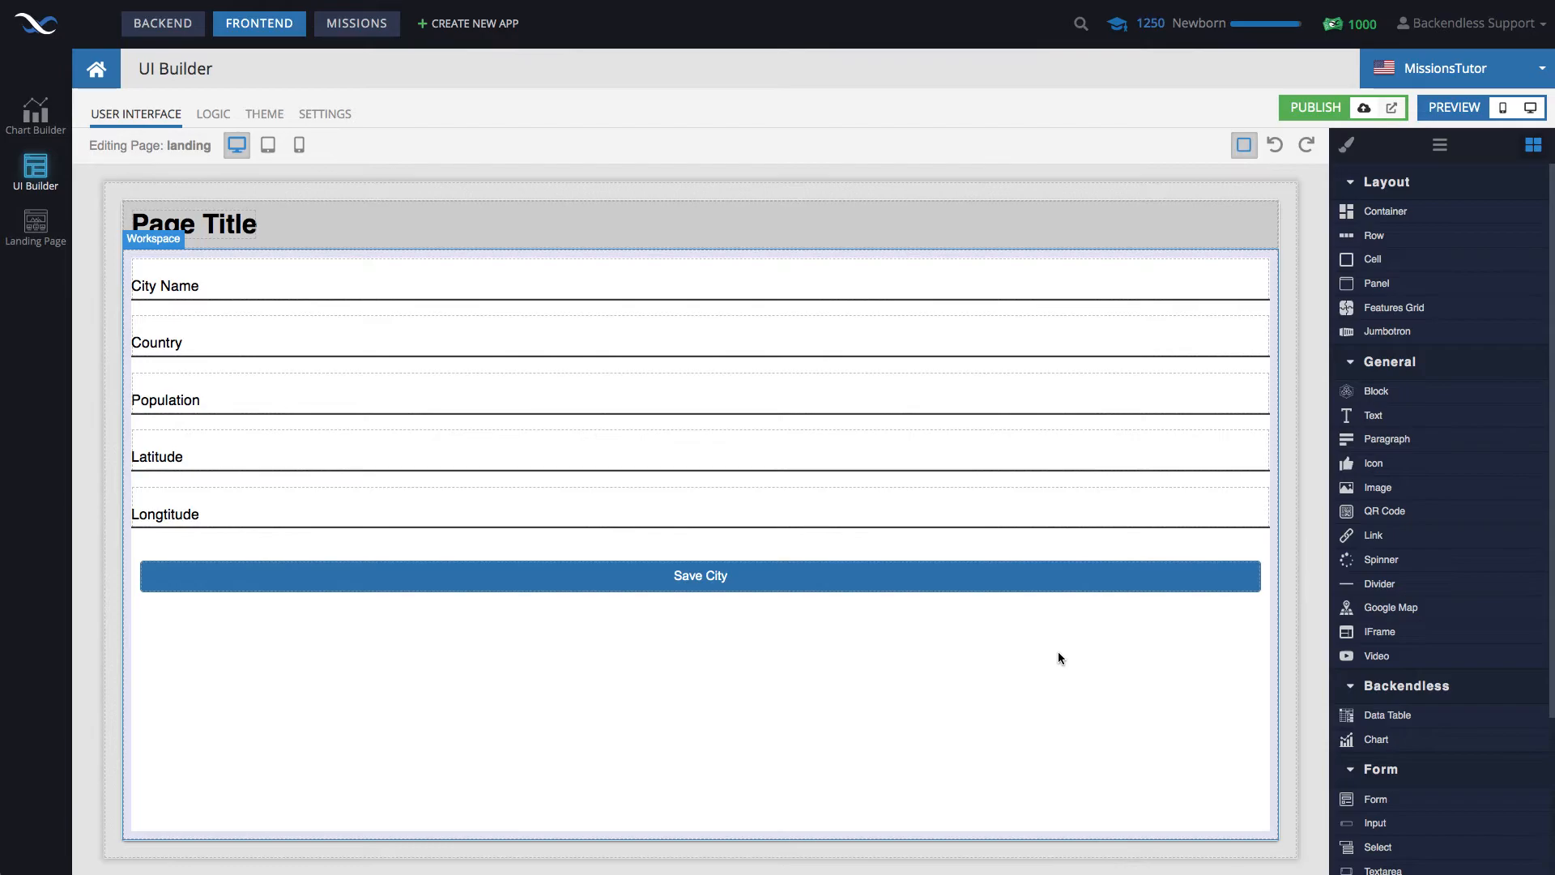
mouse_move(1050, 635)
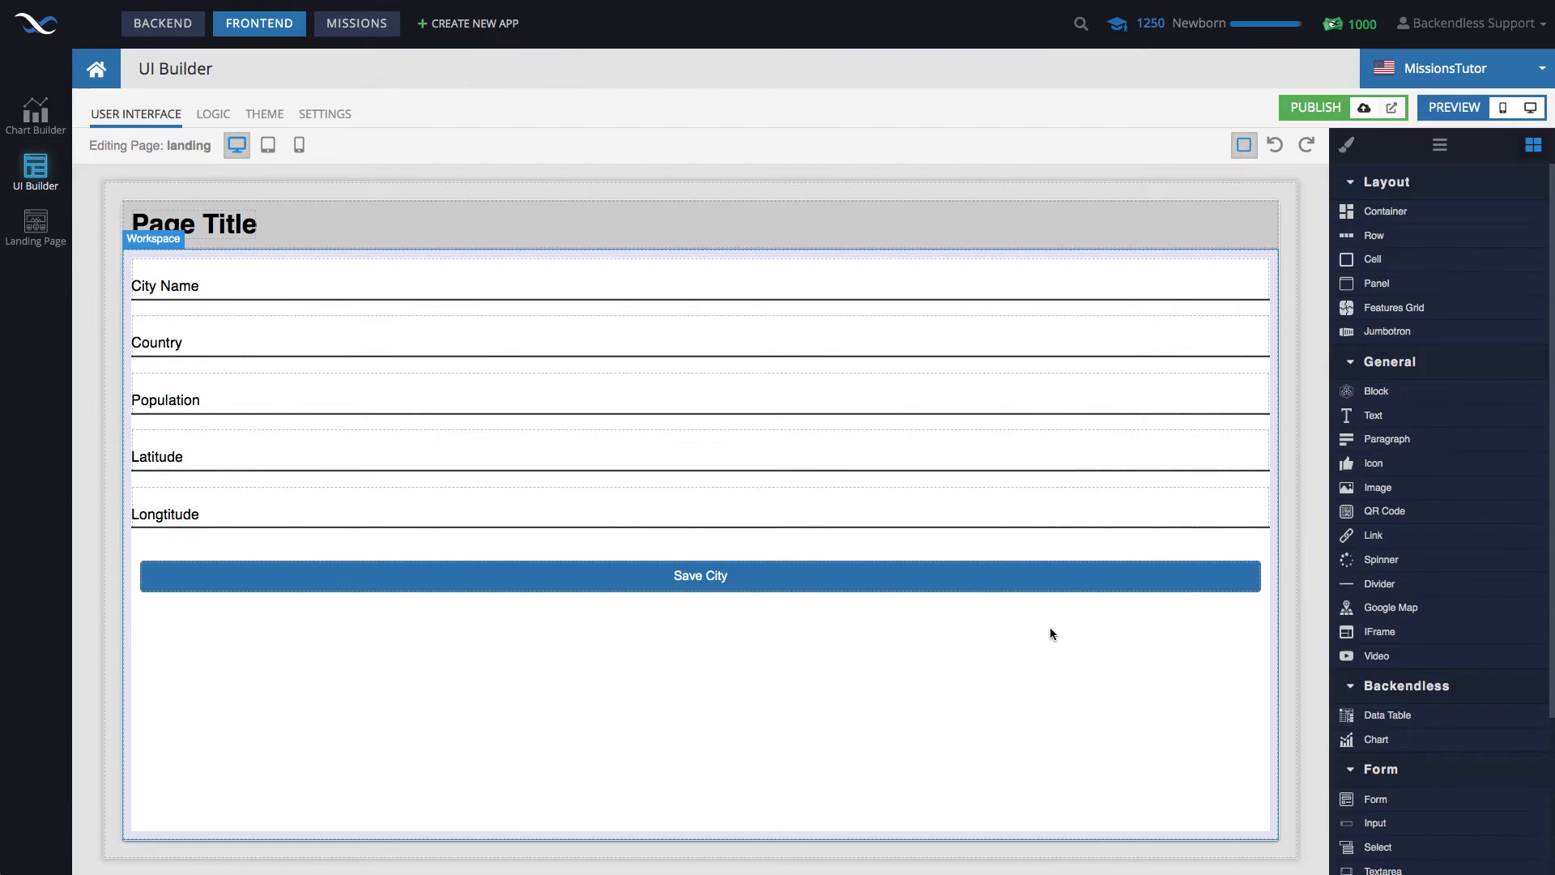
mouse_move(1082, 602)
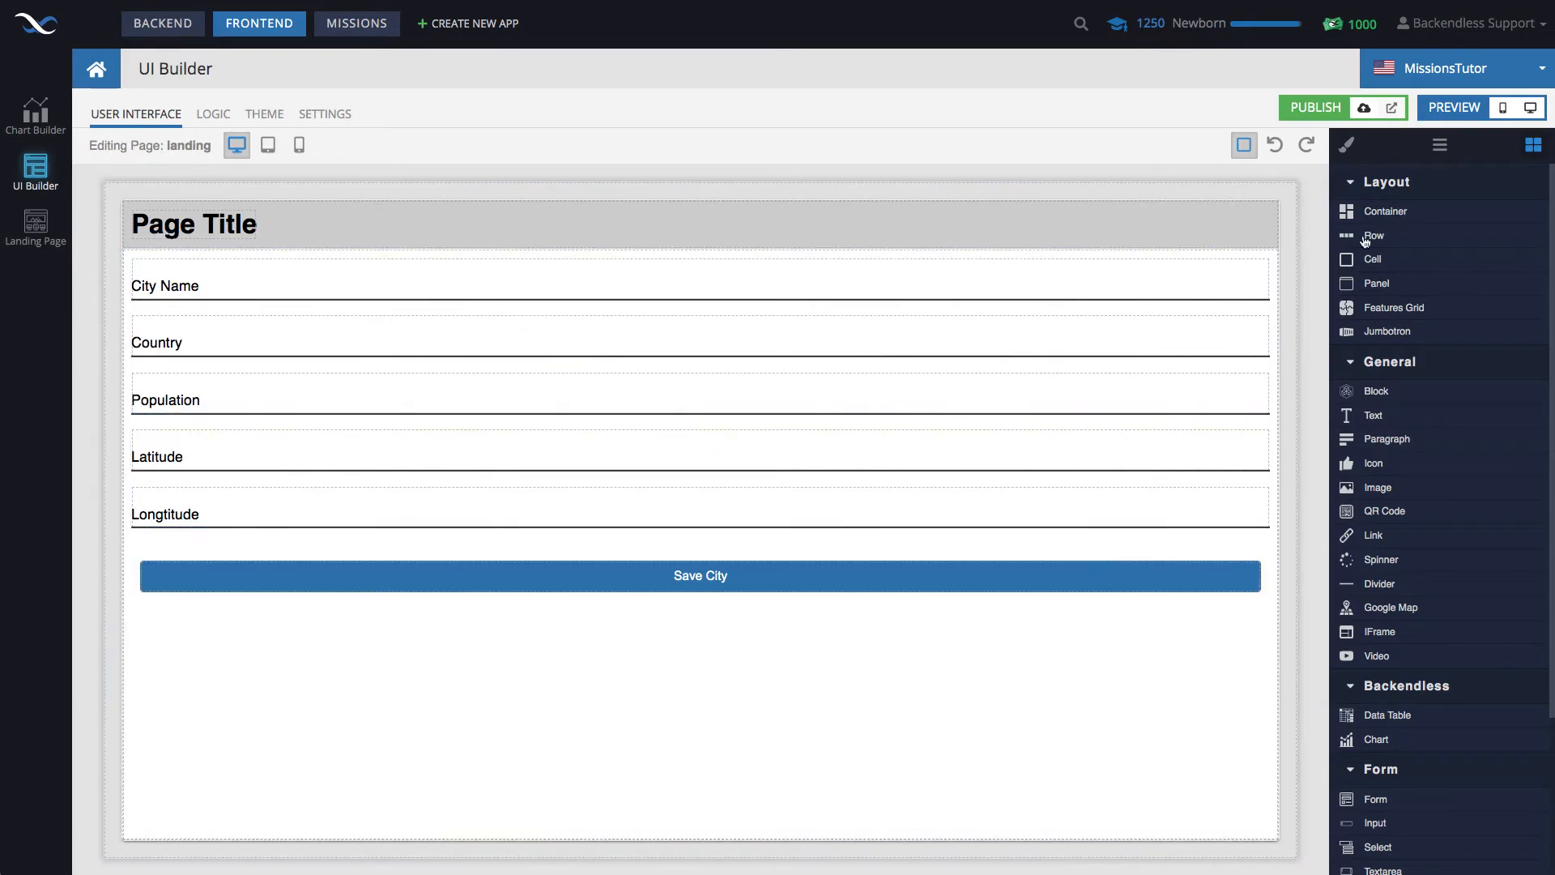
click(1451, 107)
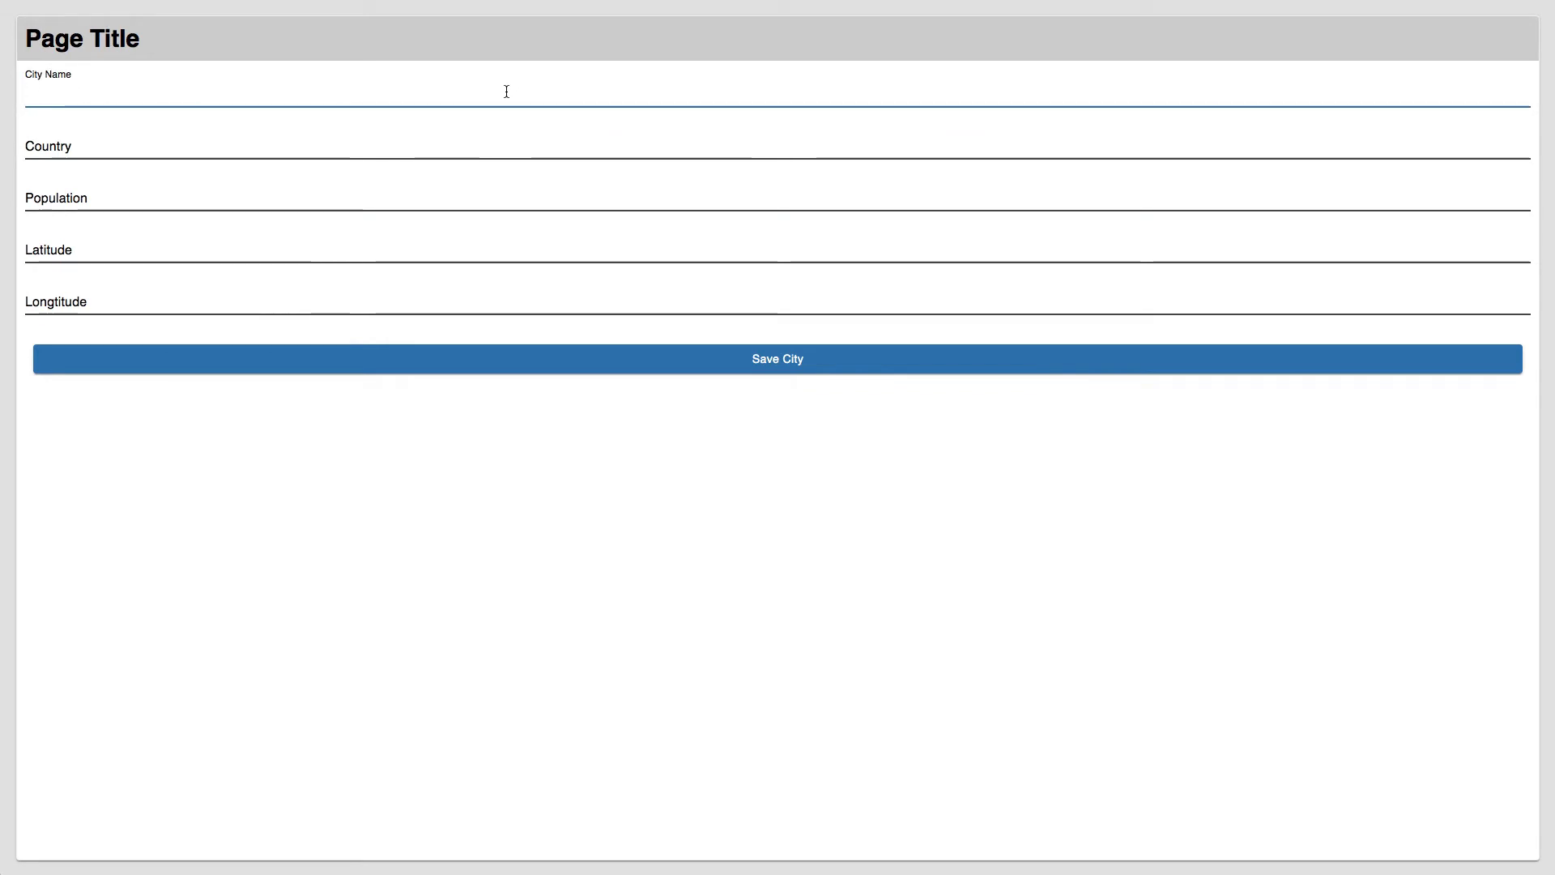
Step: Fill the live form with Plano, United States, 286143, latitude 33.19844 and longitude -96, then save
text(Plano)
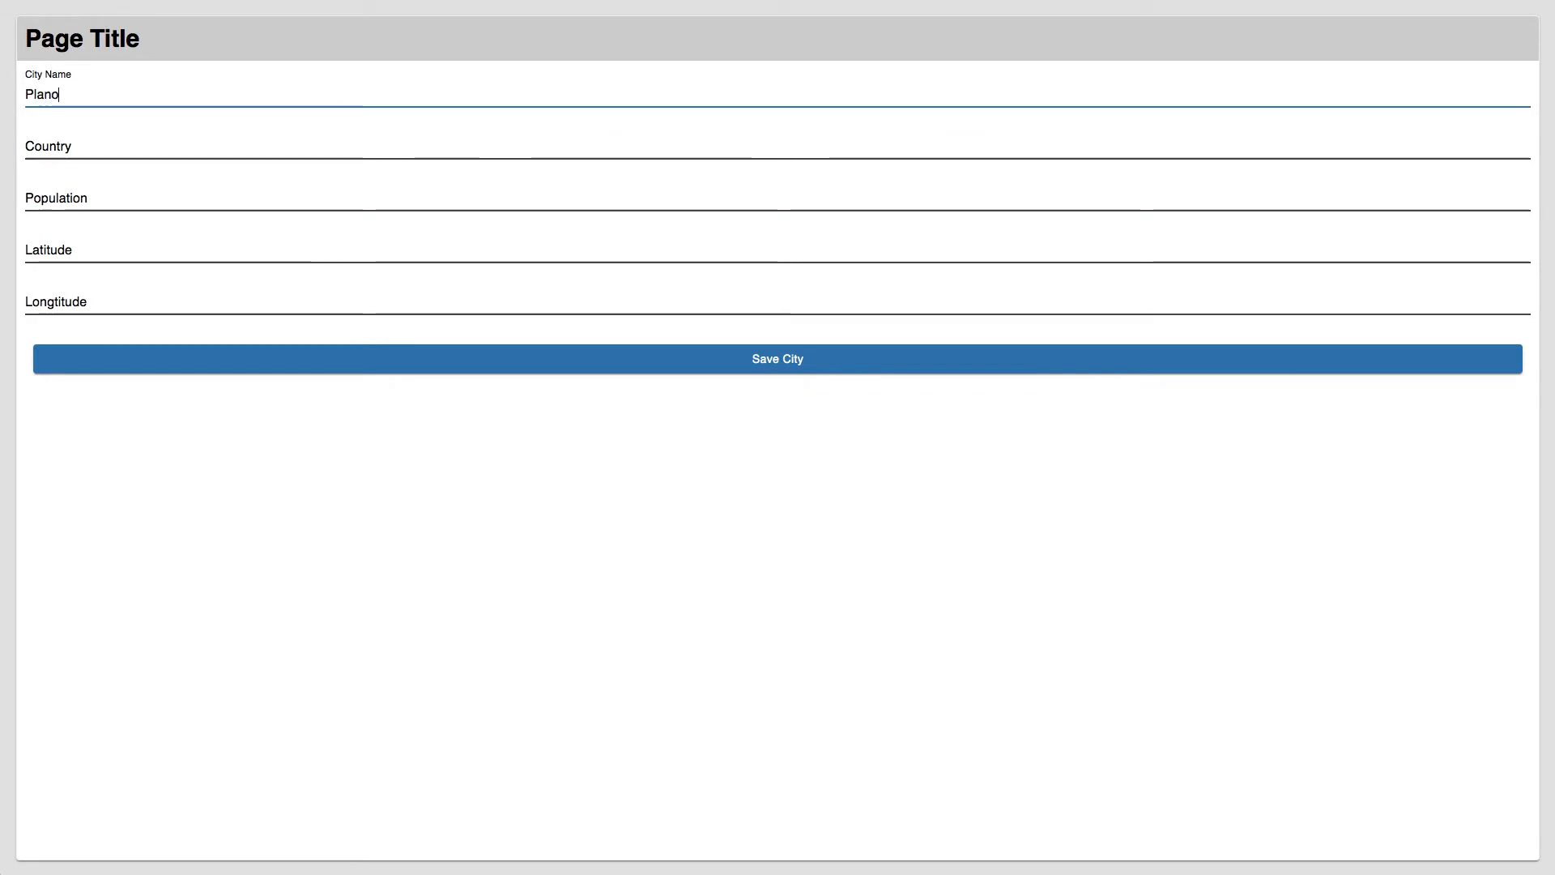
text(United States)
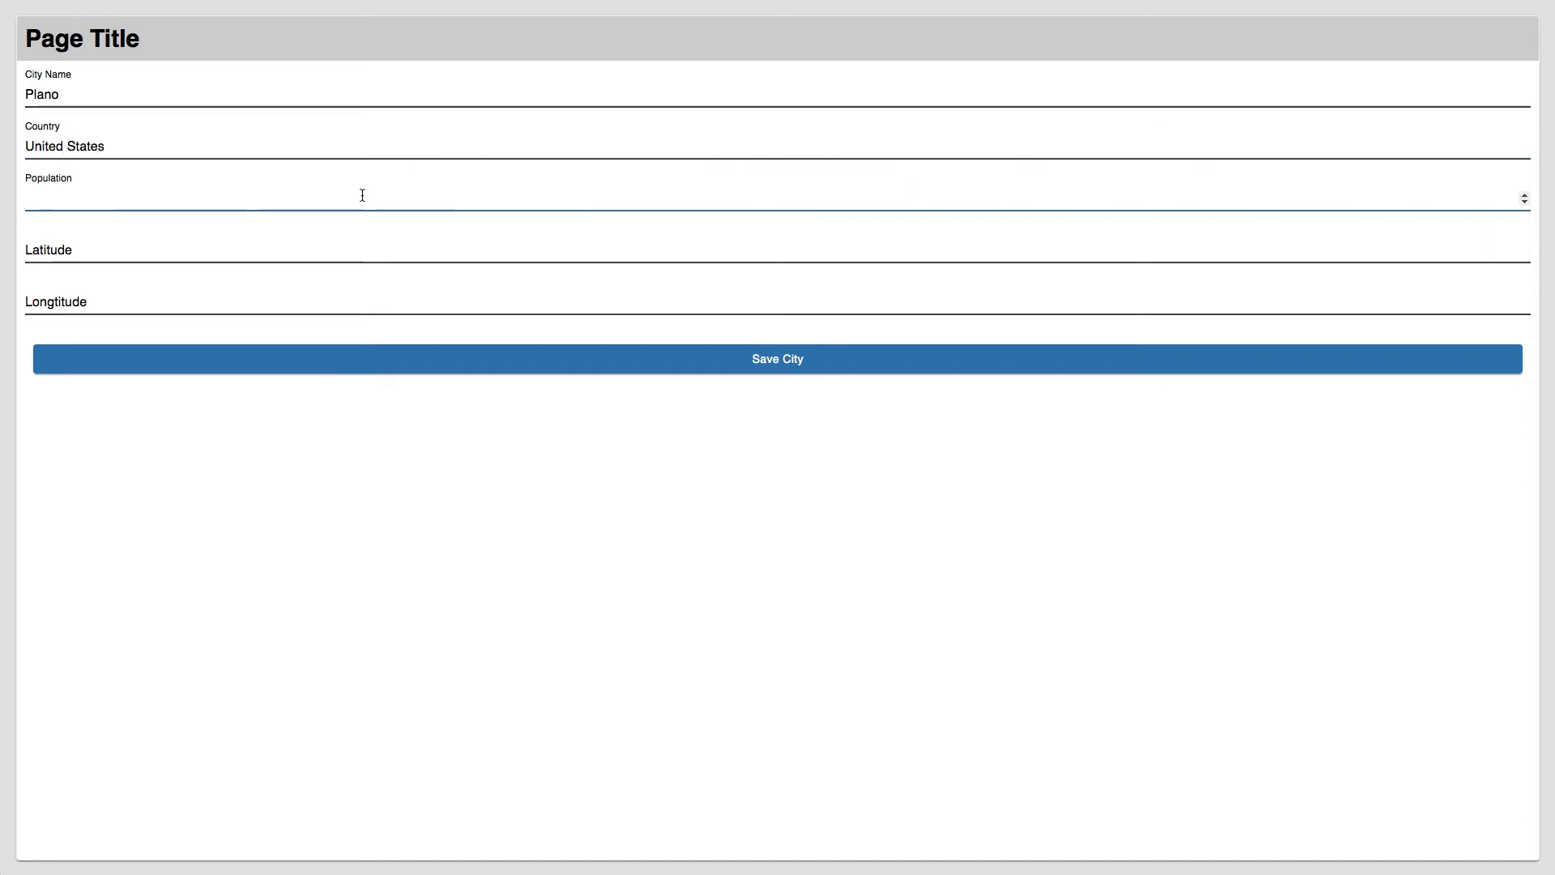
text(28614)
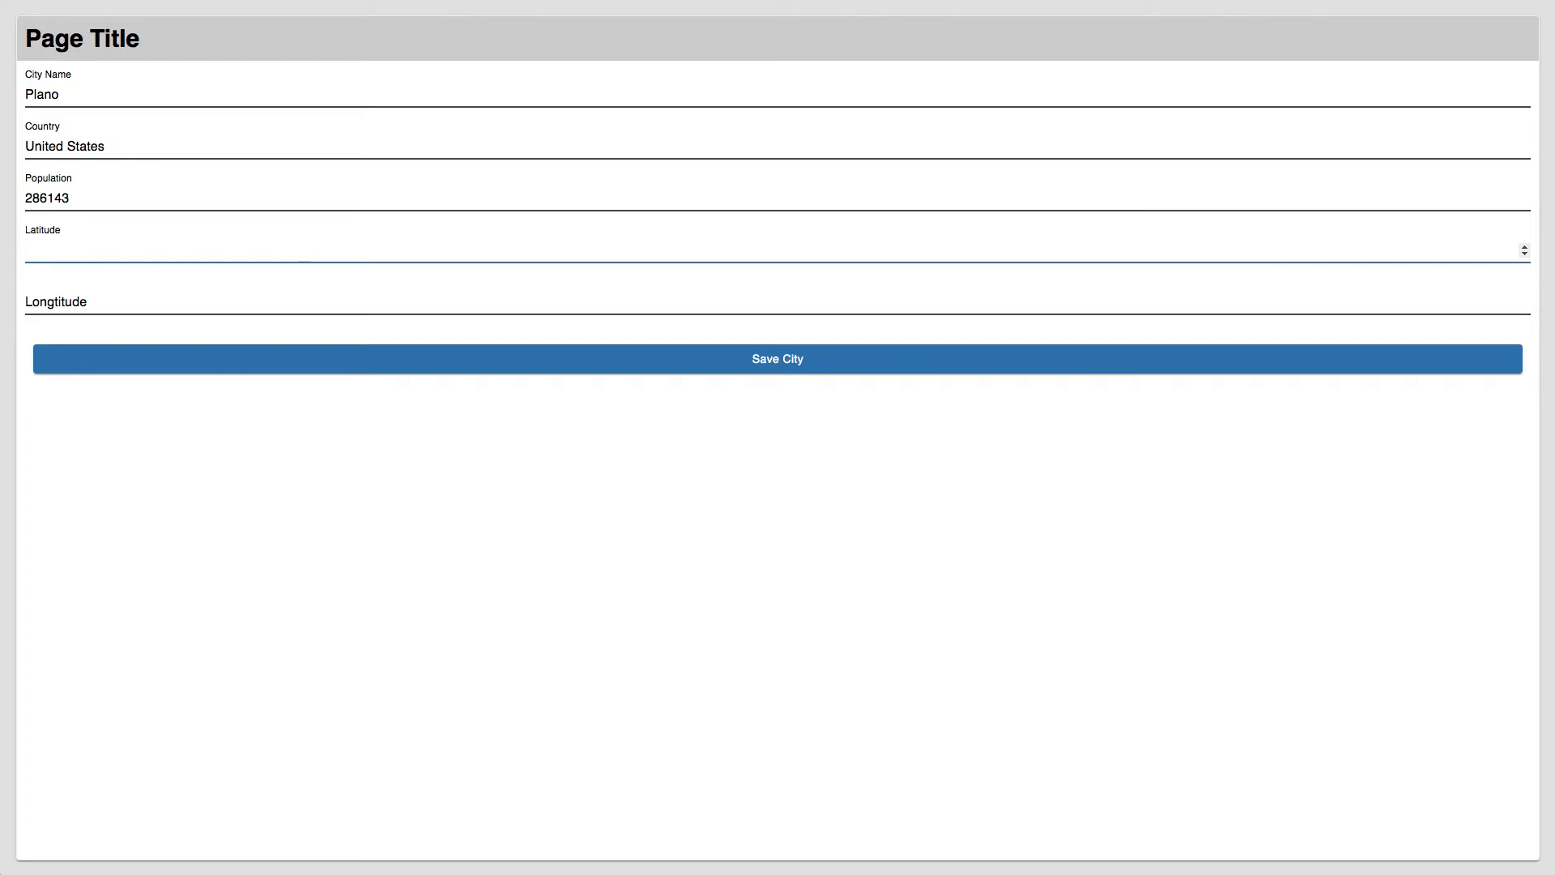
text(33.19844)
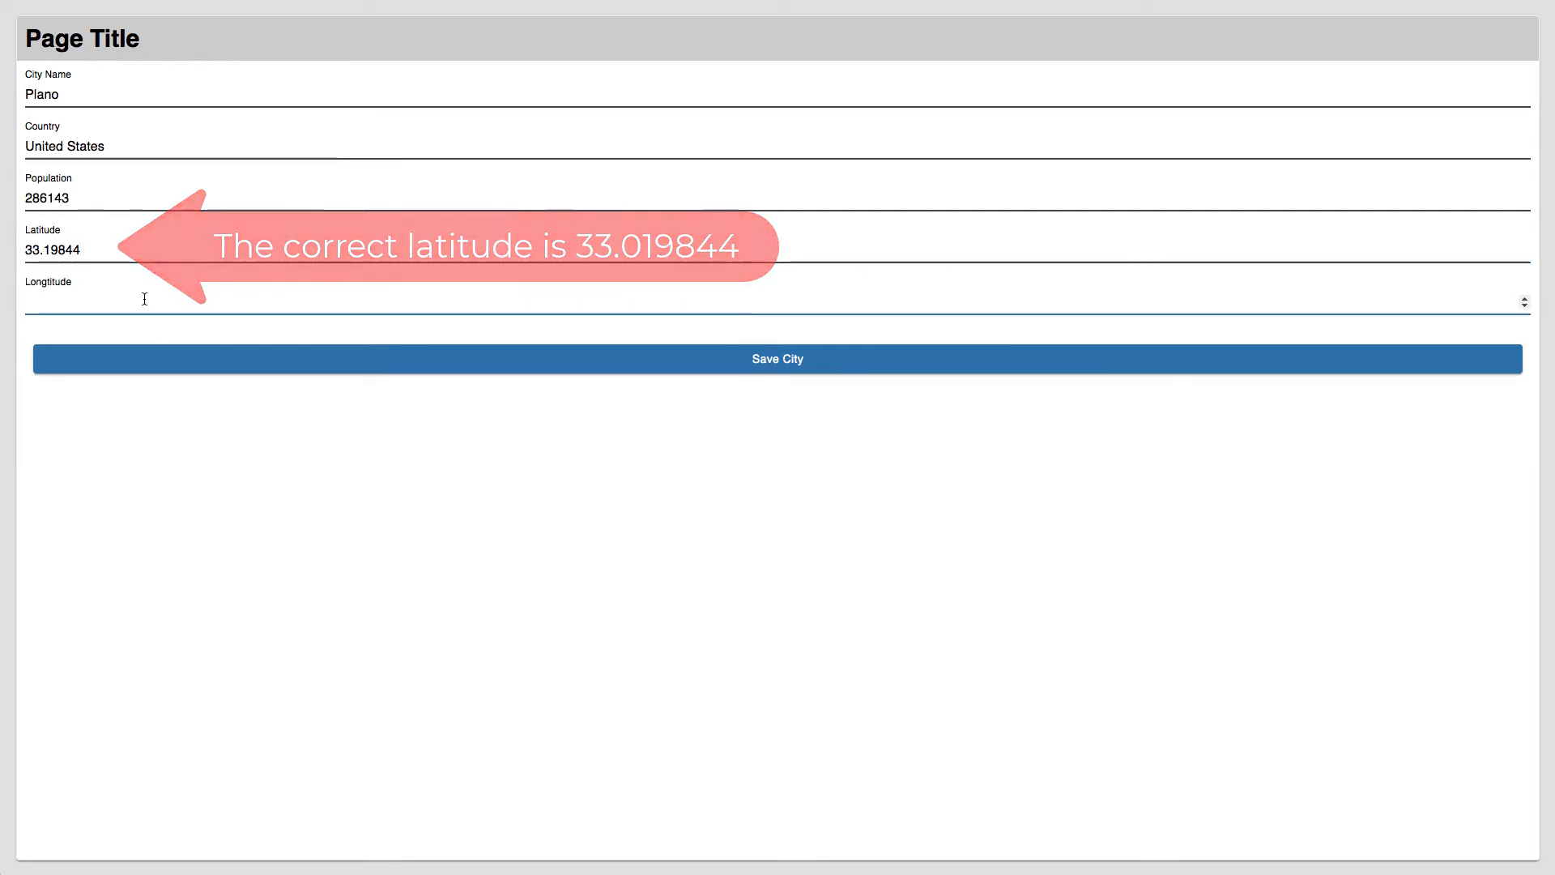
text(-96)
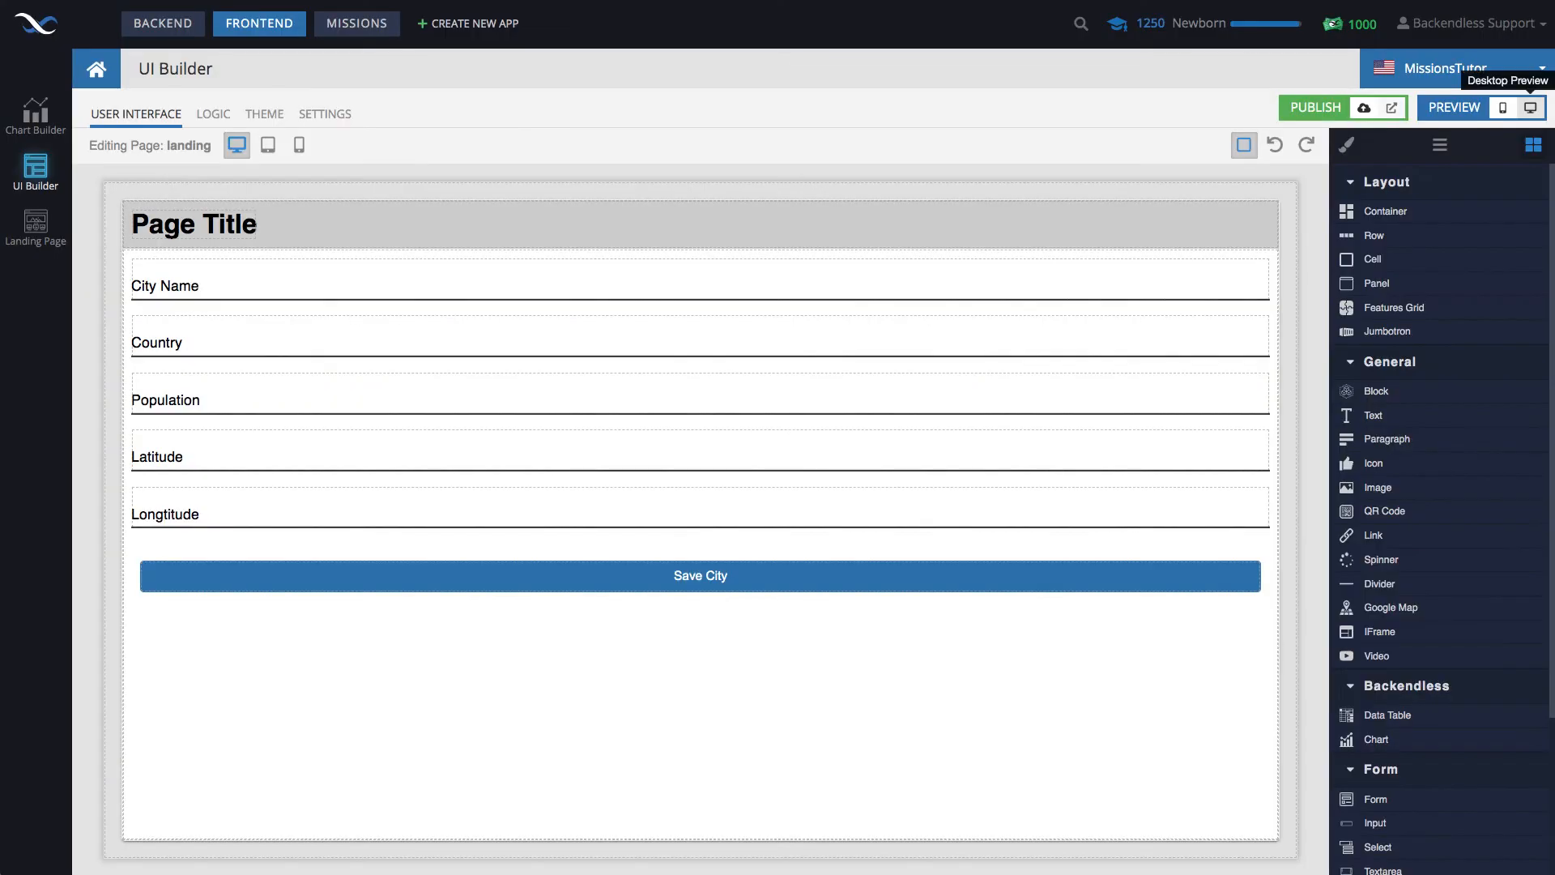
Step: Search worldcities for city = 'Plano' in Data Browser and visualize its location on the map
click(162, 23)
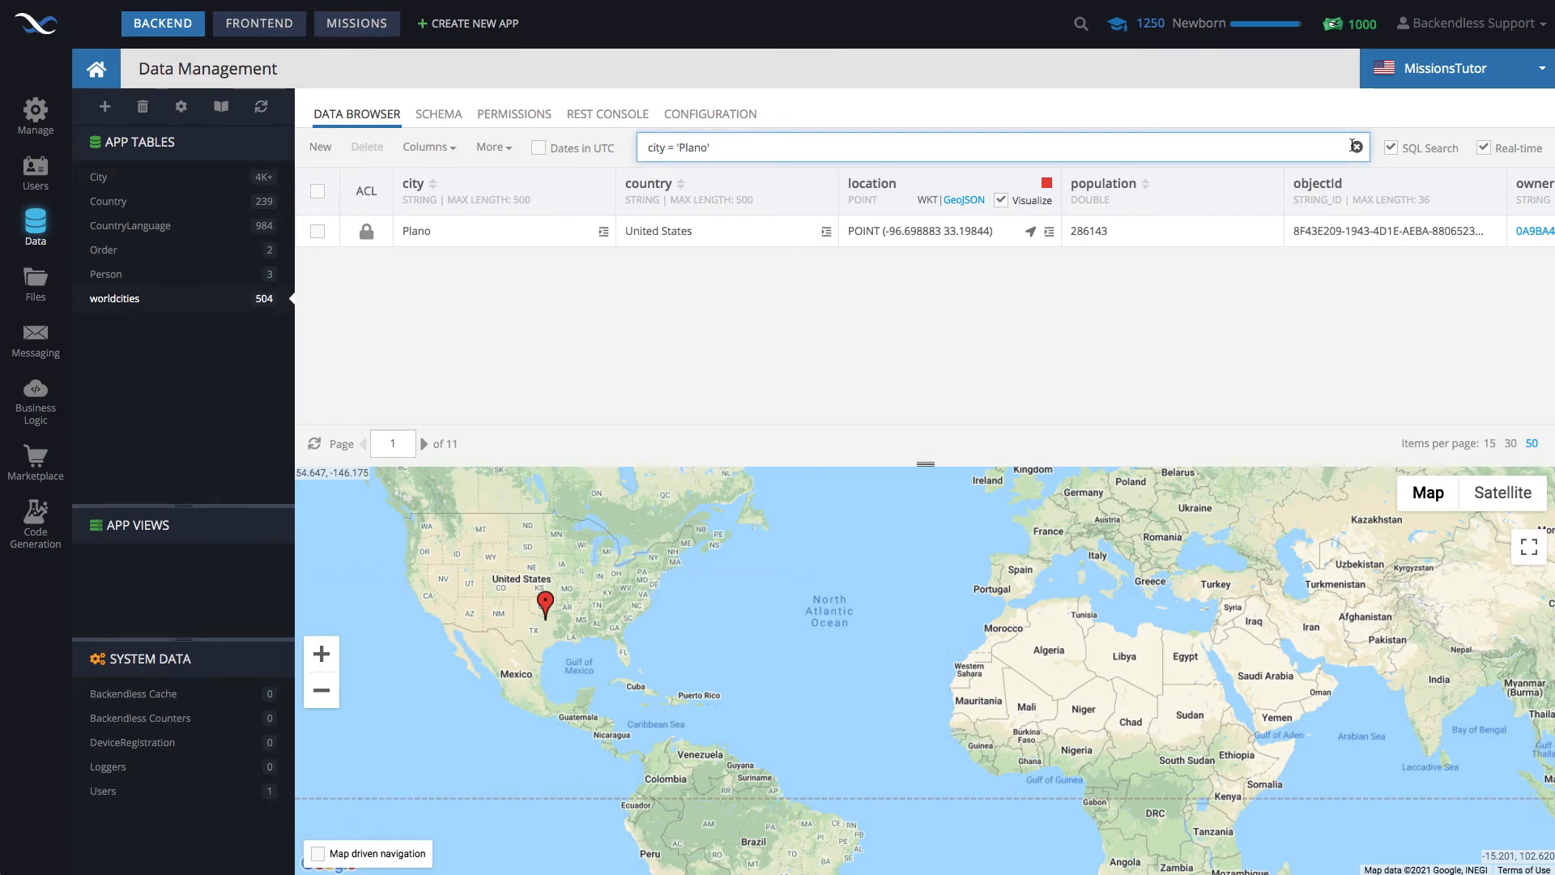
click(1354, 147)
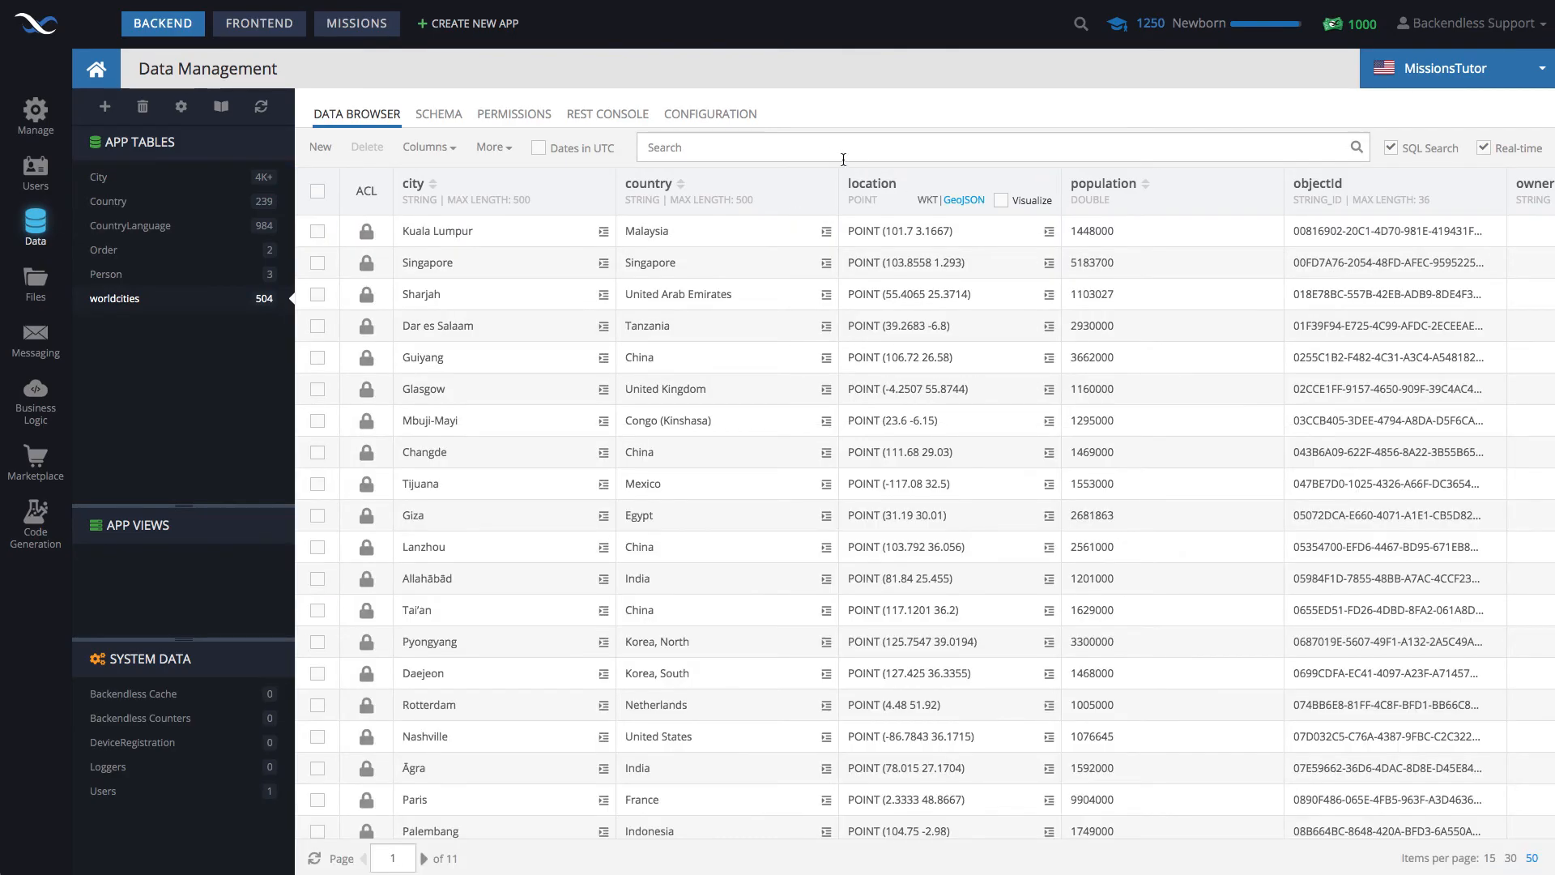
text(city = 'Plano)
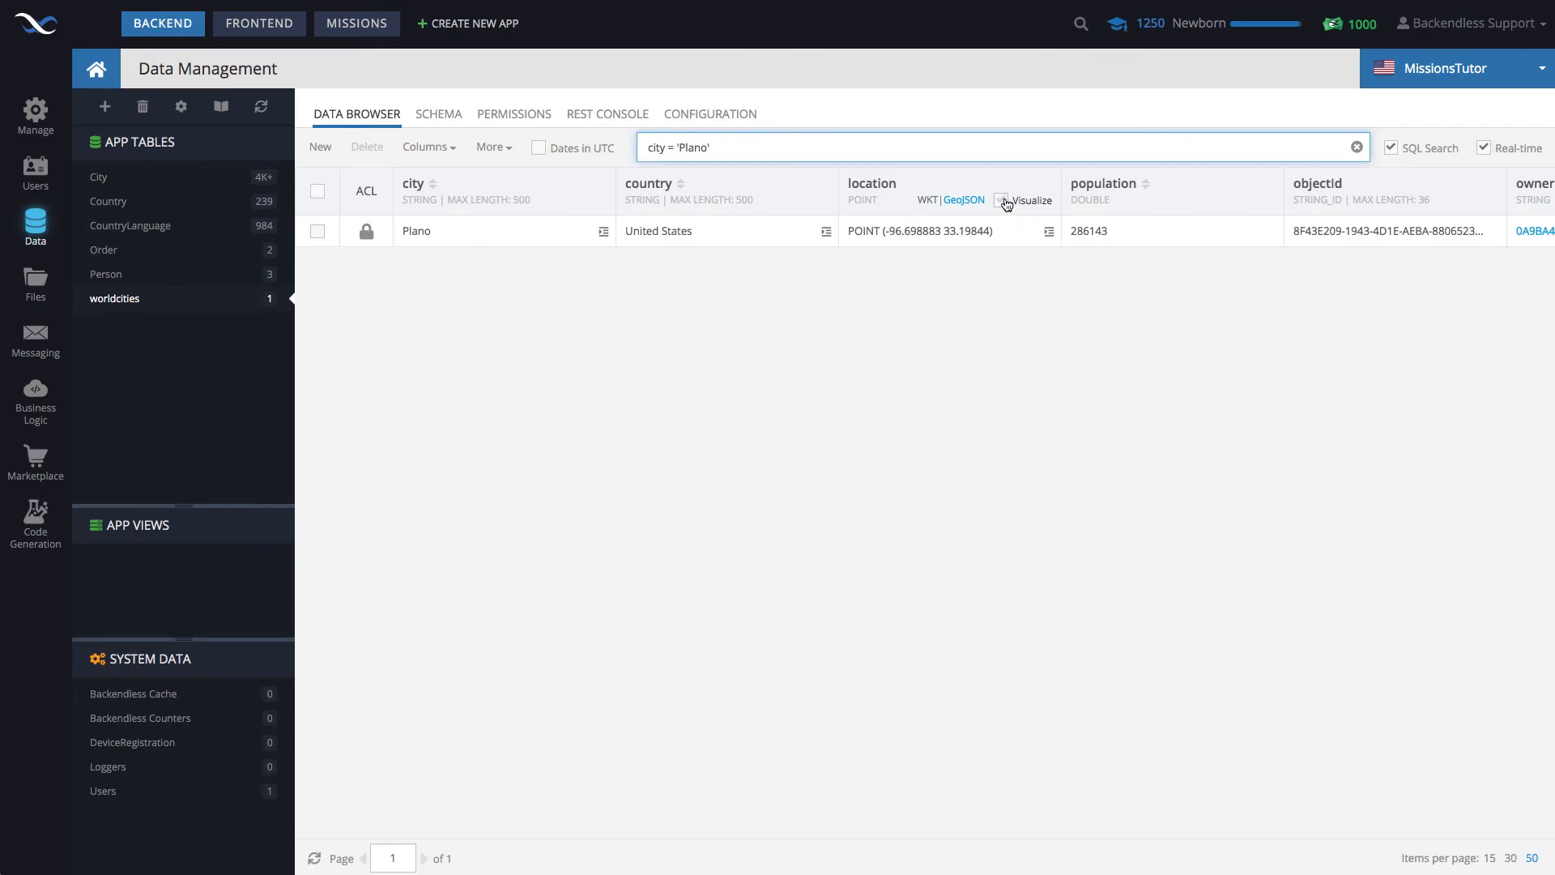
click(1001, 201)
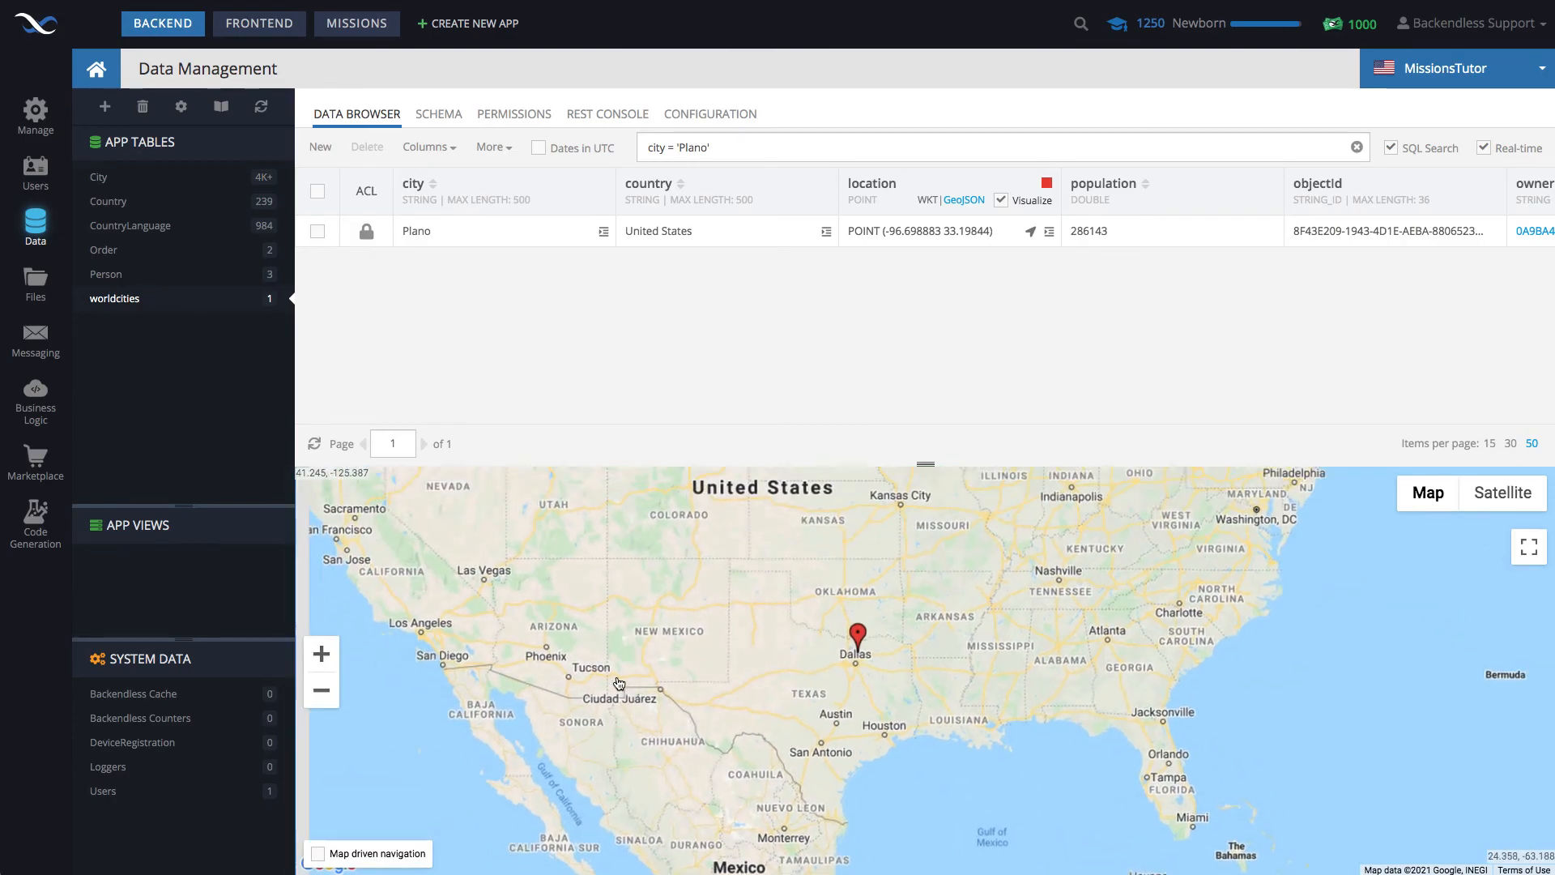
Step: Zoom the map to show the Plano point near Dallas, then return to the FRONTEND UI Builder
click(321, 653)
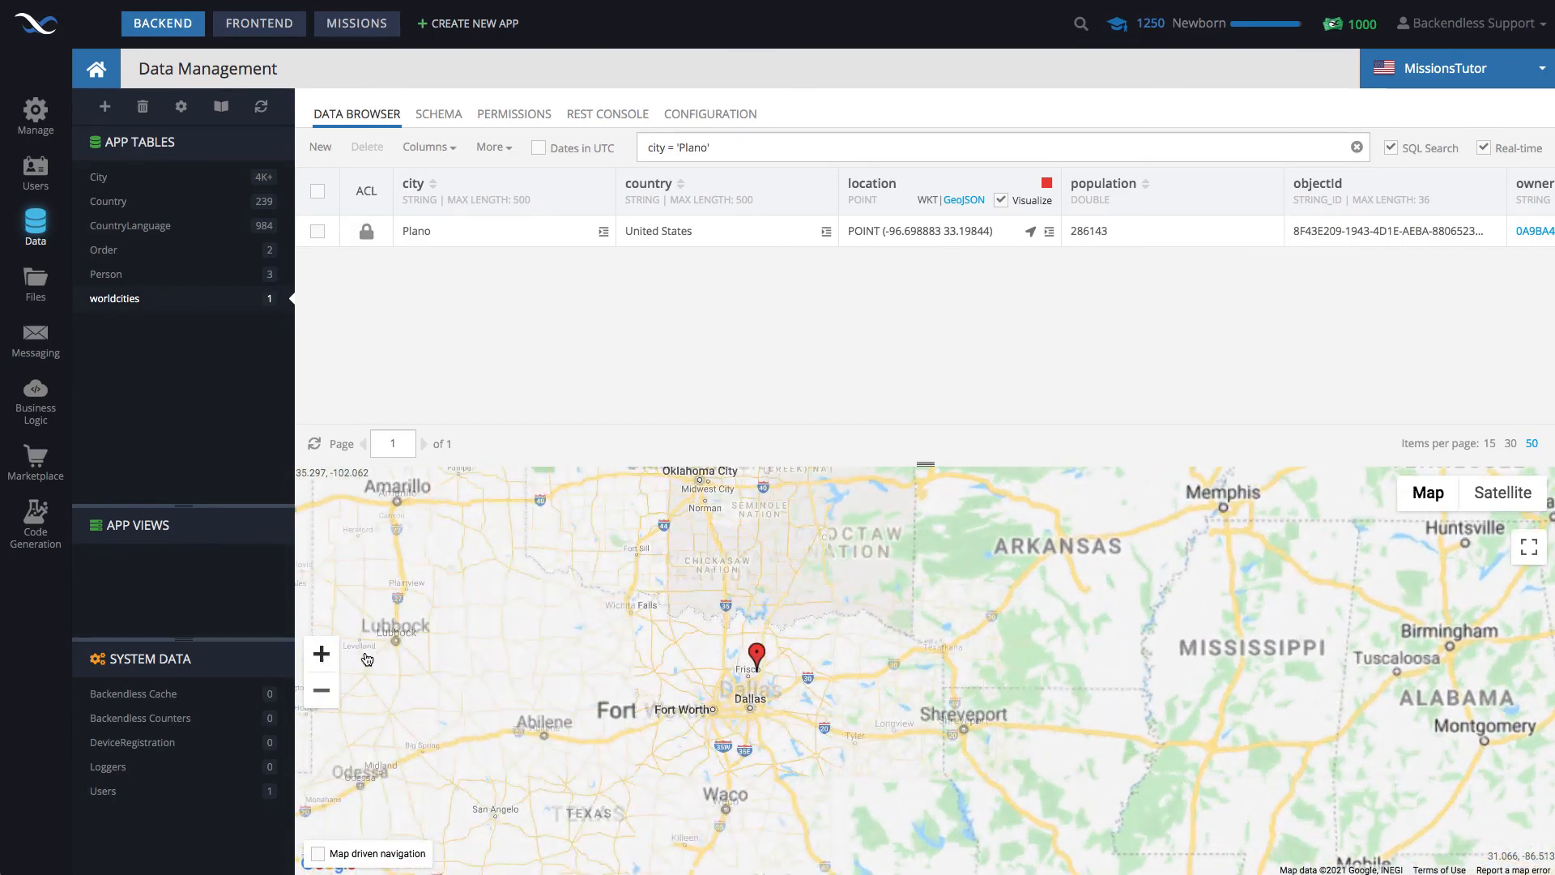
click(320, 653)
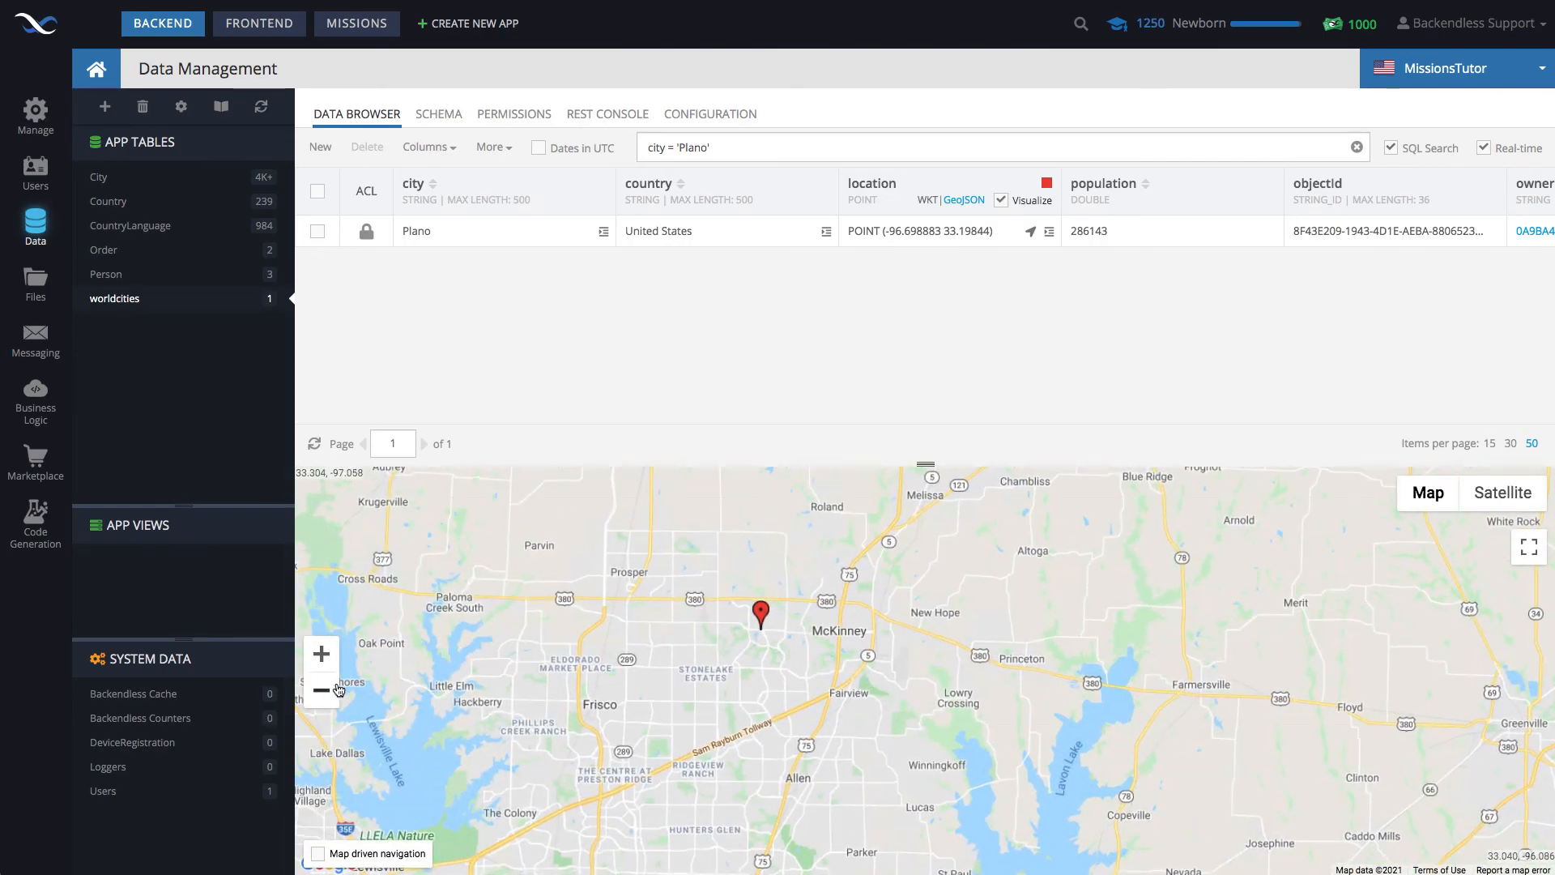
click(321, 690)
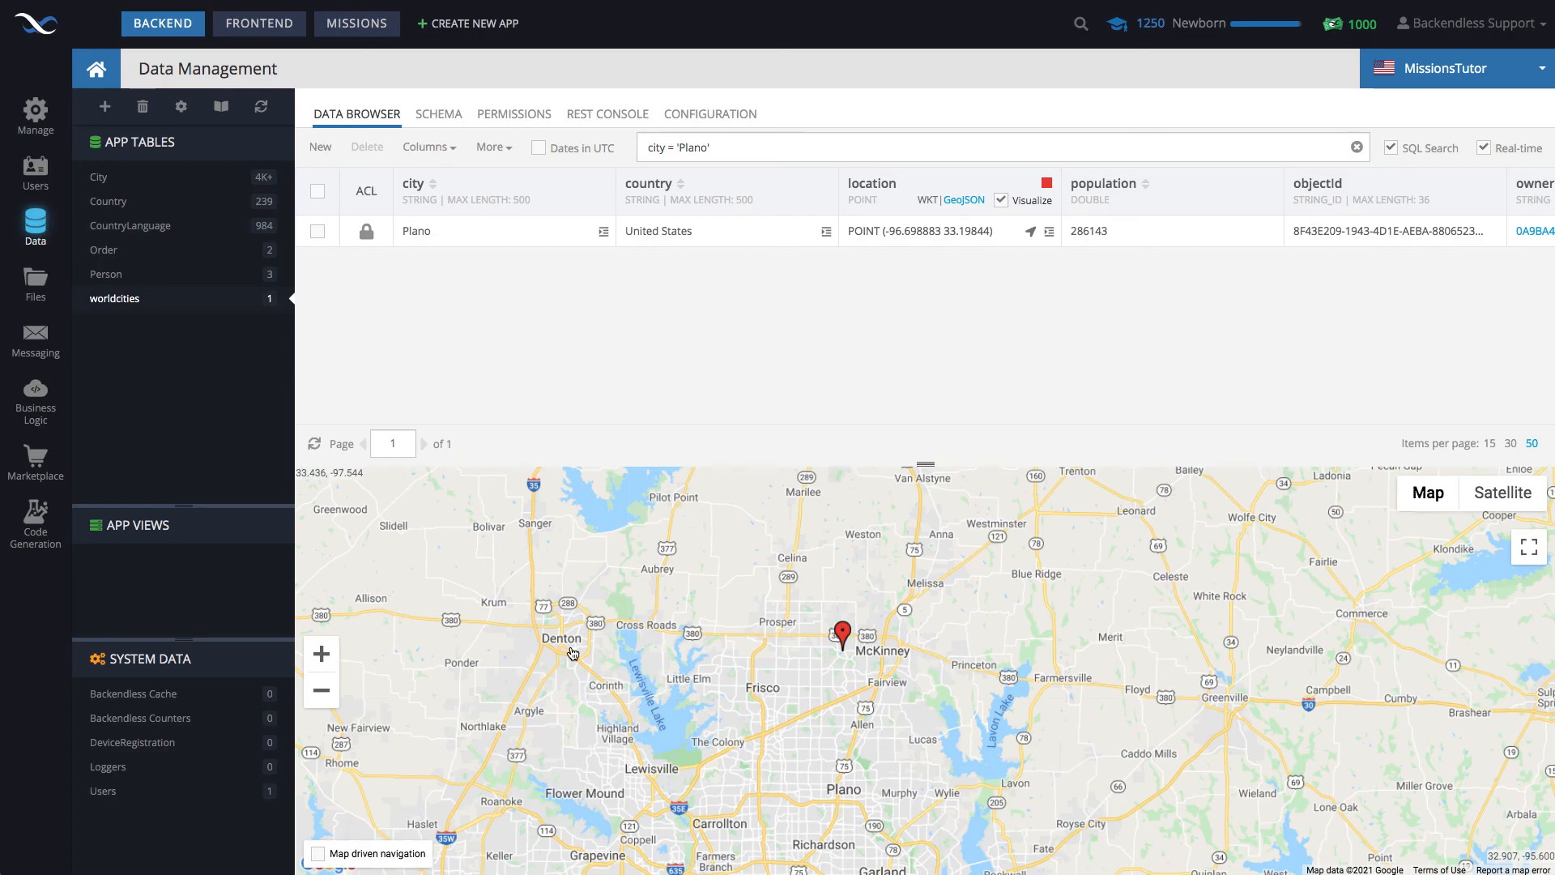
click(259, 22)
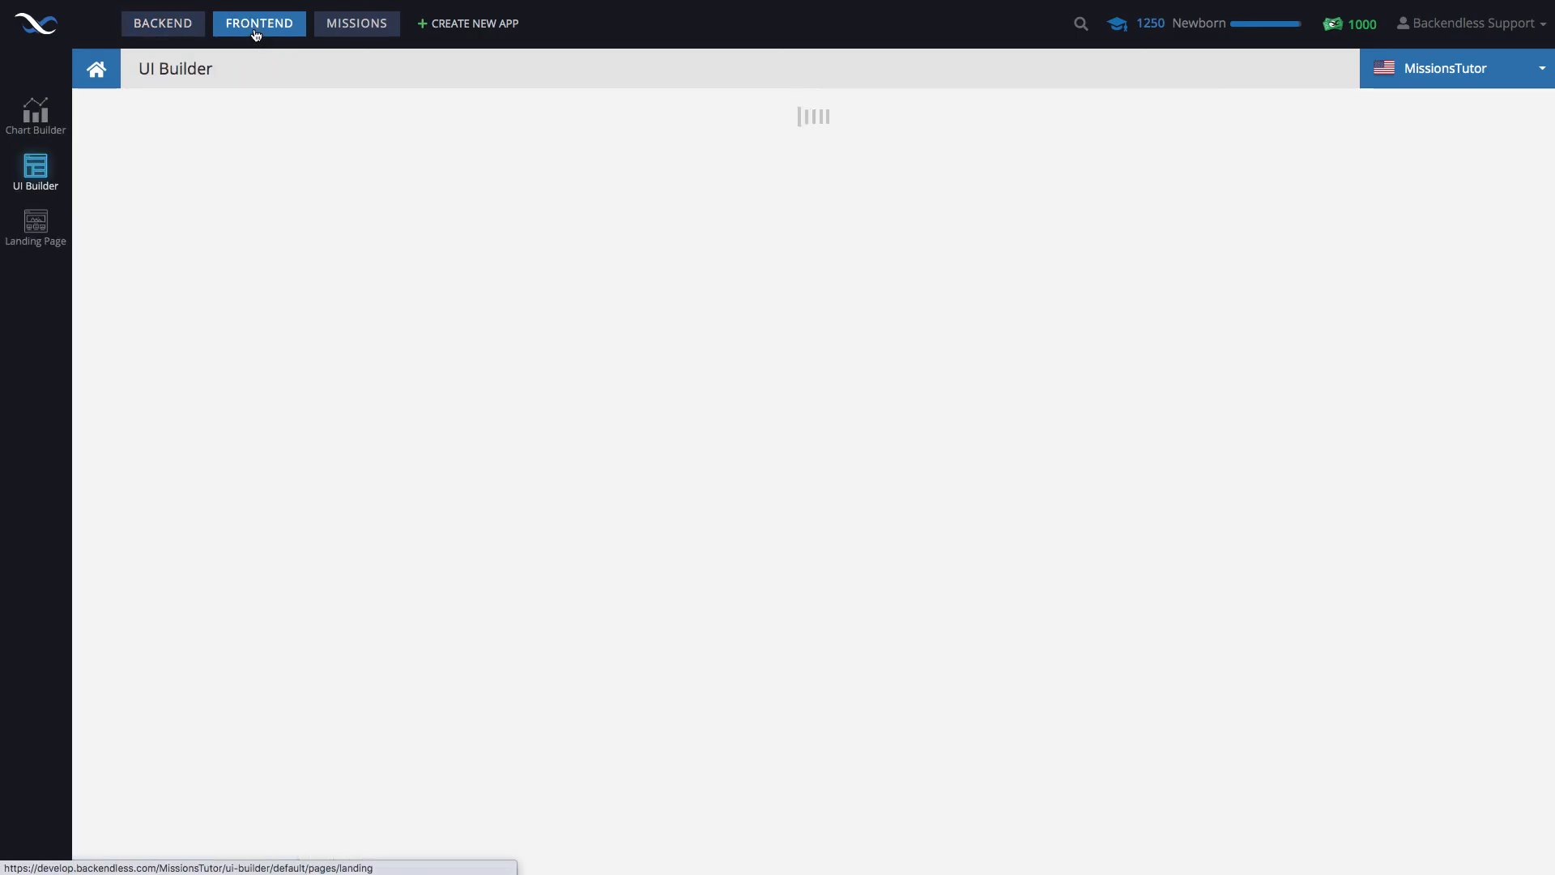